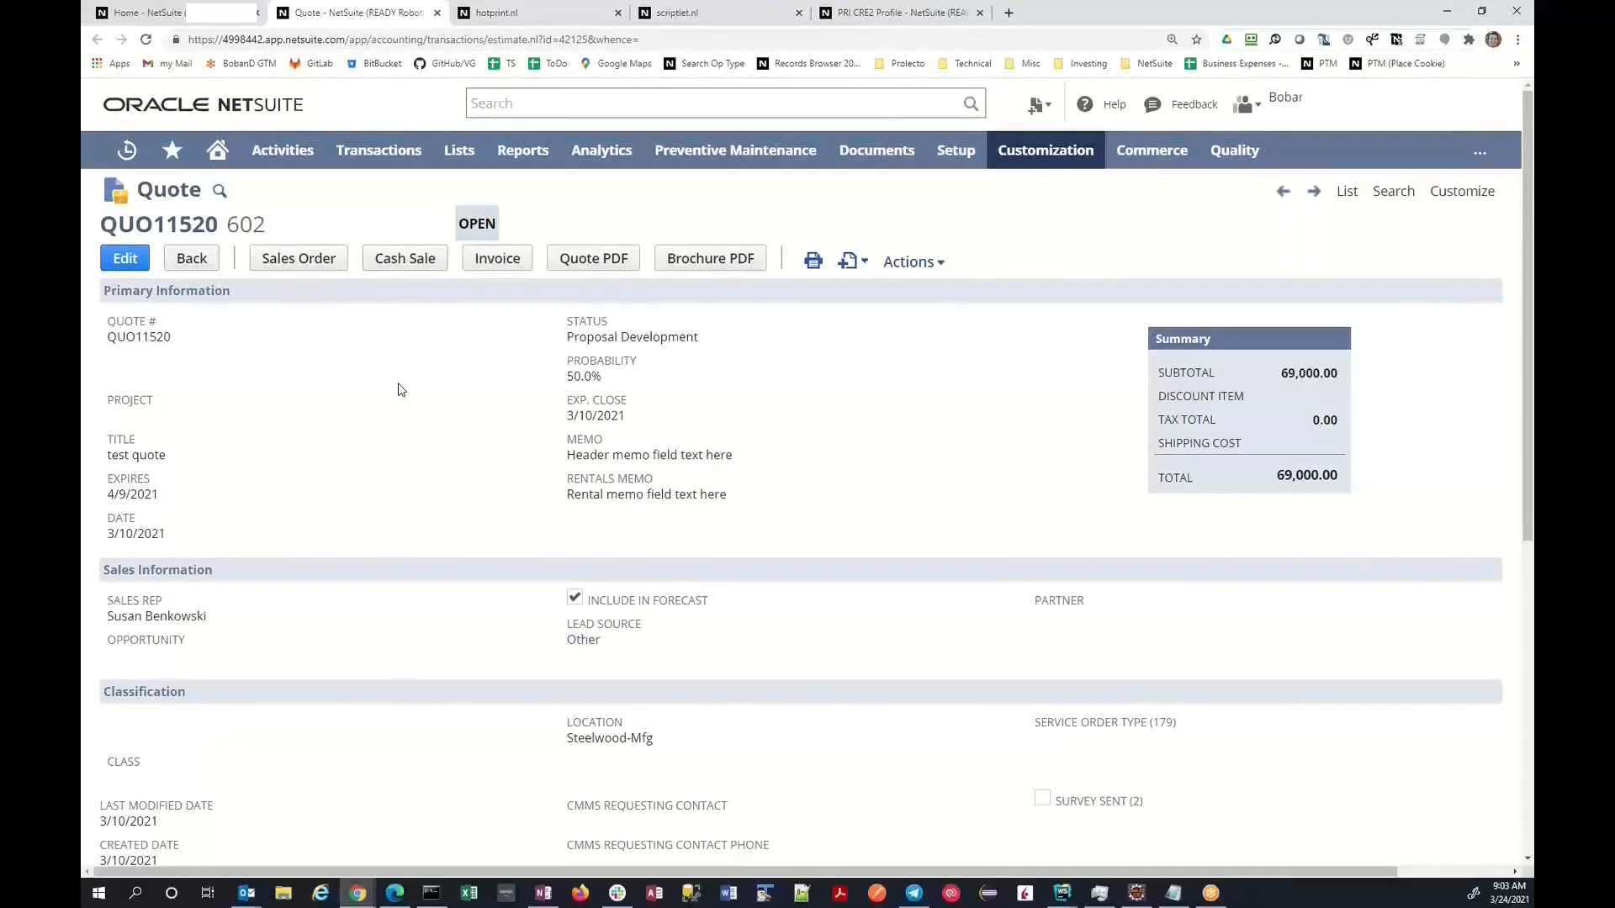
pyautogui.moveTo(818, 279)
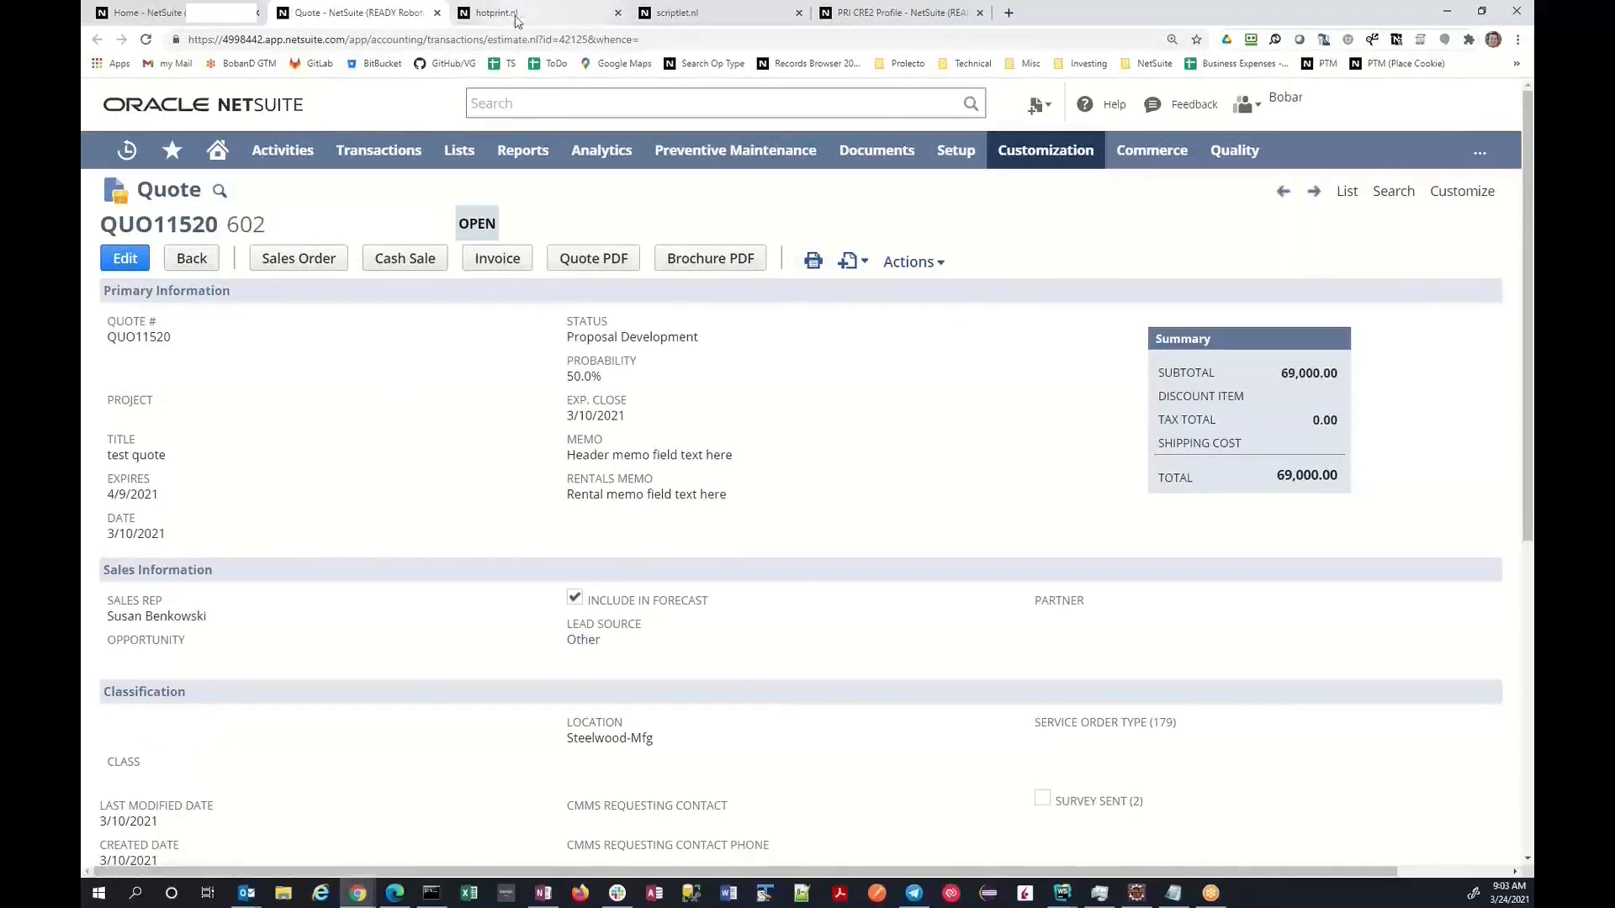
# View the one-page QUO11520 quote PDF listing two items totalling $69,000.00
pyautogui.click(593, 258)
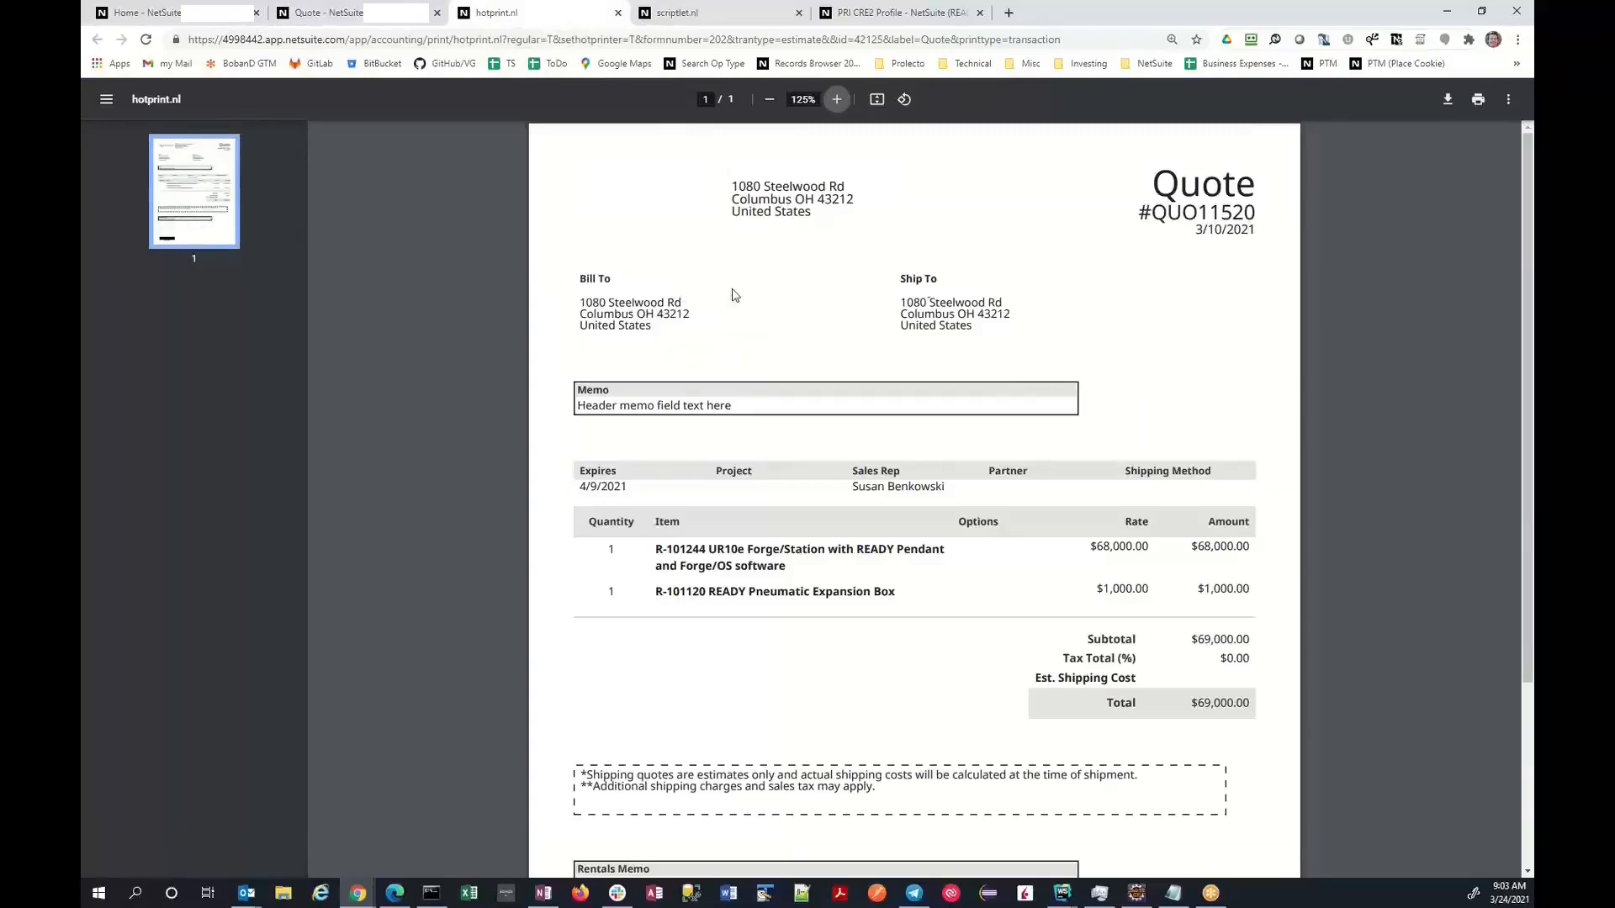
pyautogui.moveTo(988, 724)
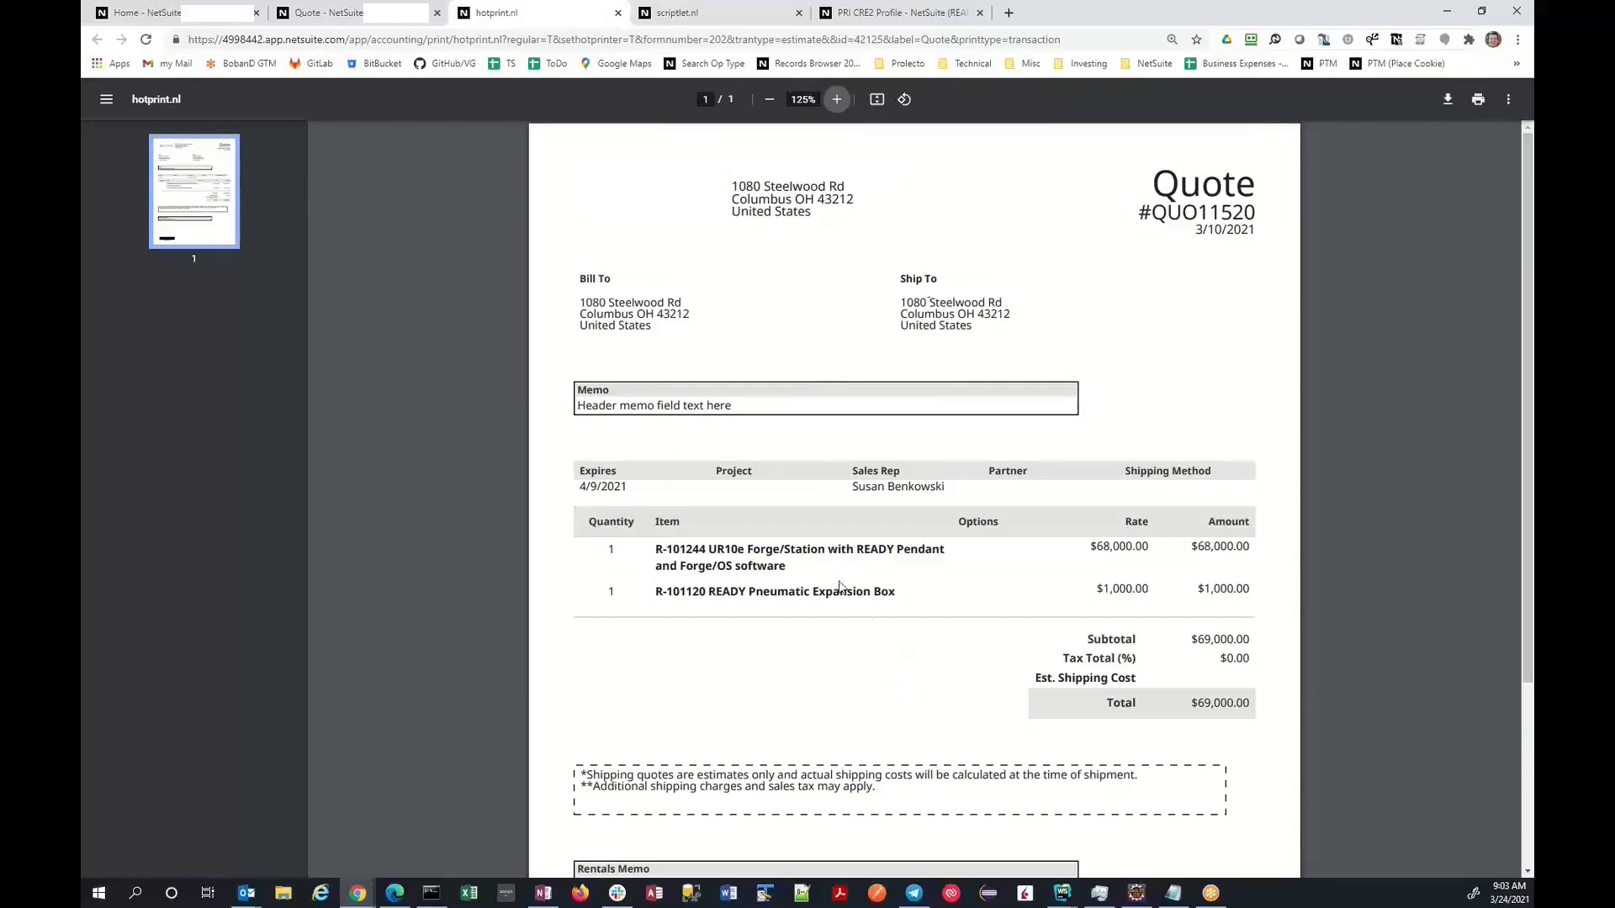
pyautogui.moveTo(467, 391)
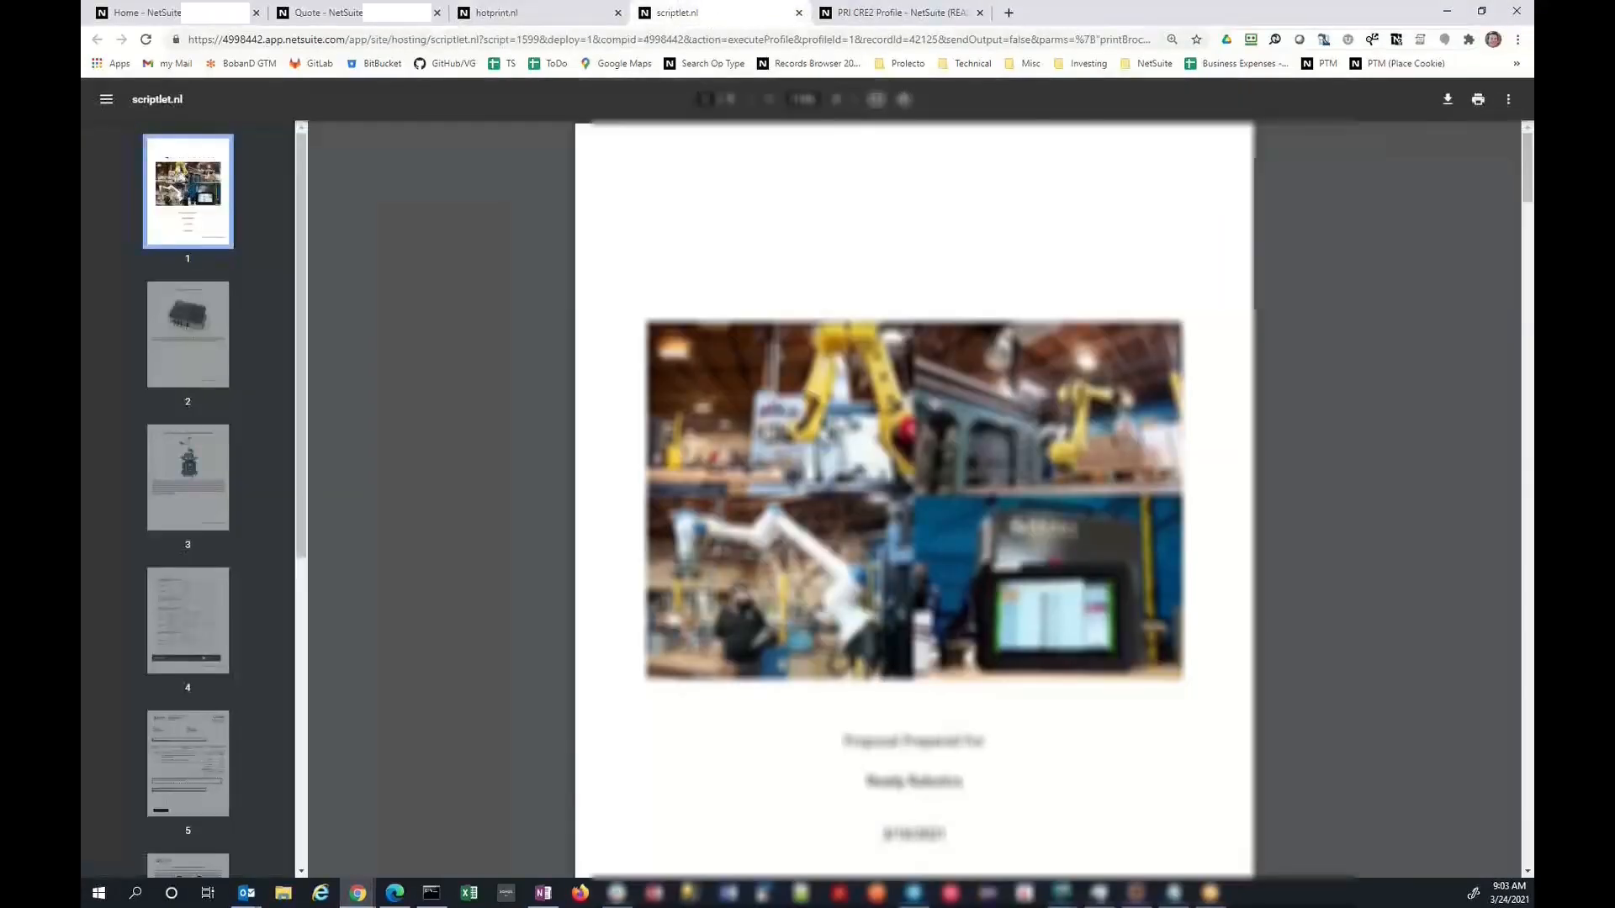
# Scroll the nine-page brochure PDF down to the QUO11520 quote summary page
pyautogui.scroll(-3)
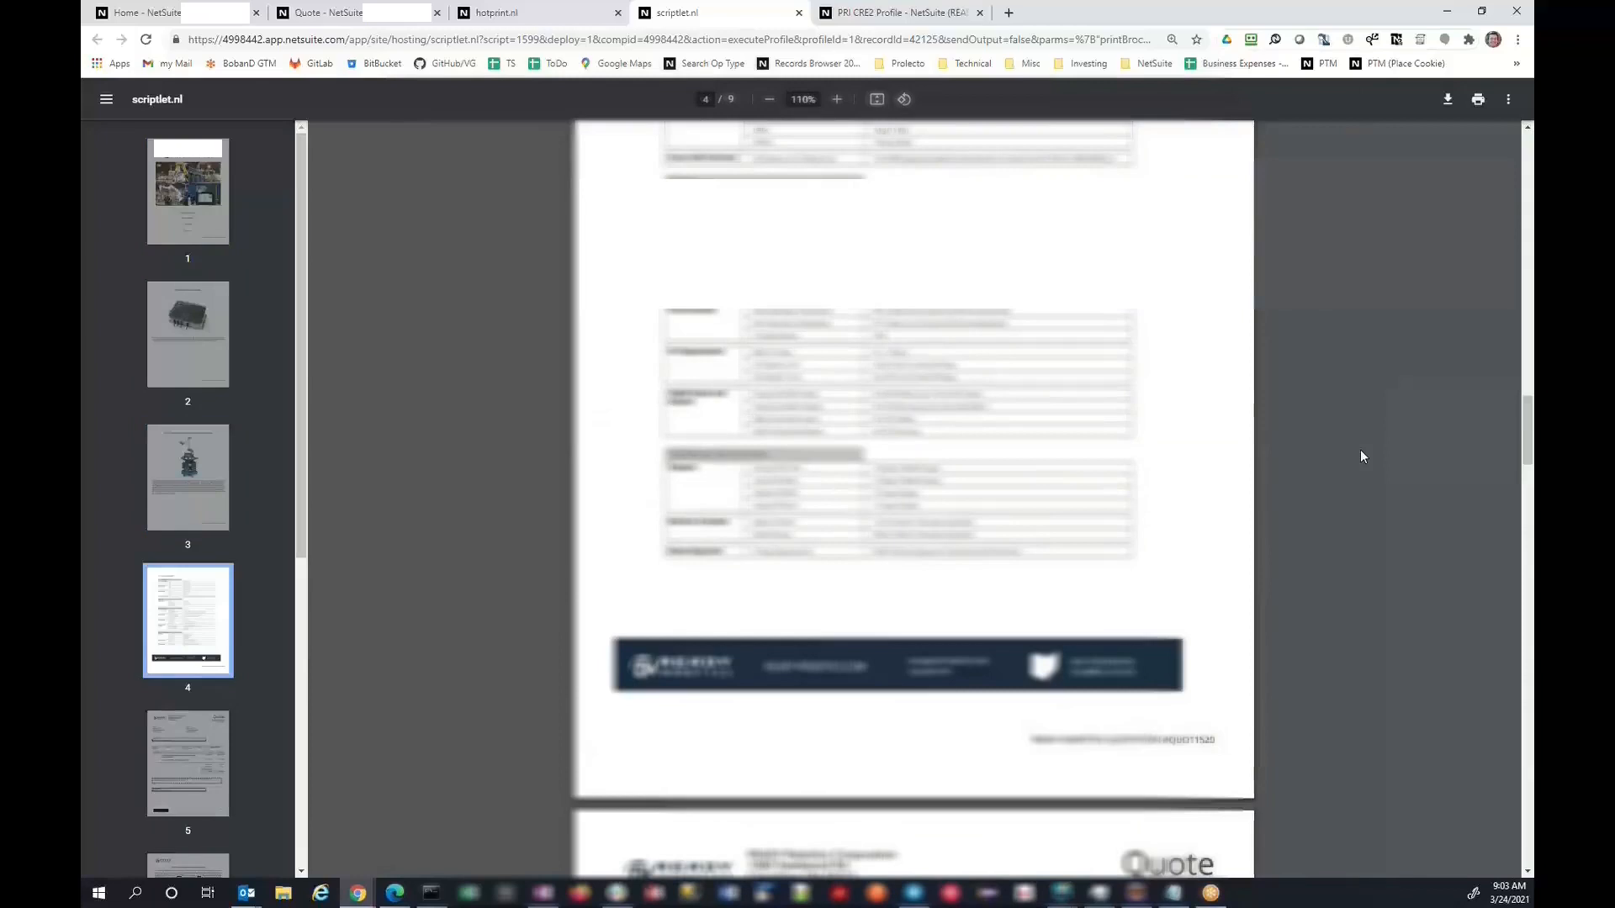
pyautogui.scroll(-3)
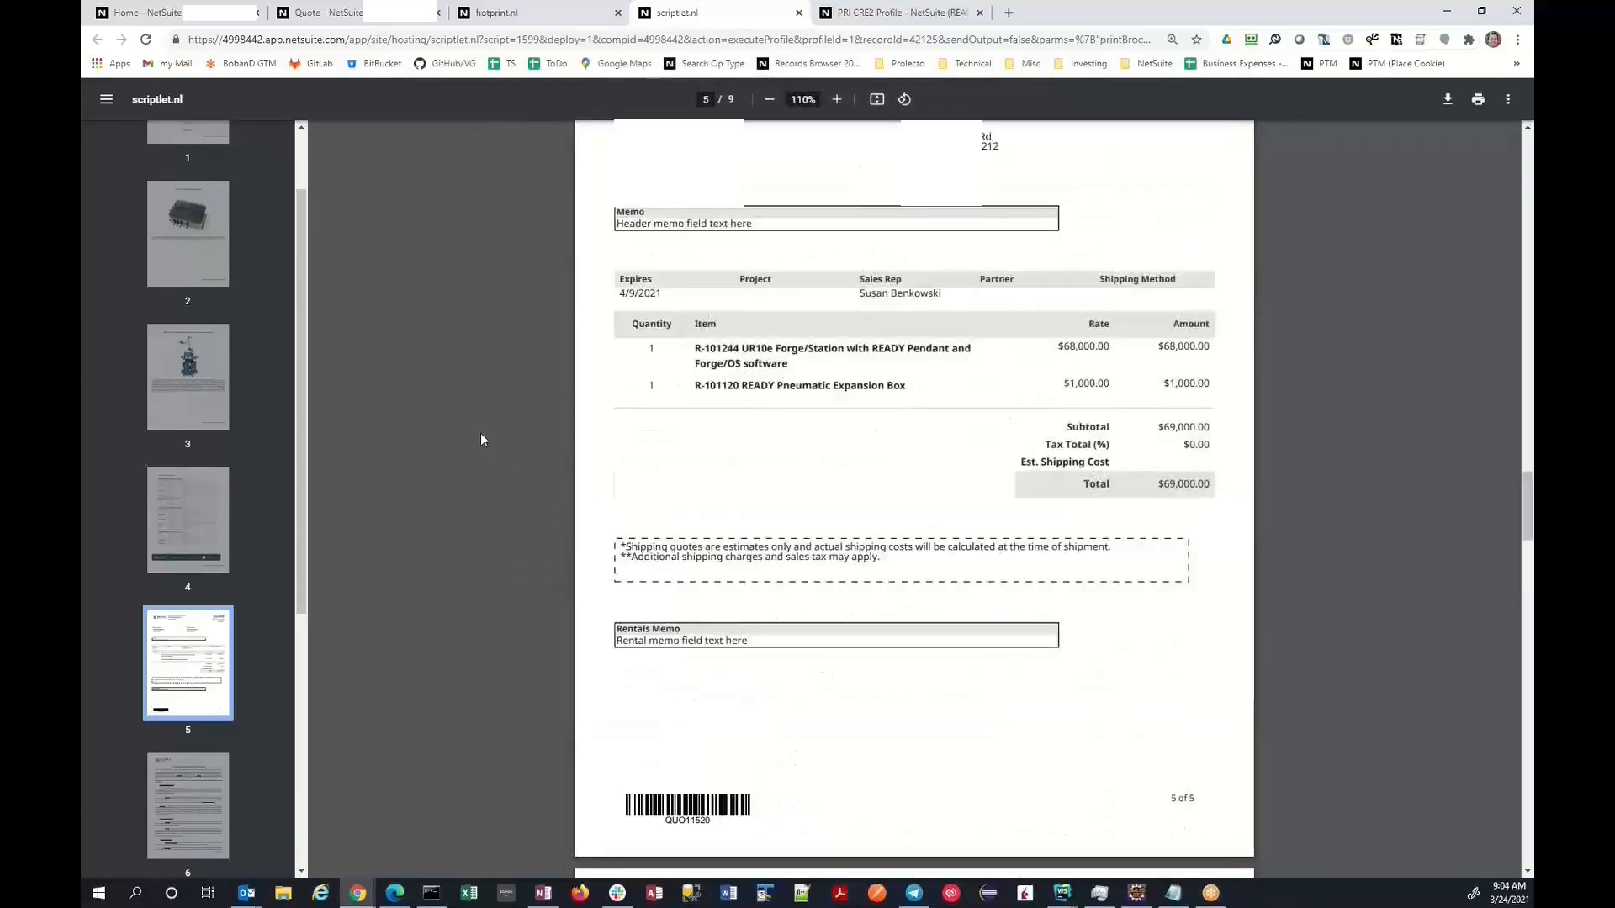
pyautogui.moveTo(435, 395)
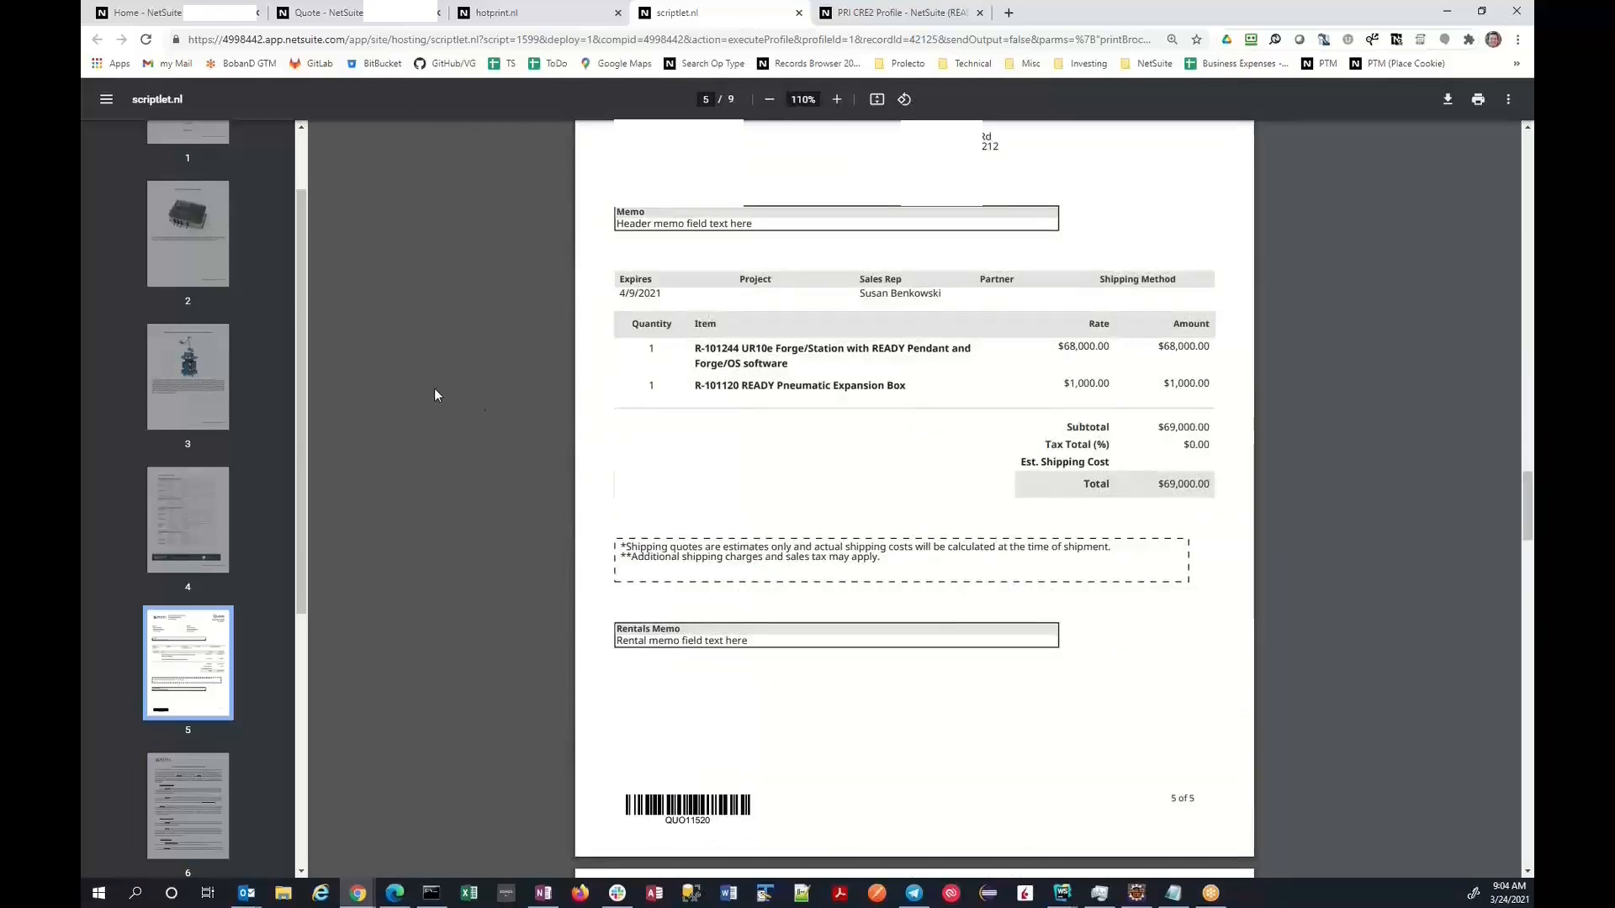
pyautogui.moveTo(449, 382)
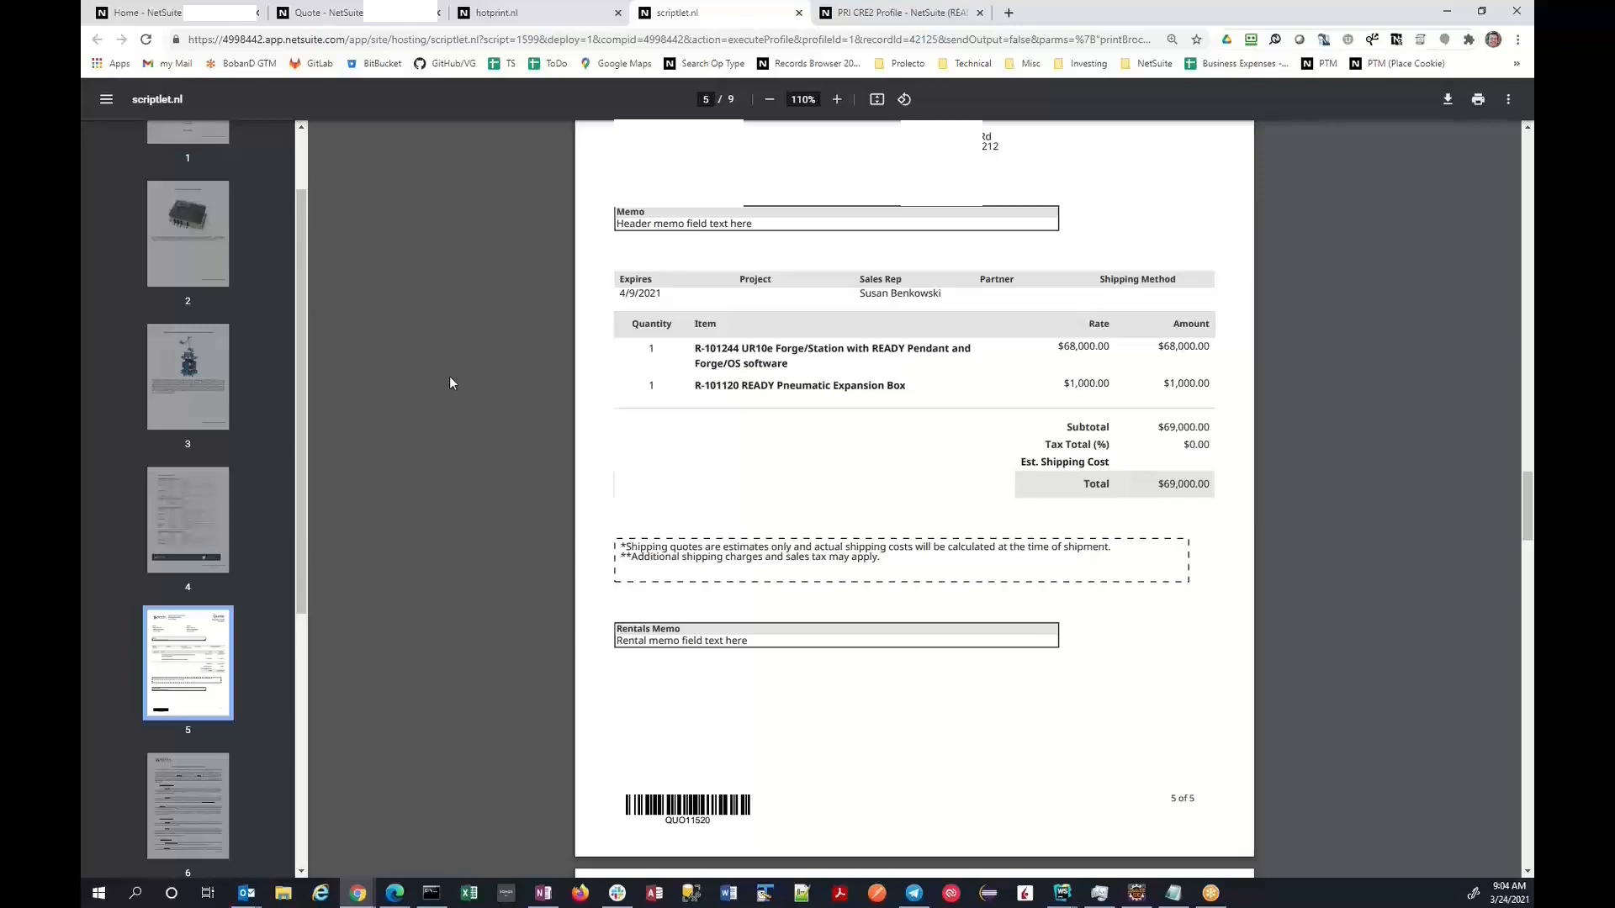
pyautogui.moveTo(416, 477)
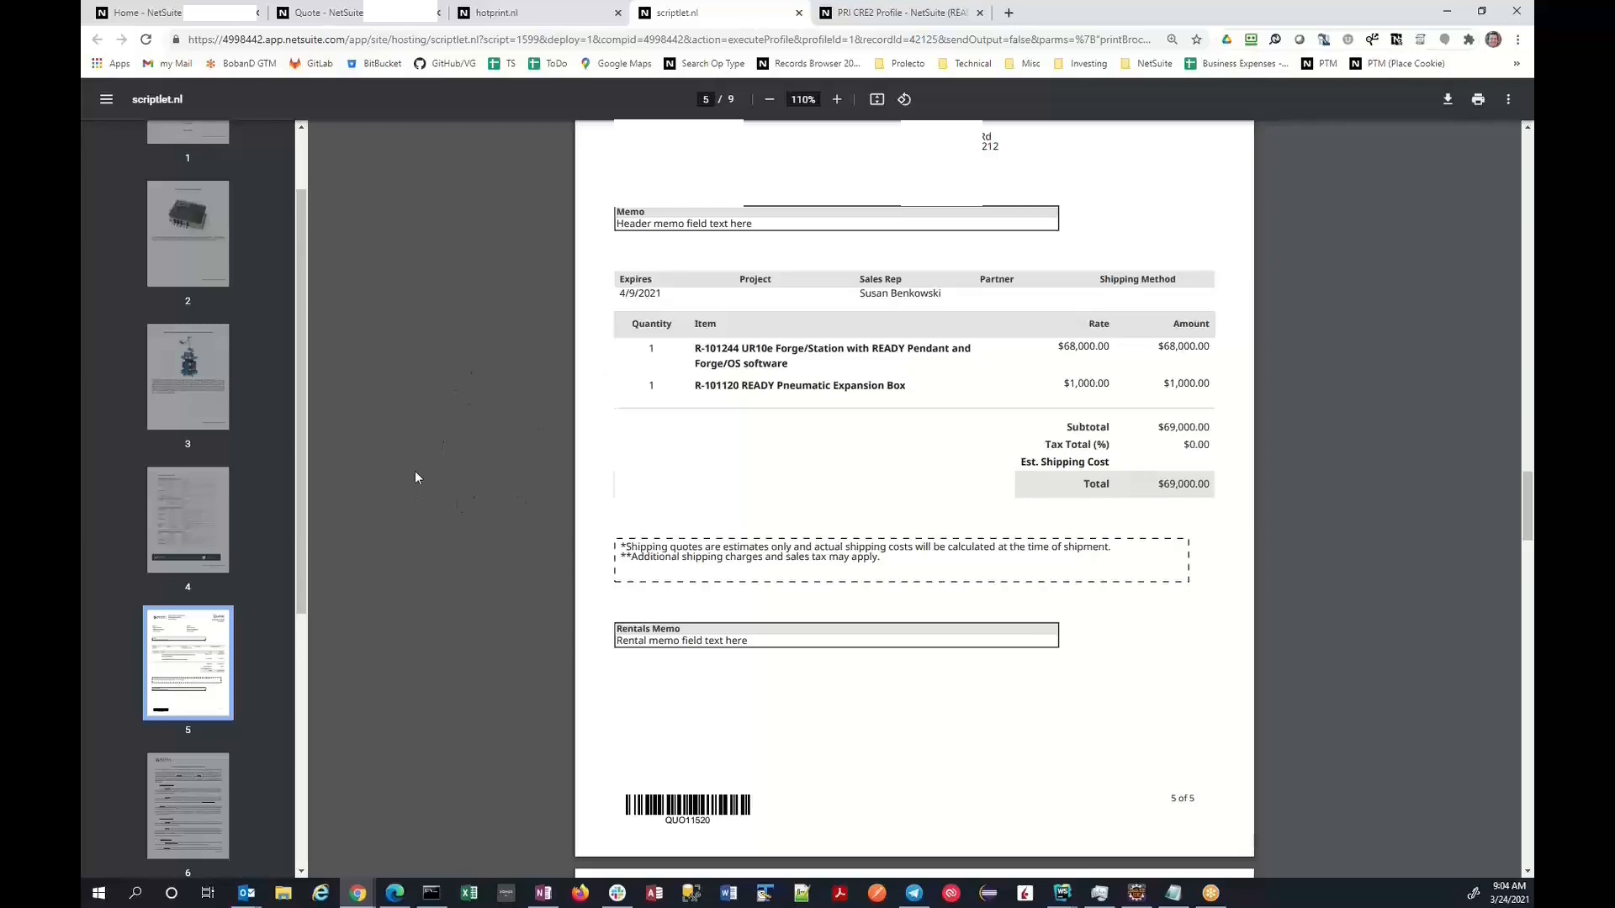
pyautogui.moveTo(359, 405)
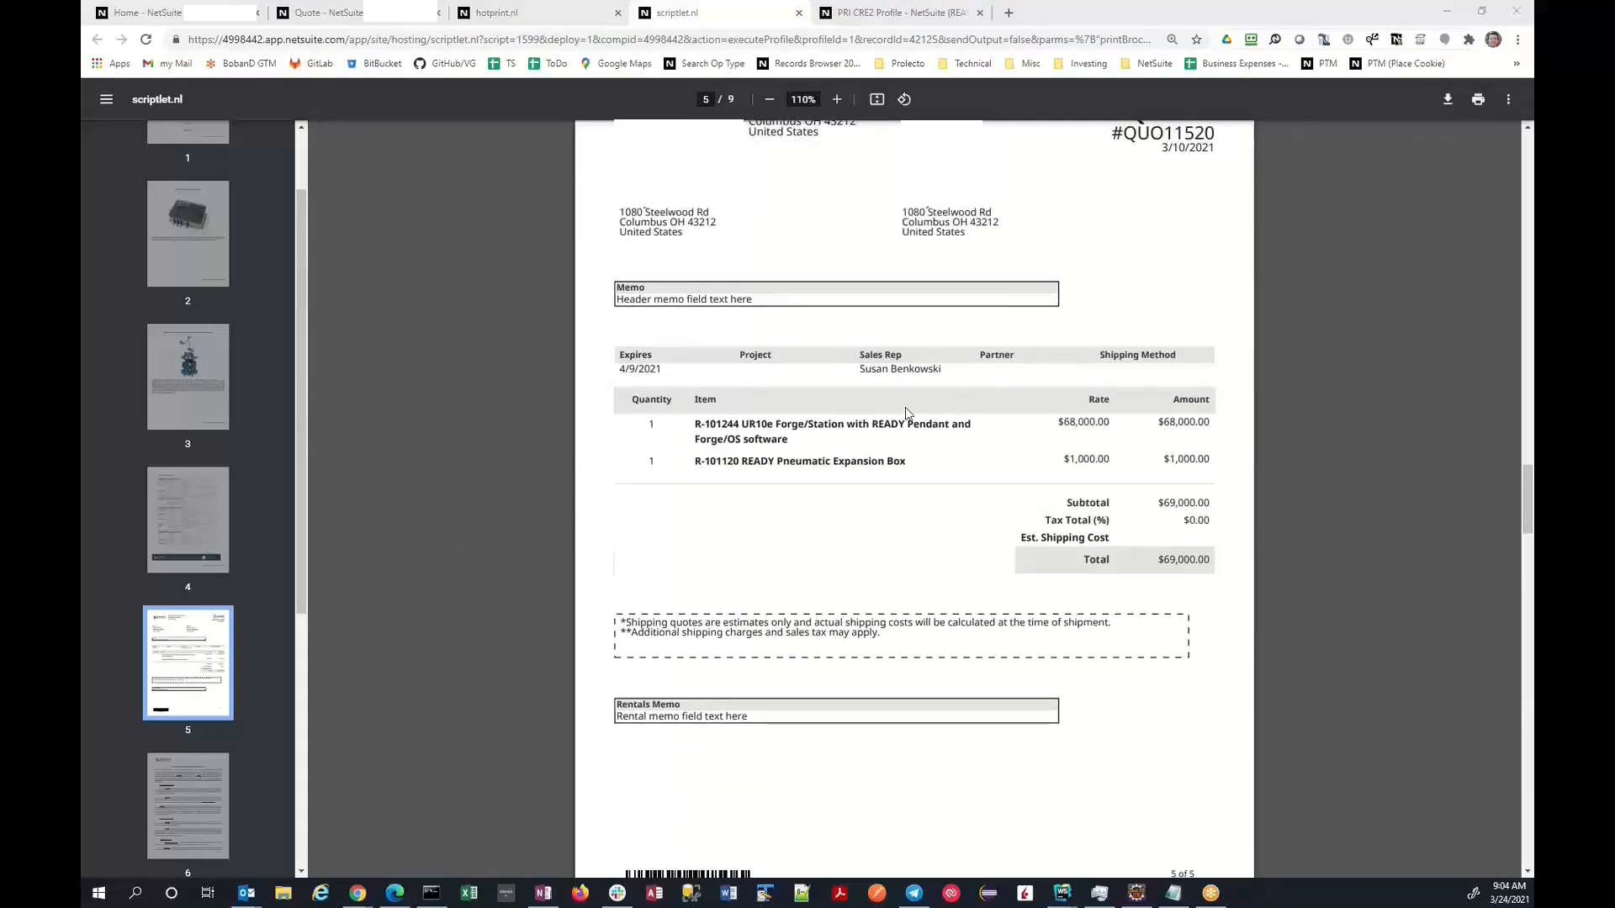
pyautogui.moveTo(721, 331)
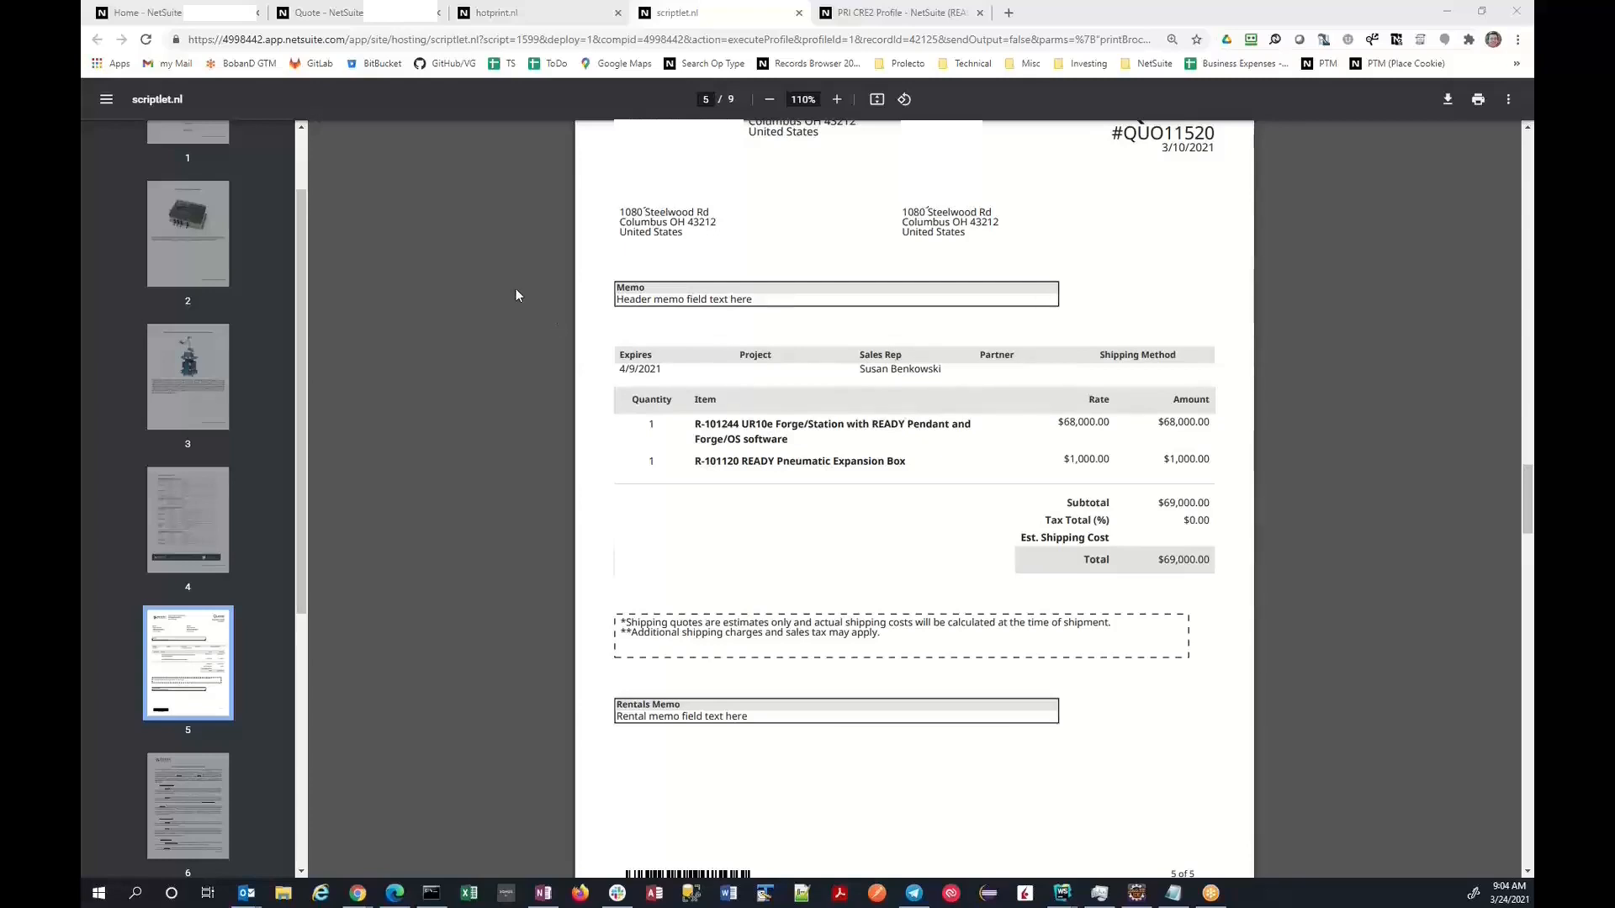
pyautogui.moveTo(506, 244)
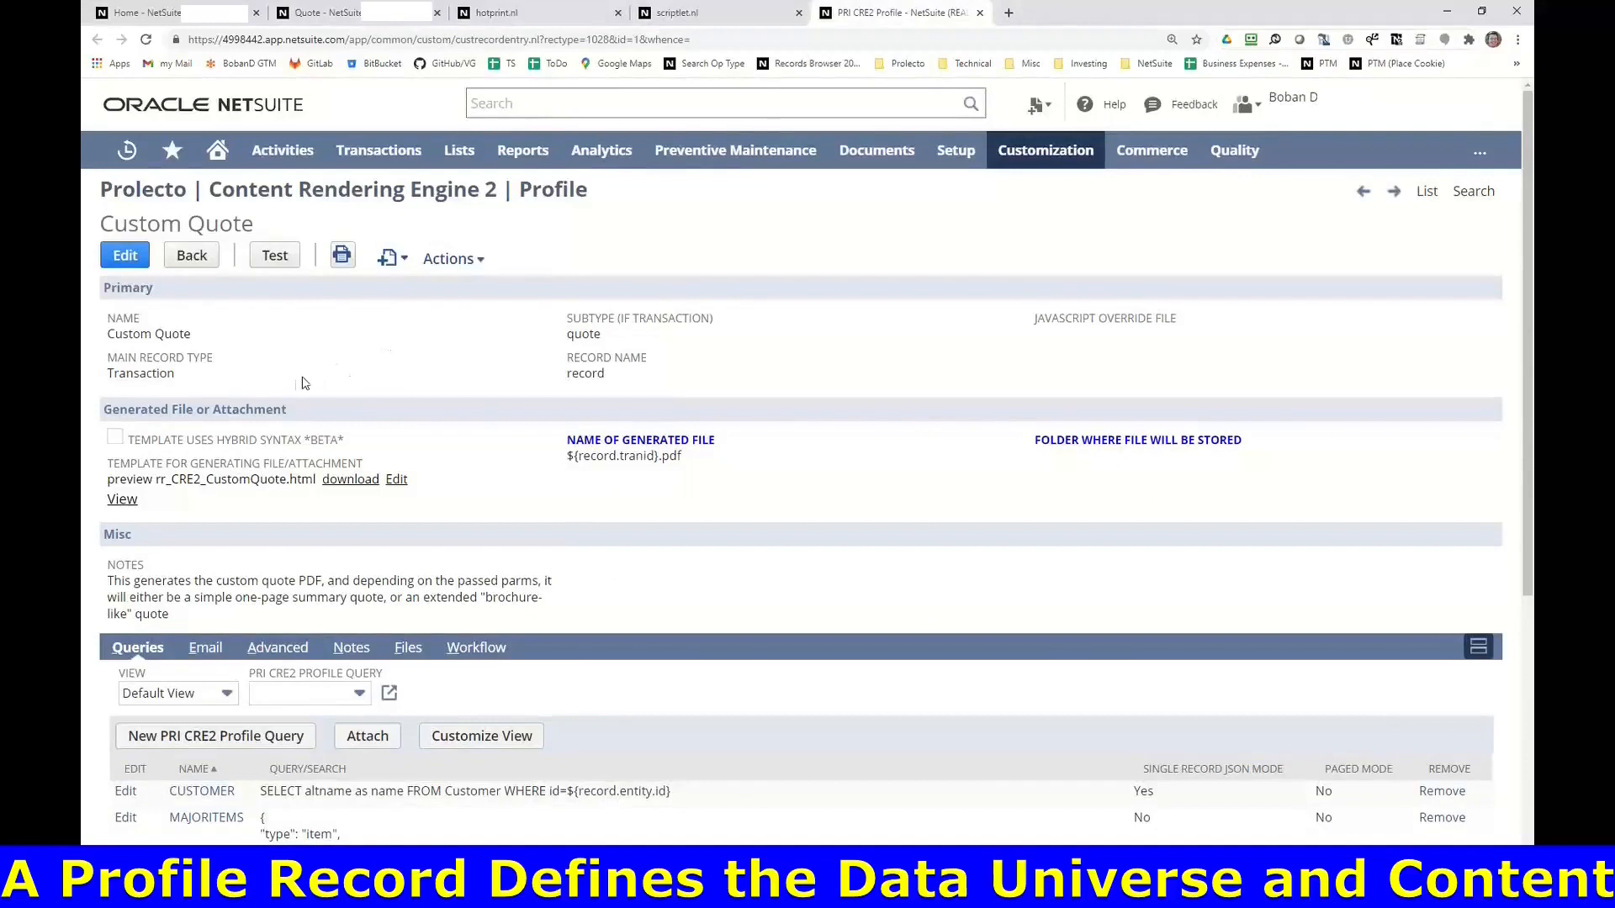
pyautogui.moveTo(216, 387)
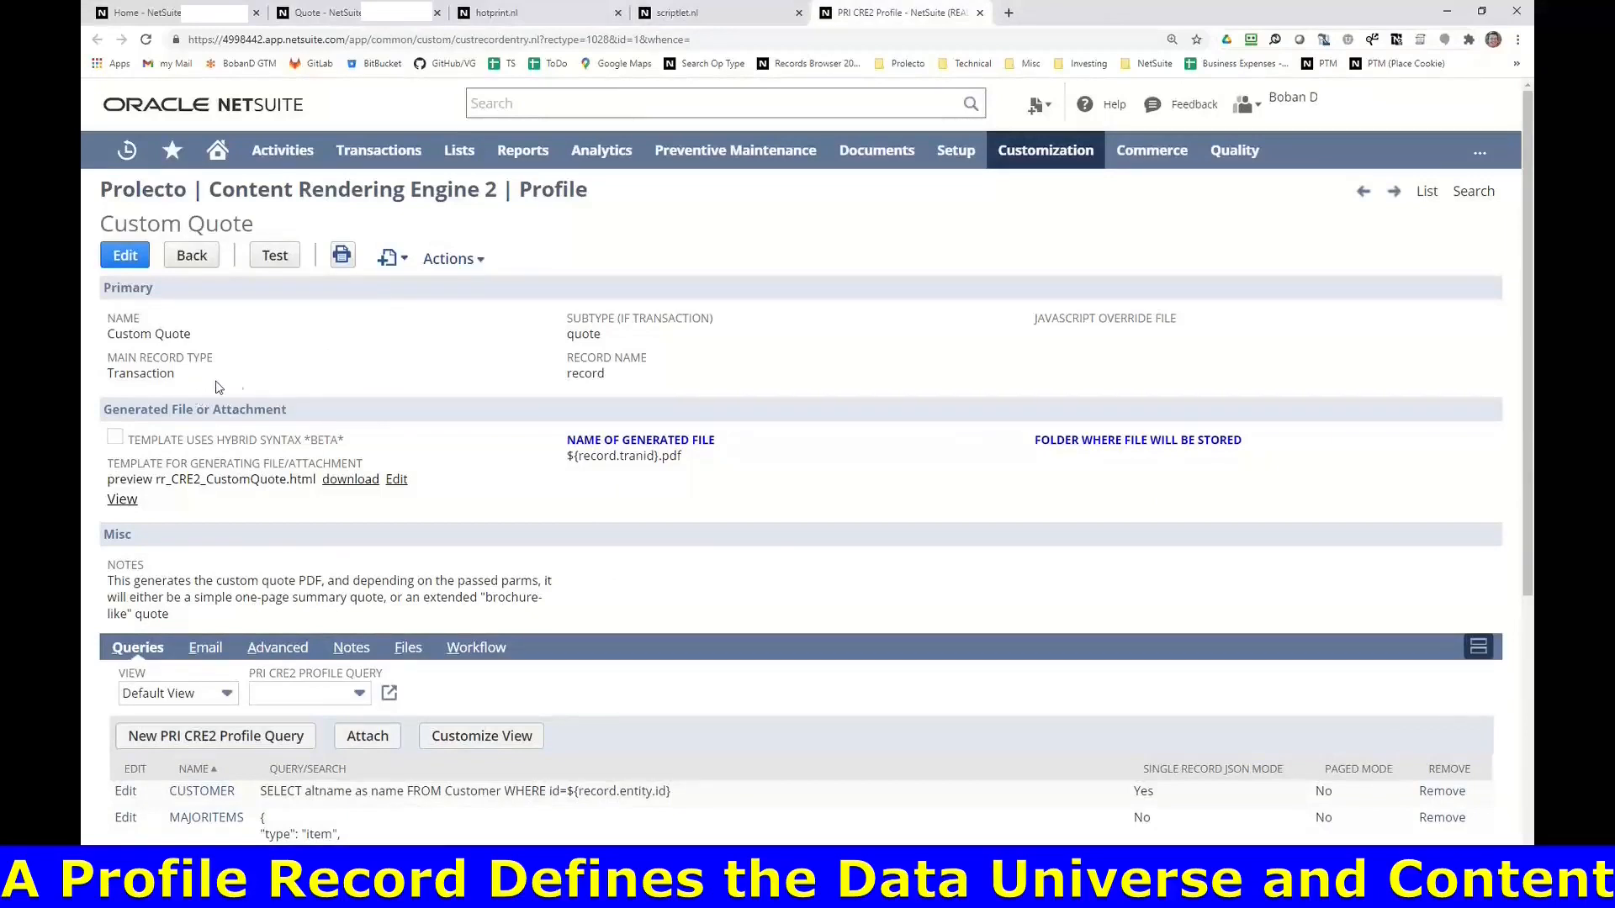
pyautogui.moveTo(213, 389)
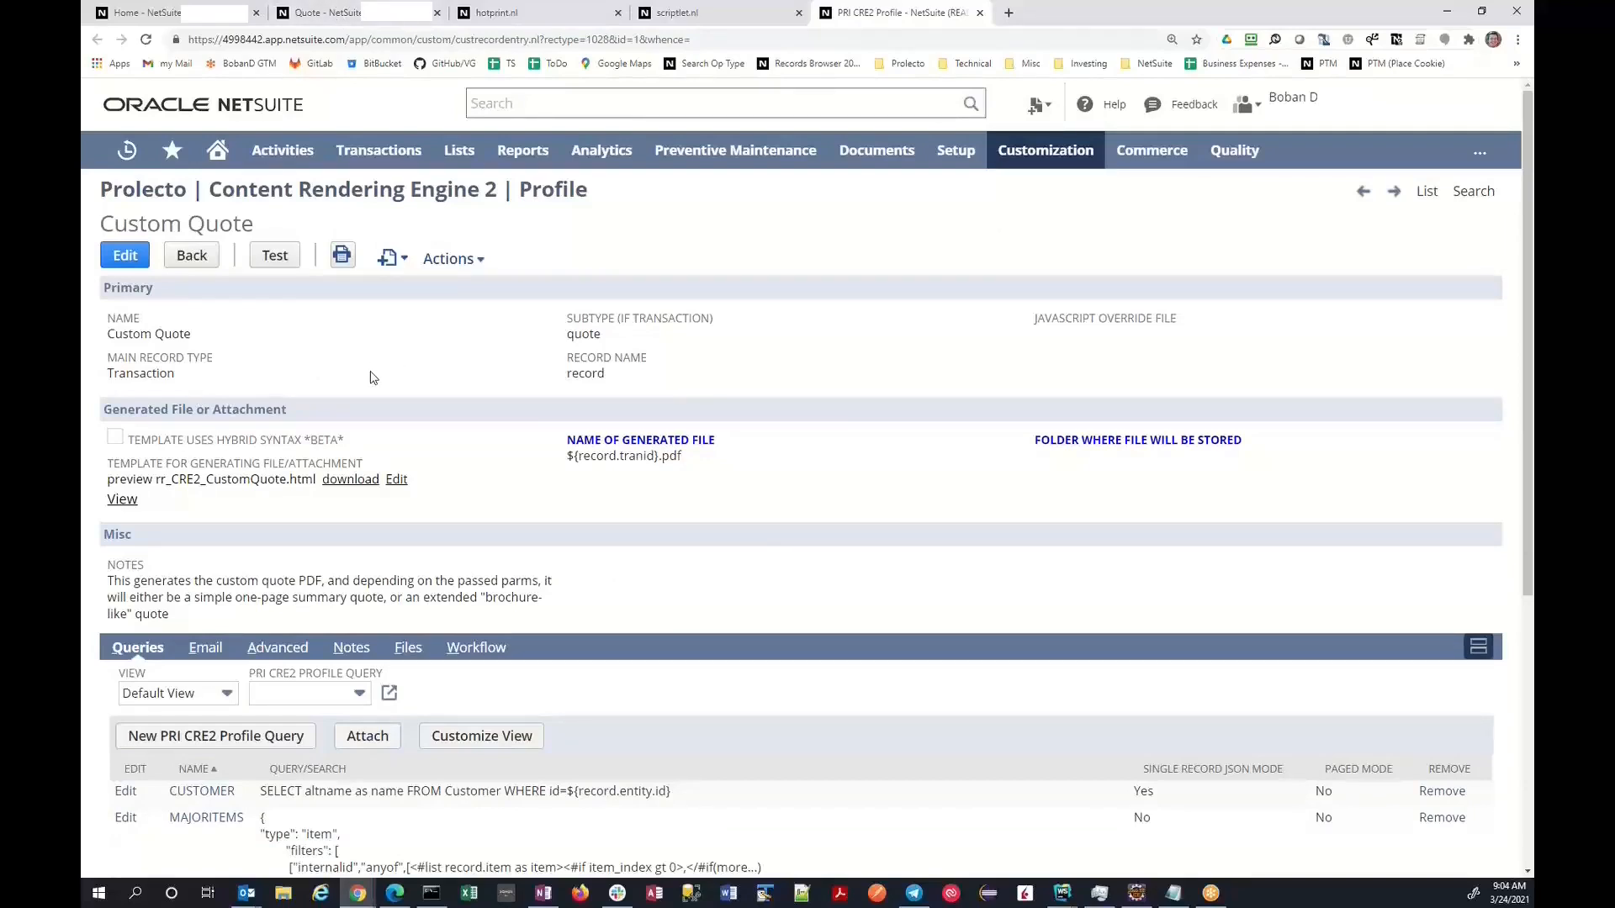
pyautogui.moveTo(376, 383)
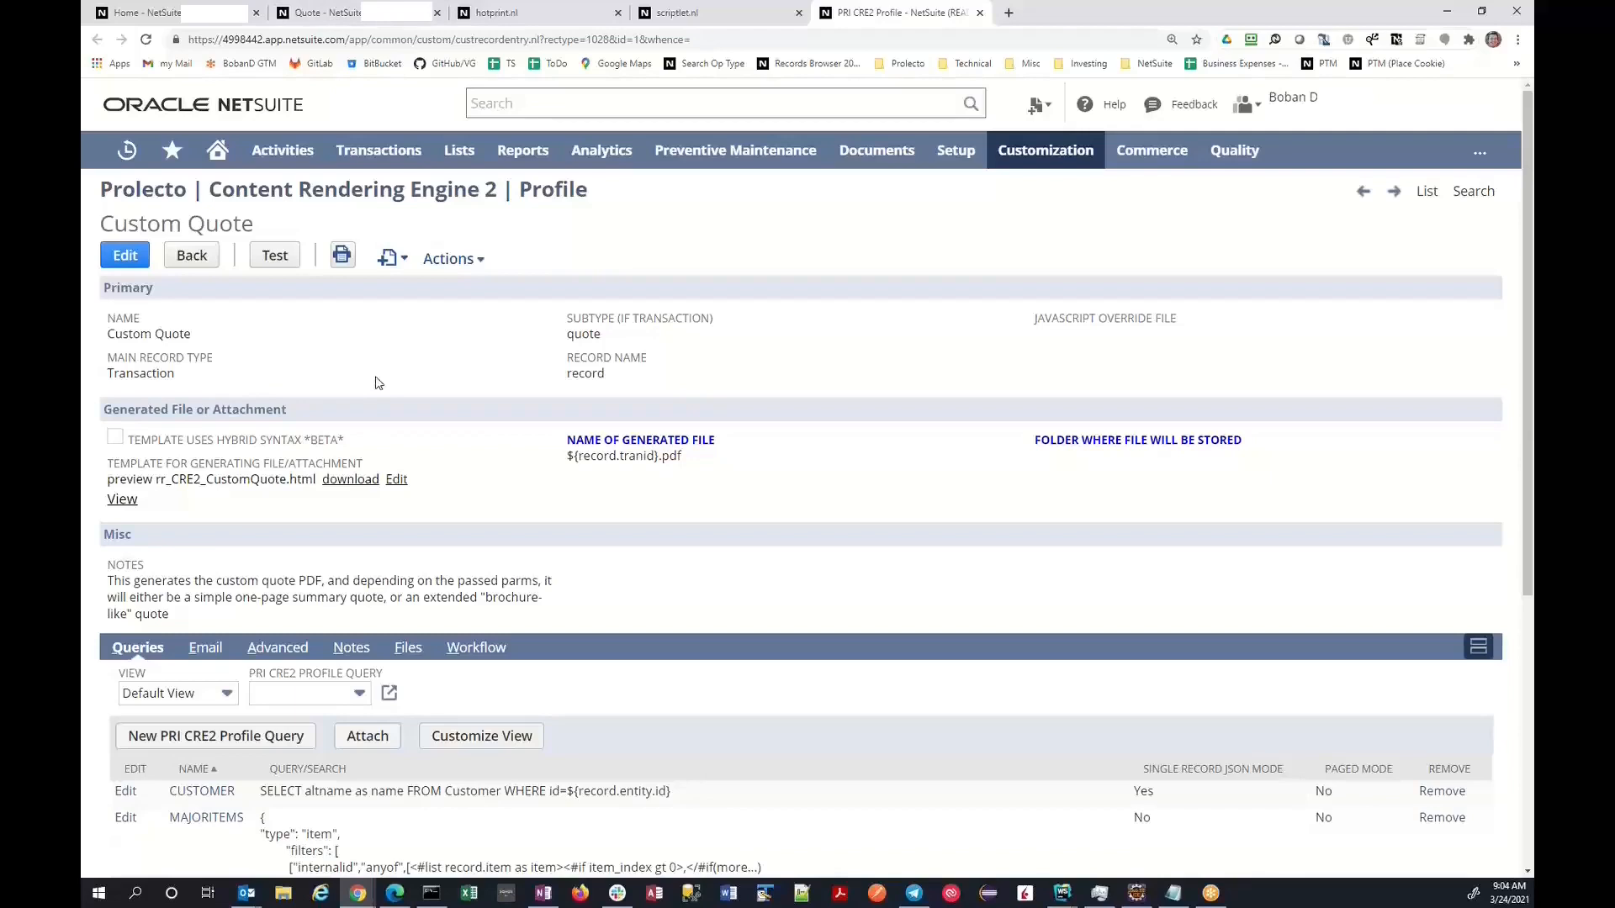
pyautogui.moveTo(402, 375)
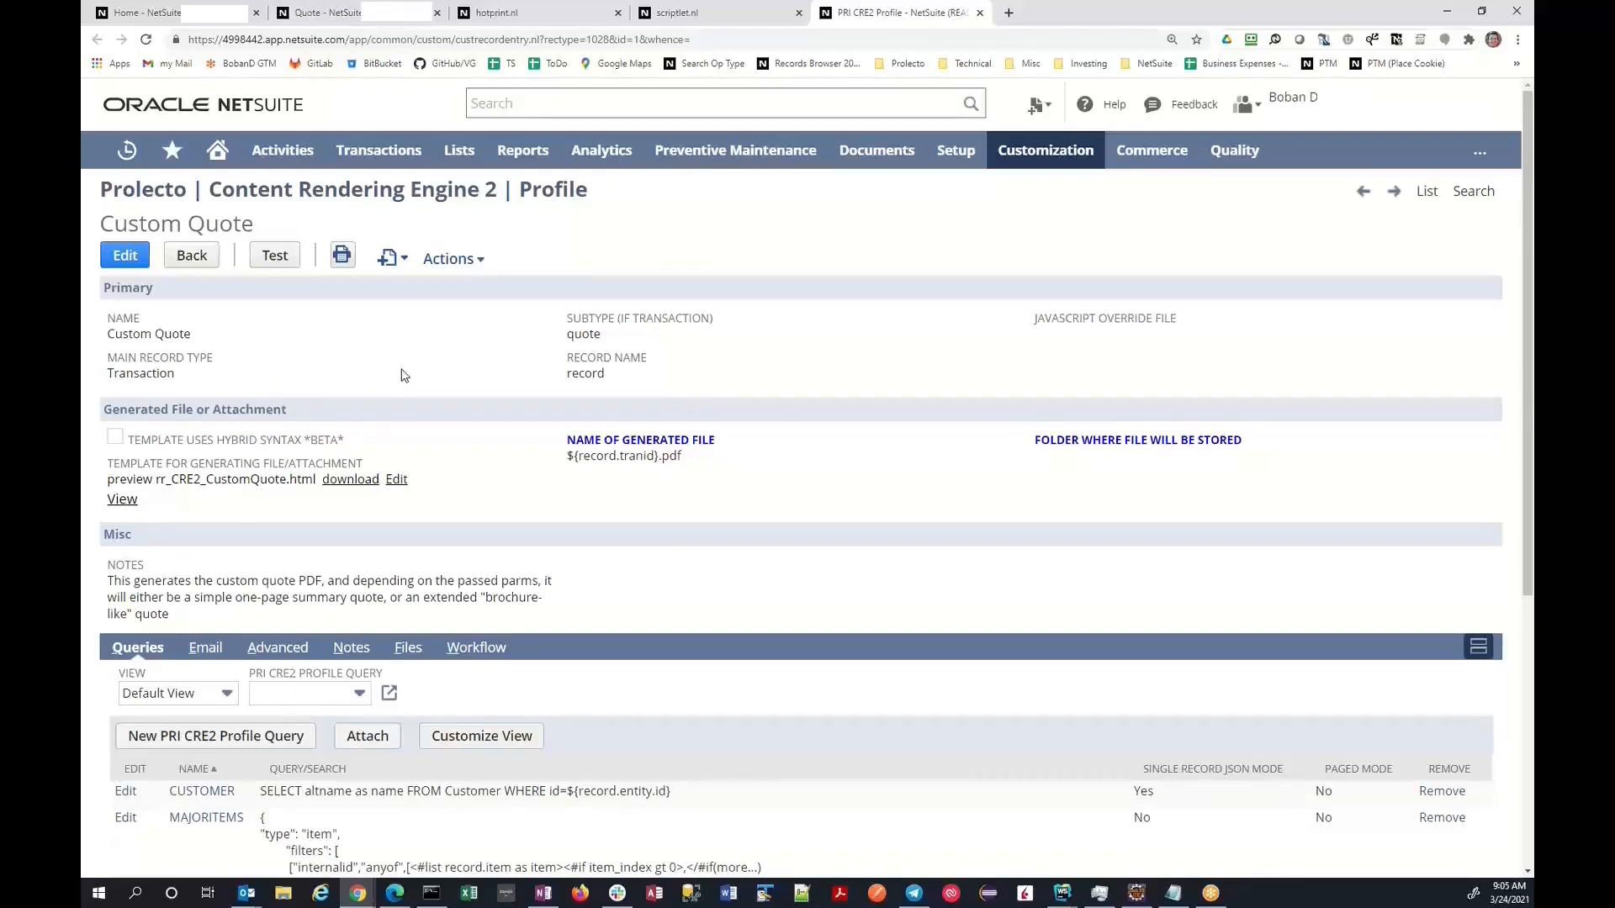
pyautogui.moveTo(226, 499)
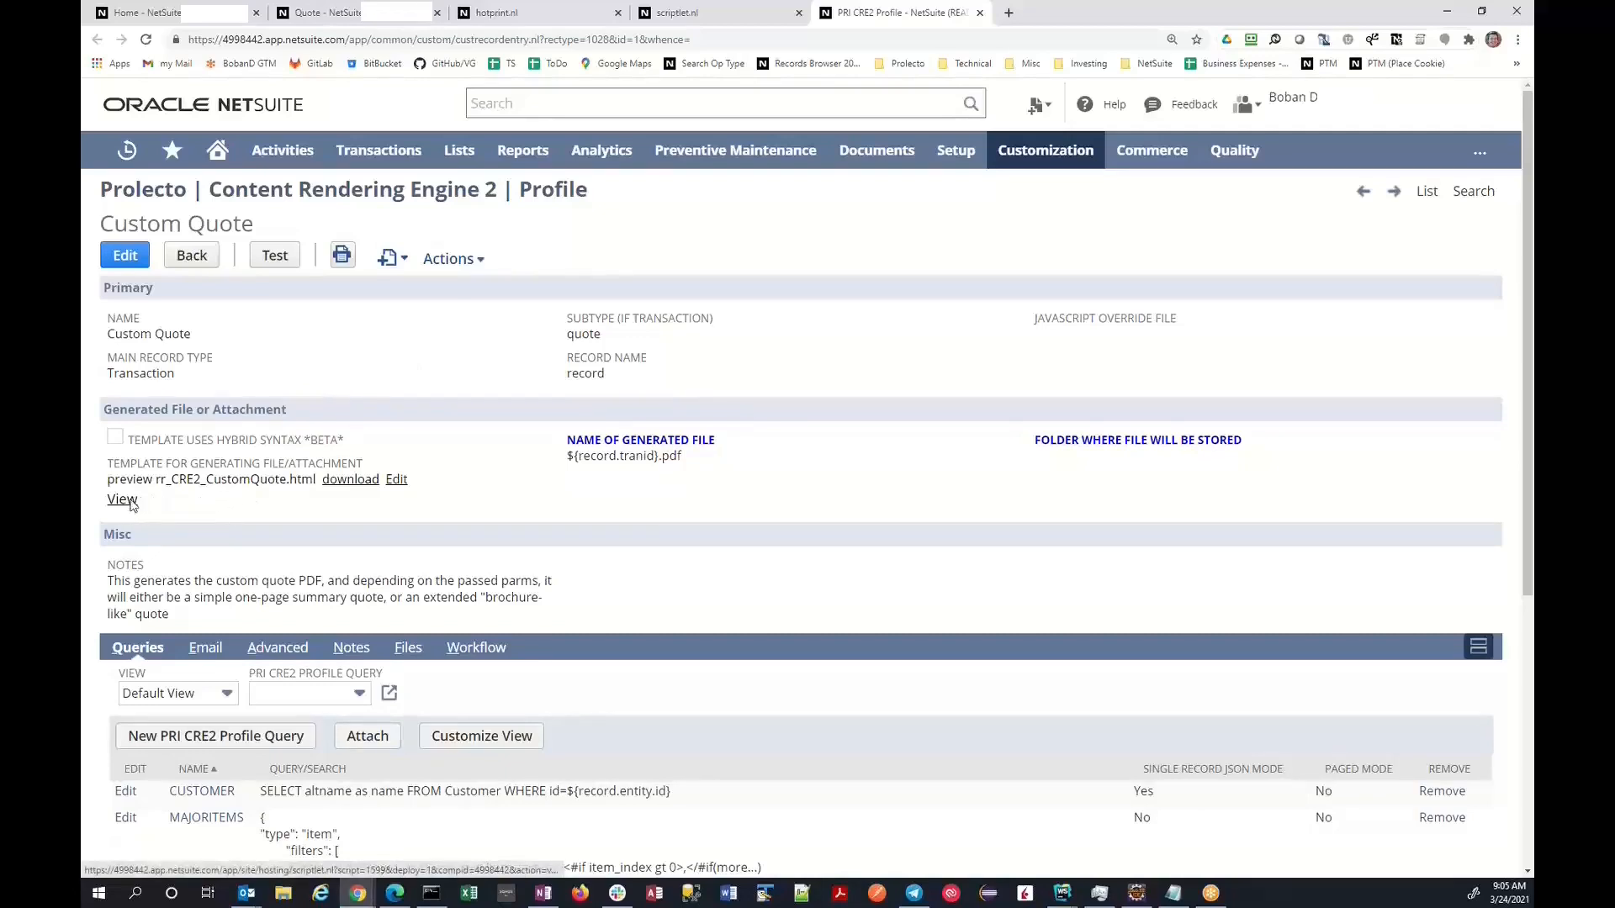
# View the Custom Quote template's markup source and scroll through its macros and styles
pyautogui.click(121, 500)
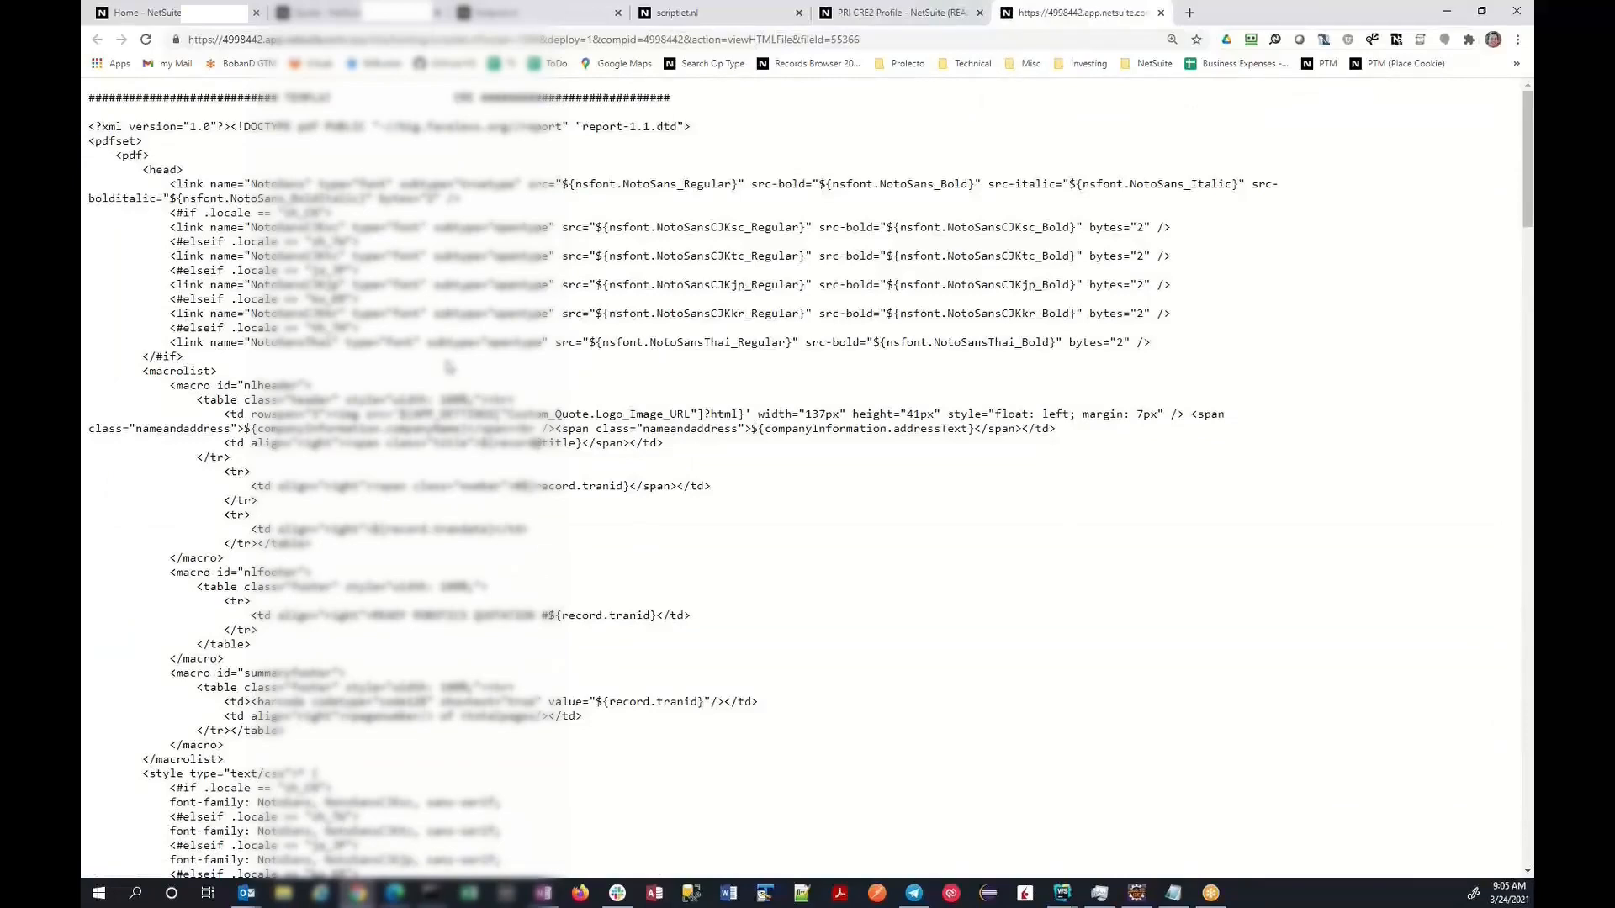
pyautogui.scroll(-3)
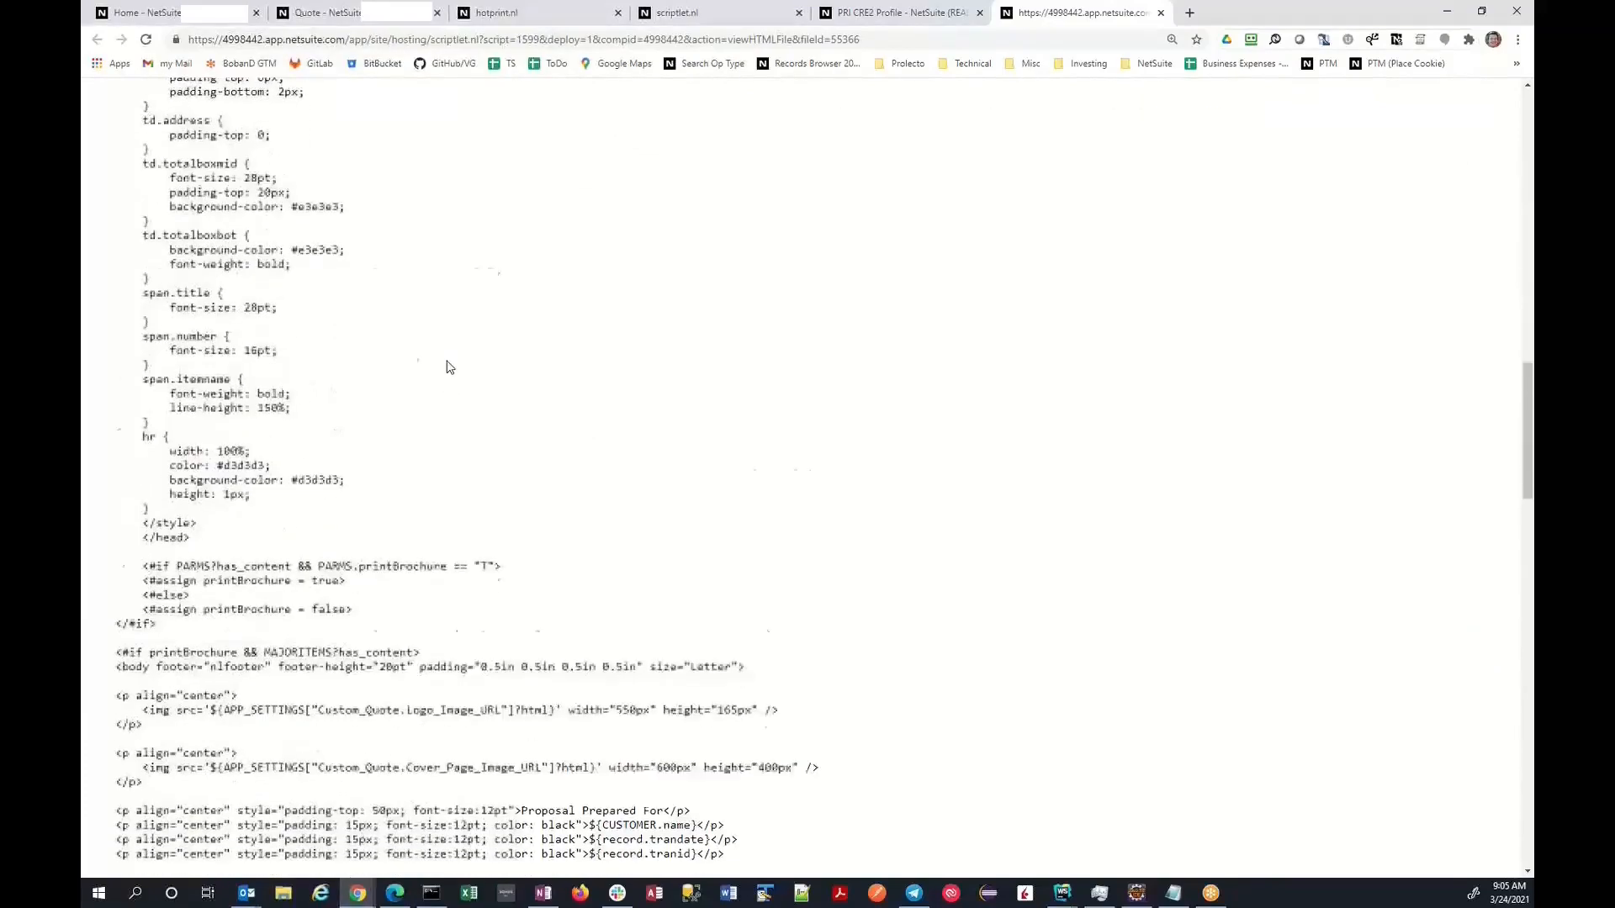
pyautogui.scroll(-3)
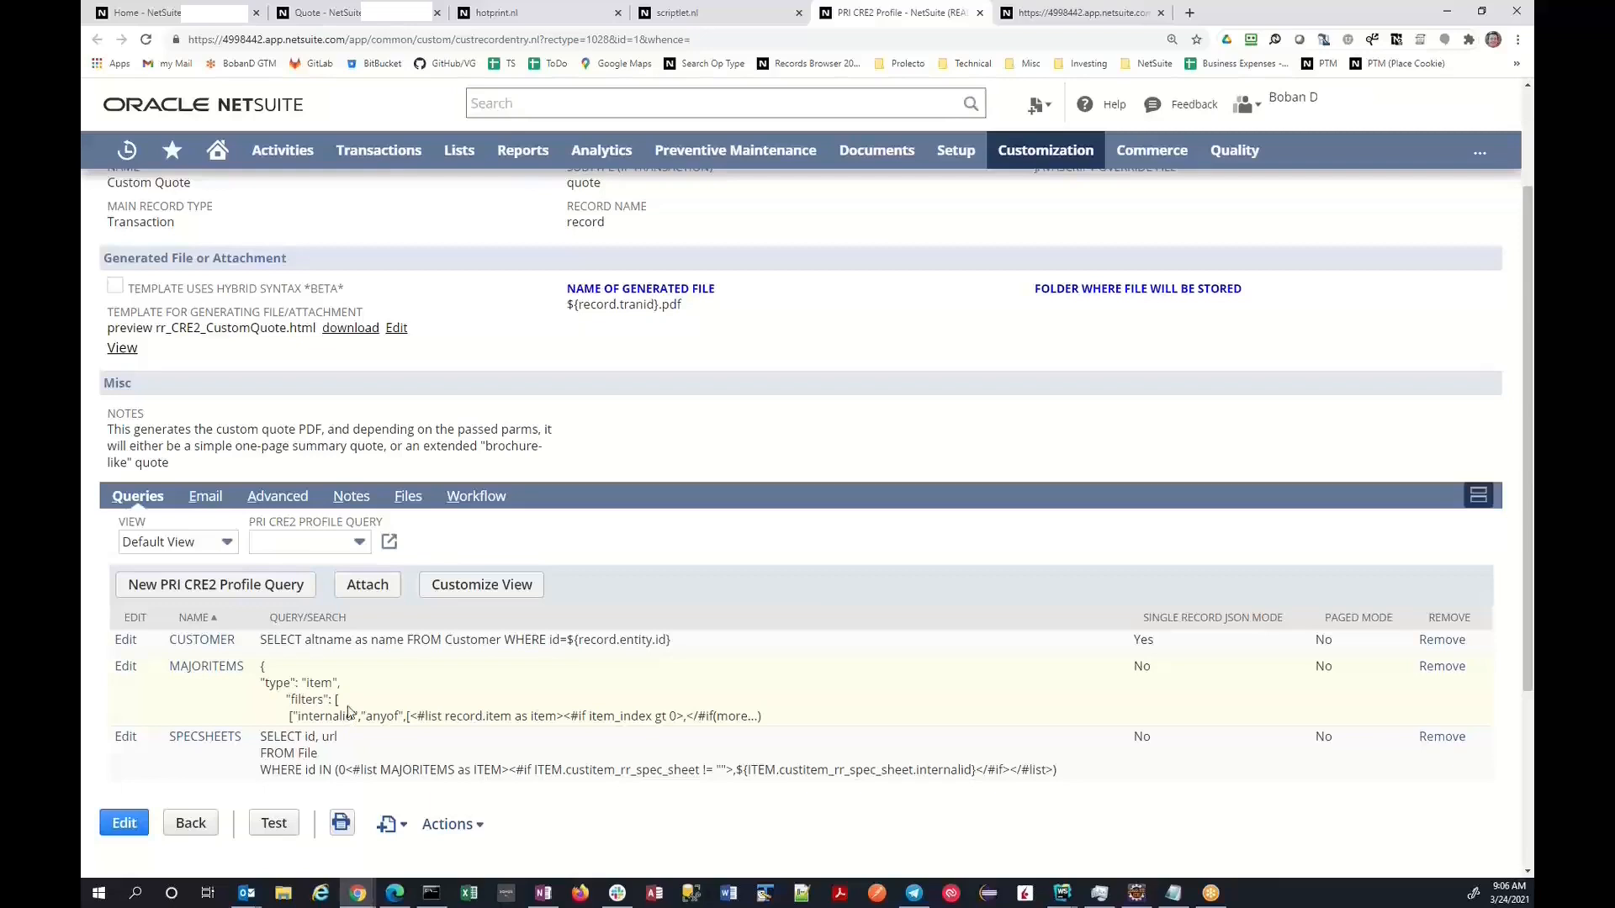
pyautogui.moveTo(329, 721)
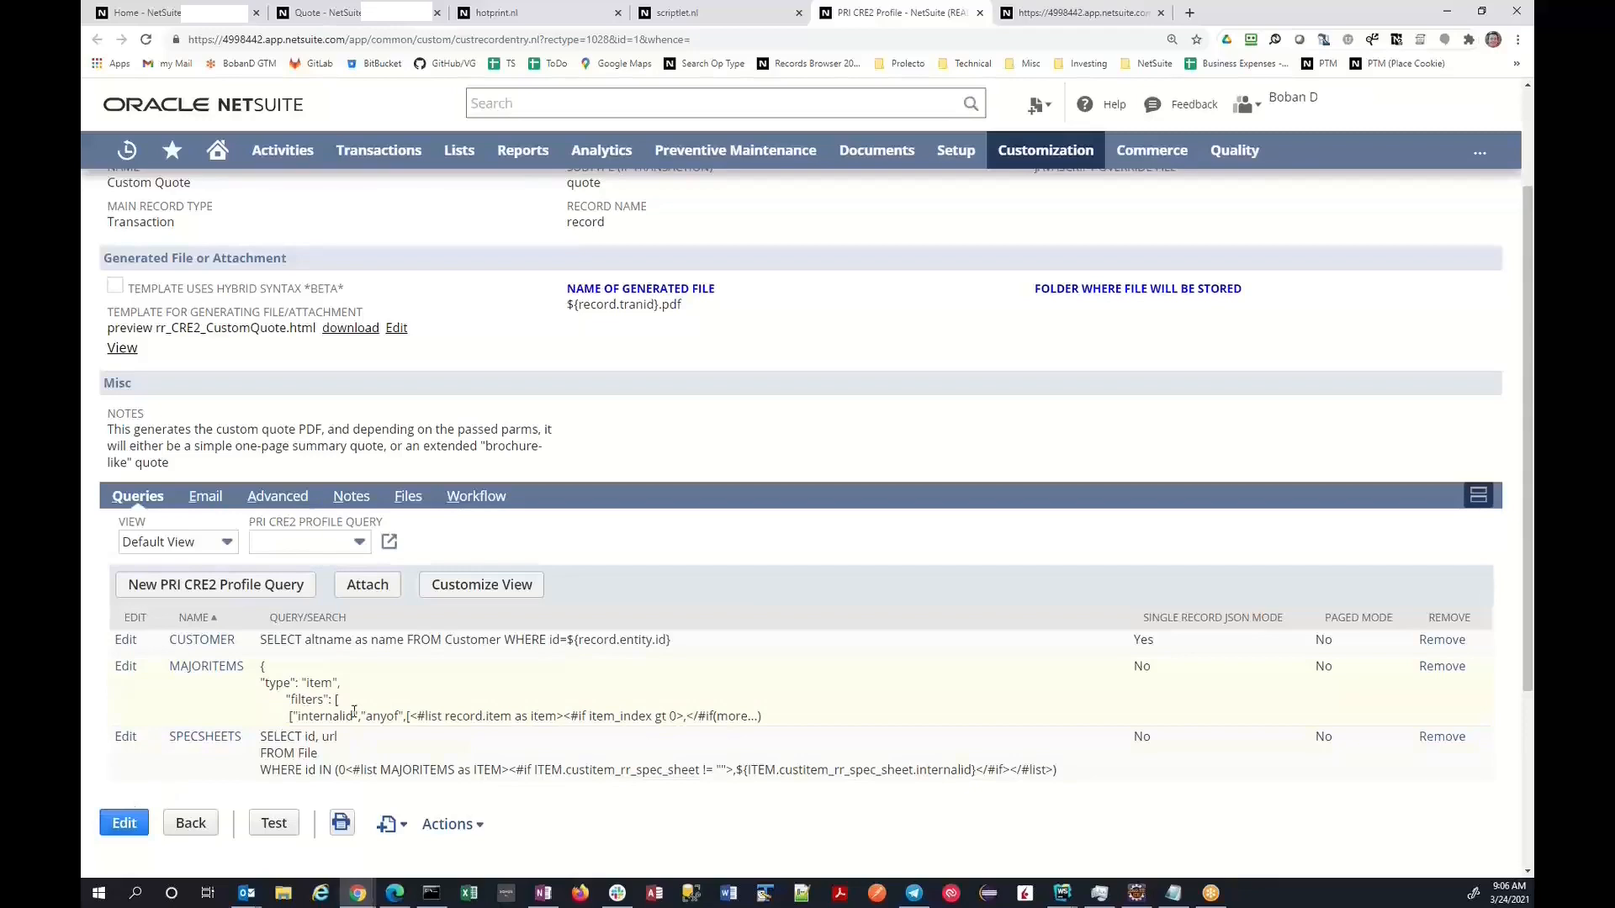
pyautogui.moveTo(260, 678)
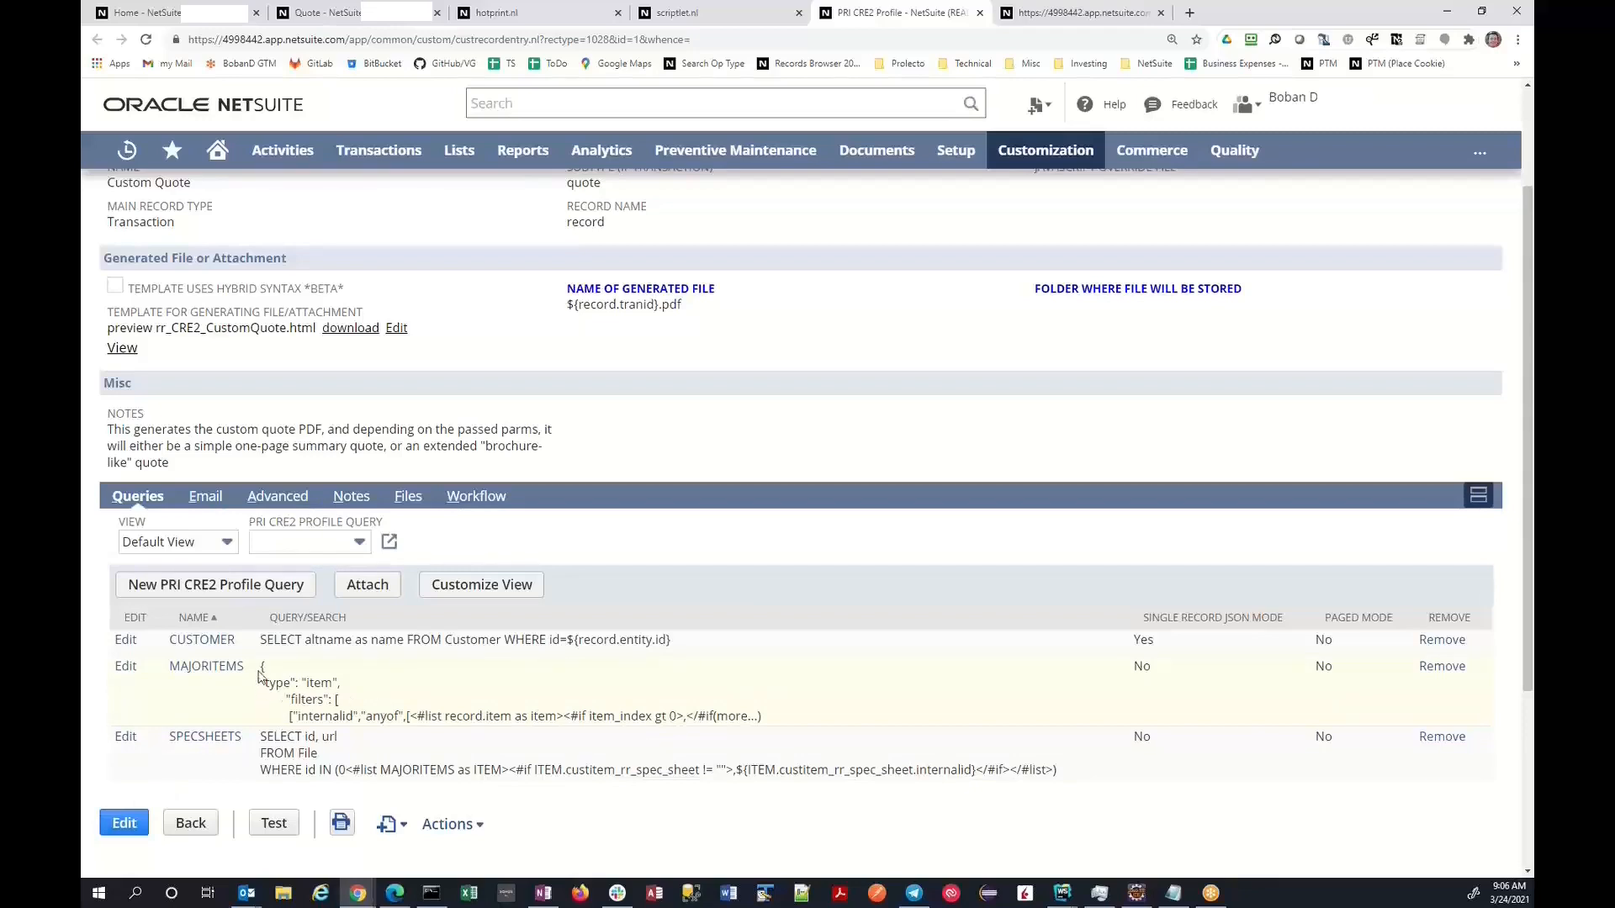
pyautogui.moveTo(400, 692)
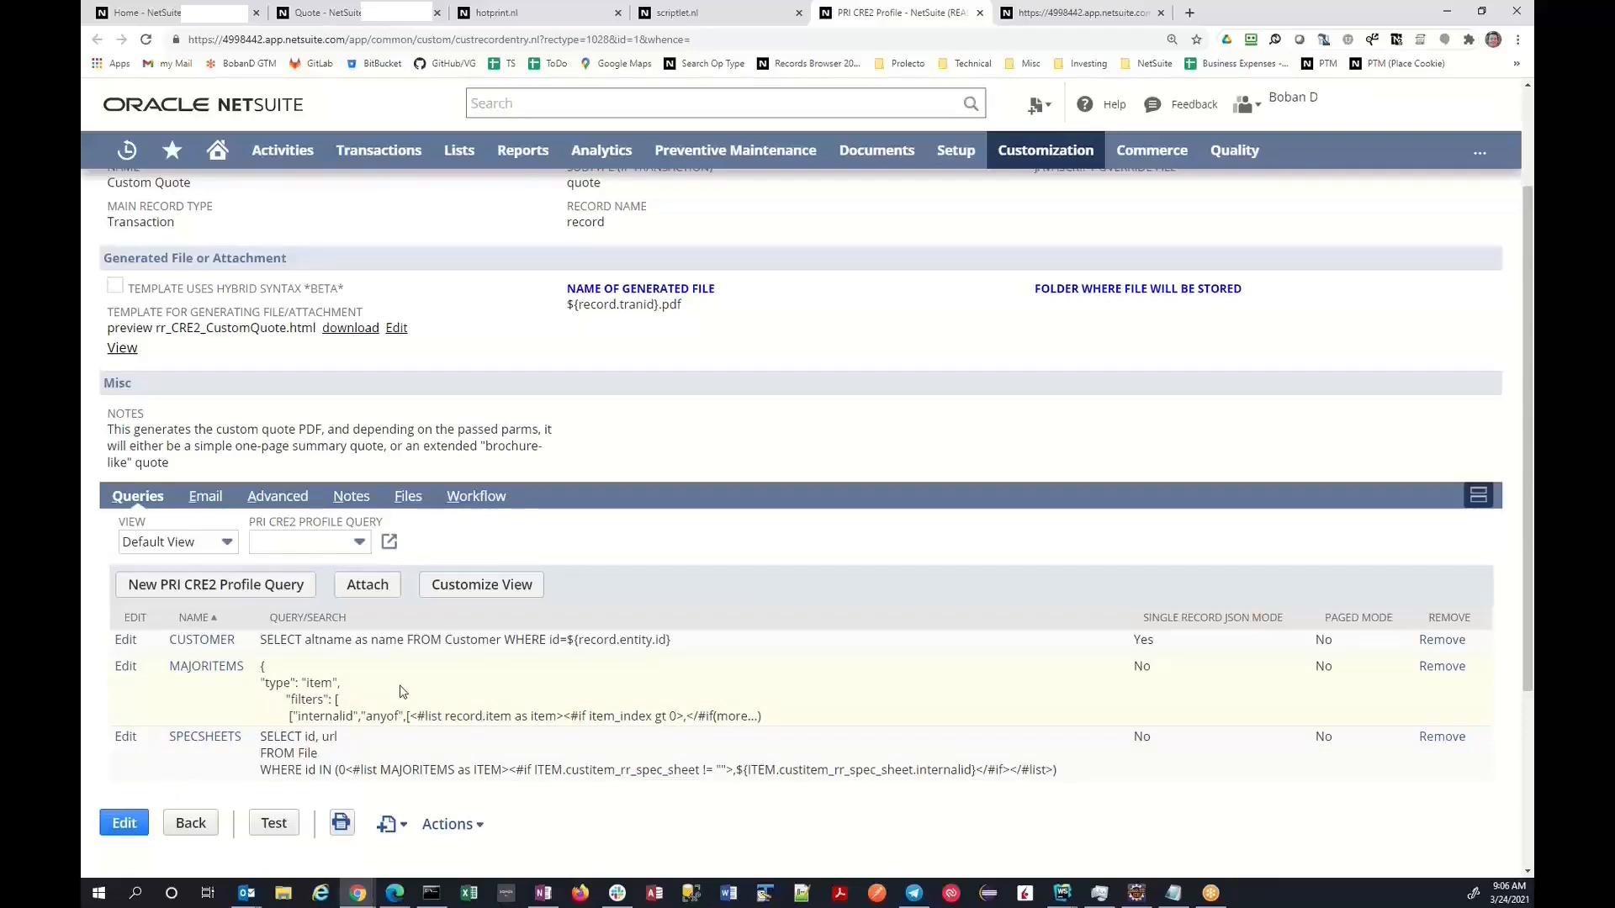
# Review the CUSTOMER, MAJORITEMS and SPECSHEETS queries, then return to the Test Suitelet
pyautogui.click(446, 673)
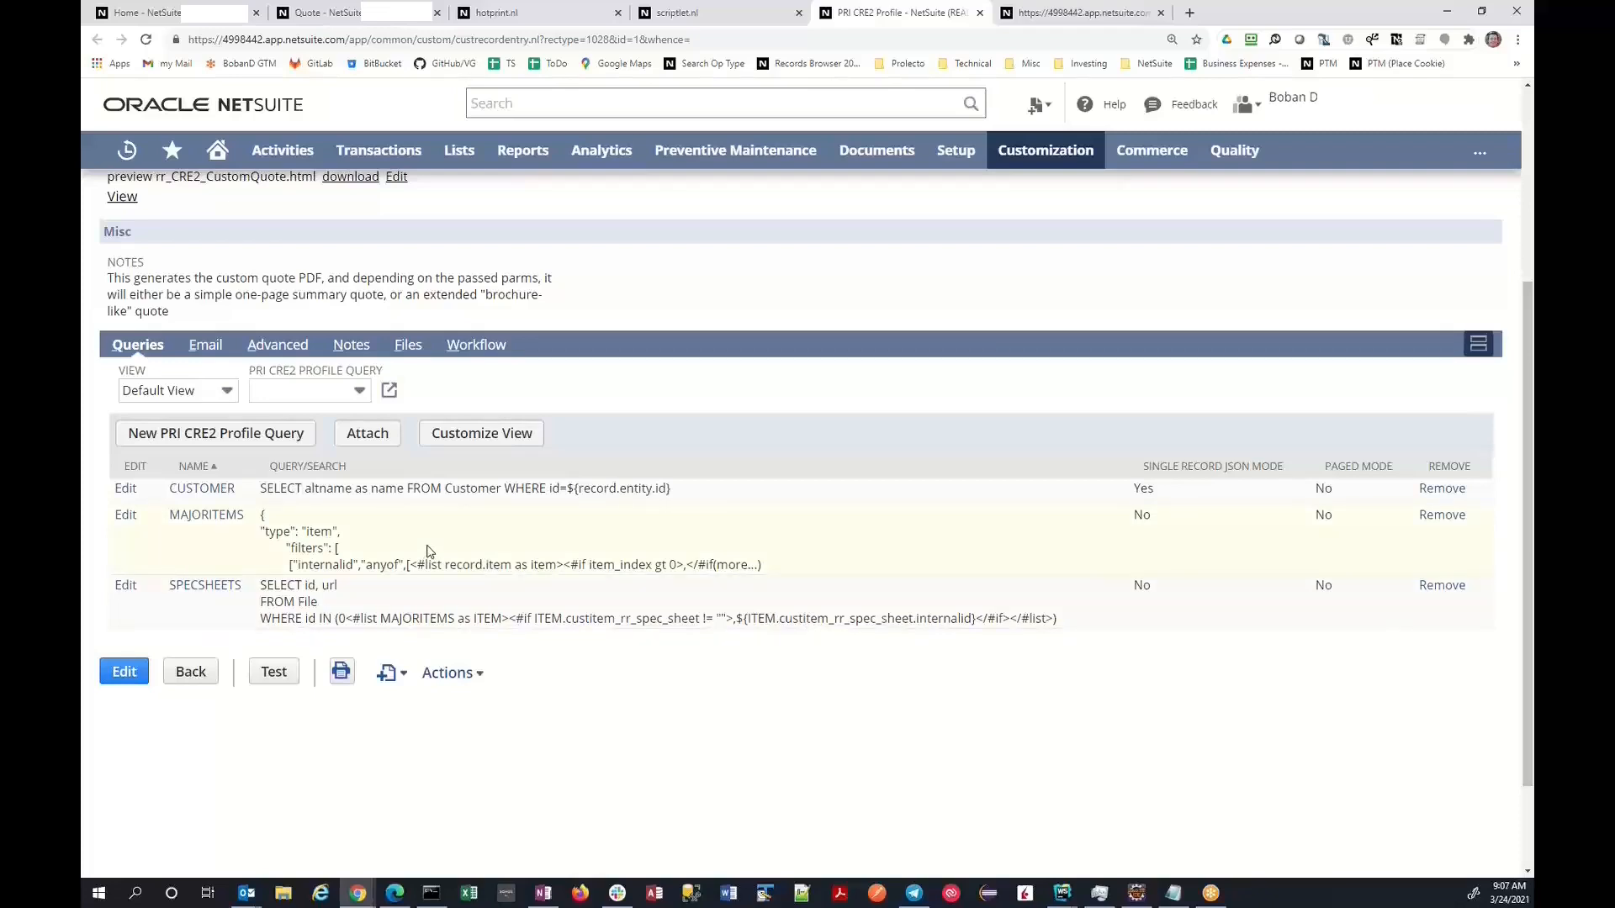
pyautogui.moveTo(440, 559)
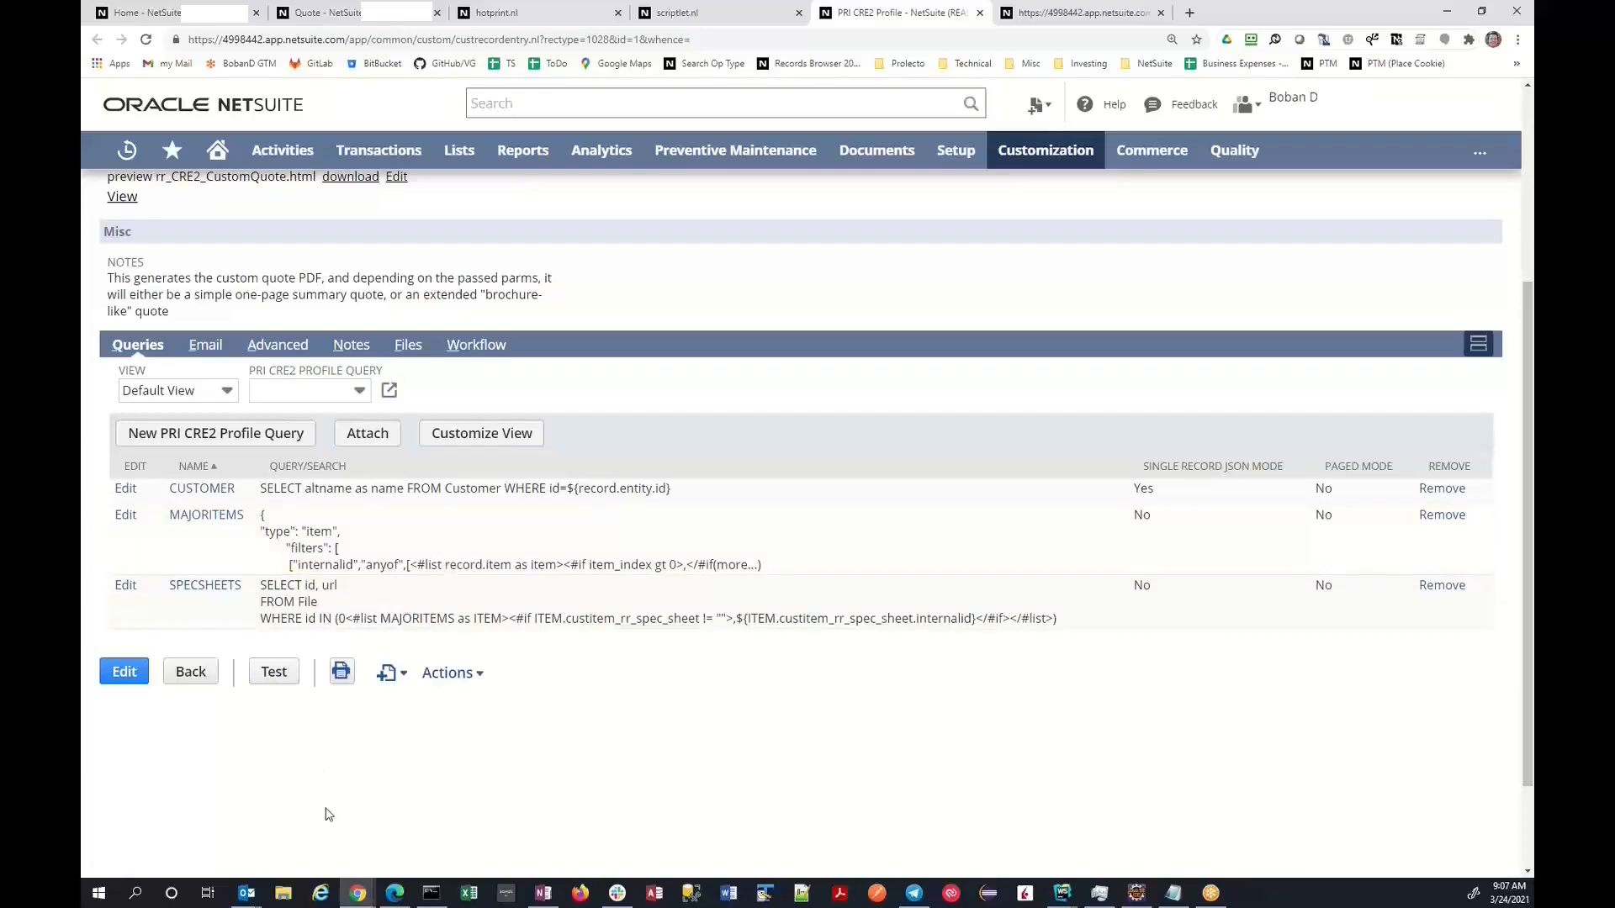
pyautogui.moveTo(643, 796)
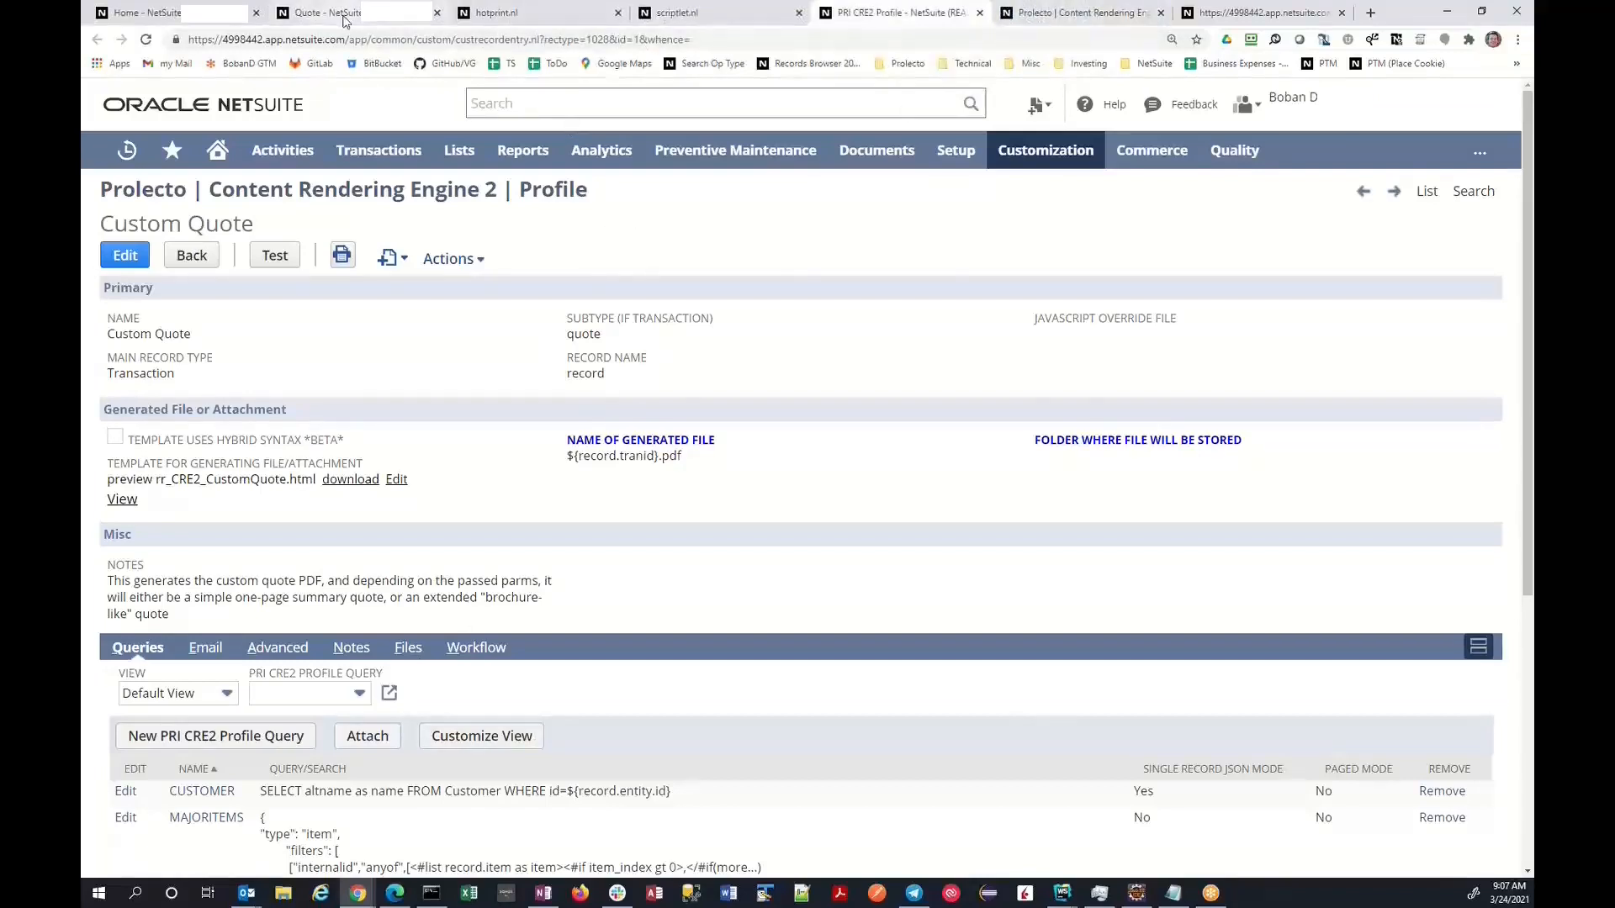
pyautogui.click(350, 13)
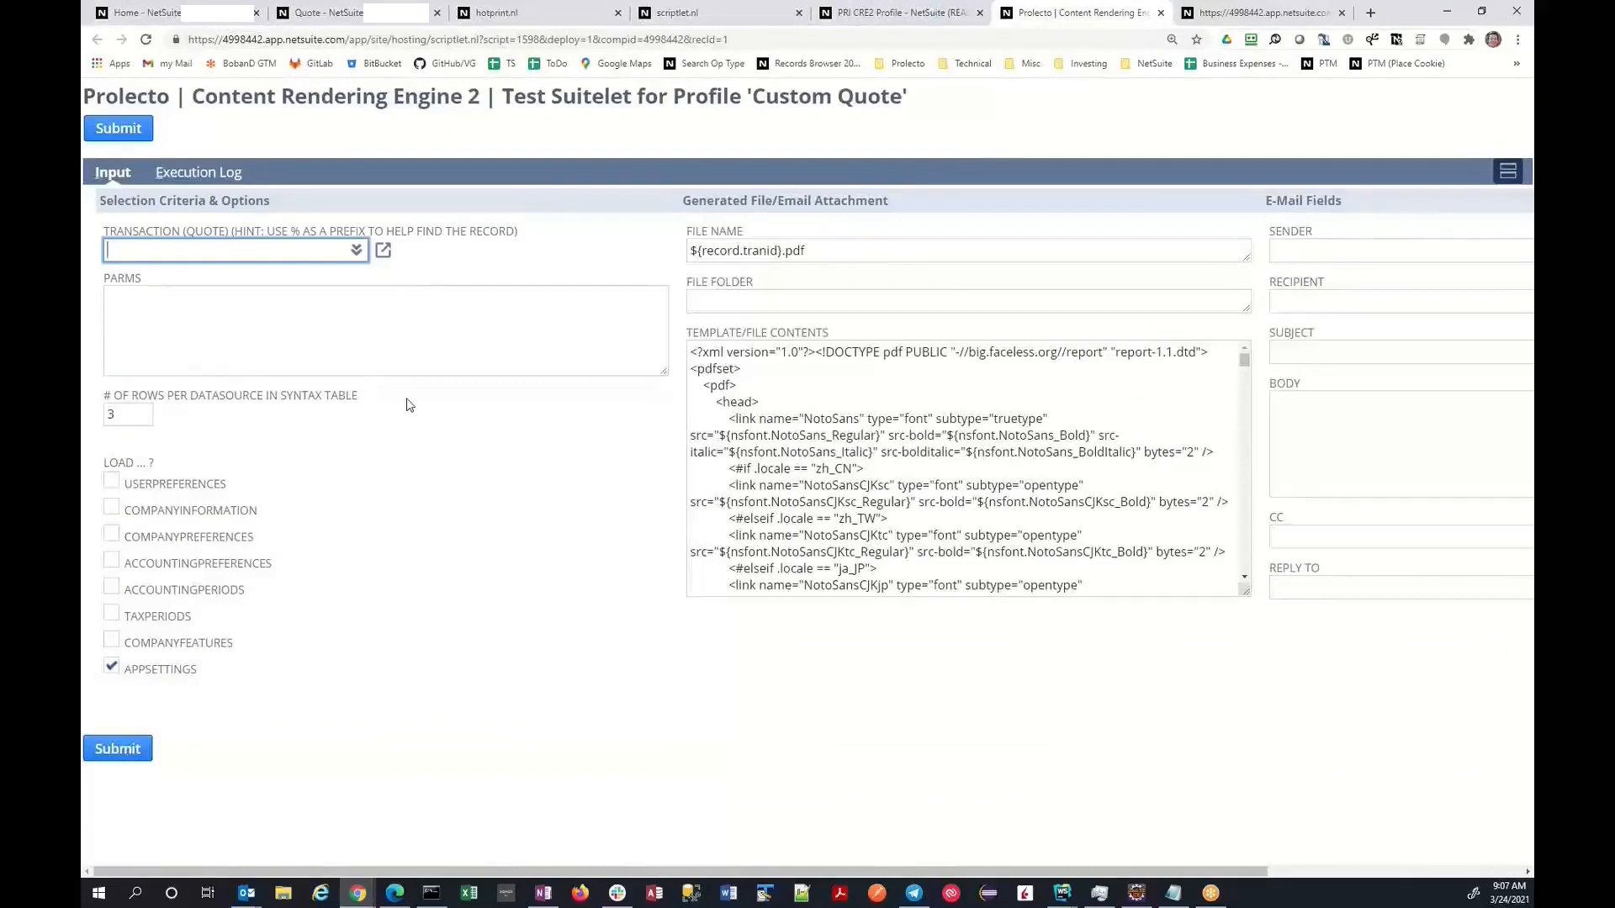
# Enter %QUO11520 and select Quote #QUO11520 as the transaction to render
pyautogui.write('%QUO11520')
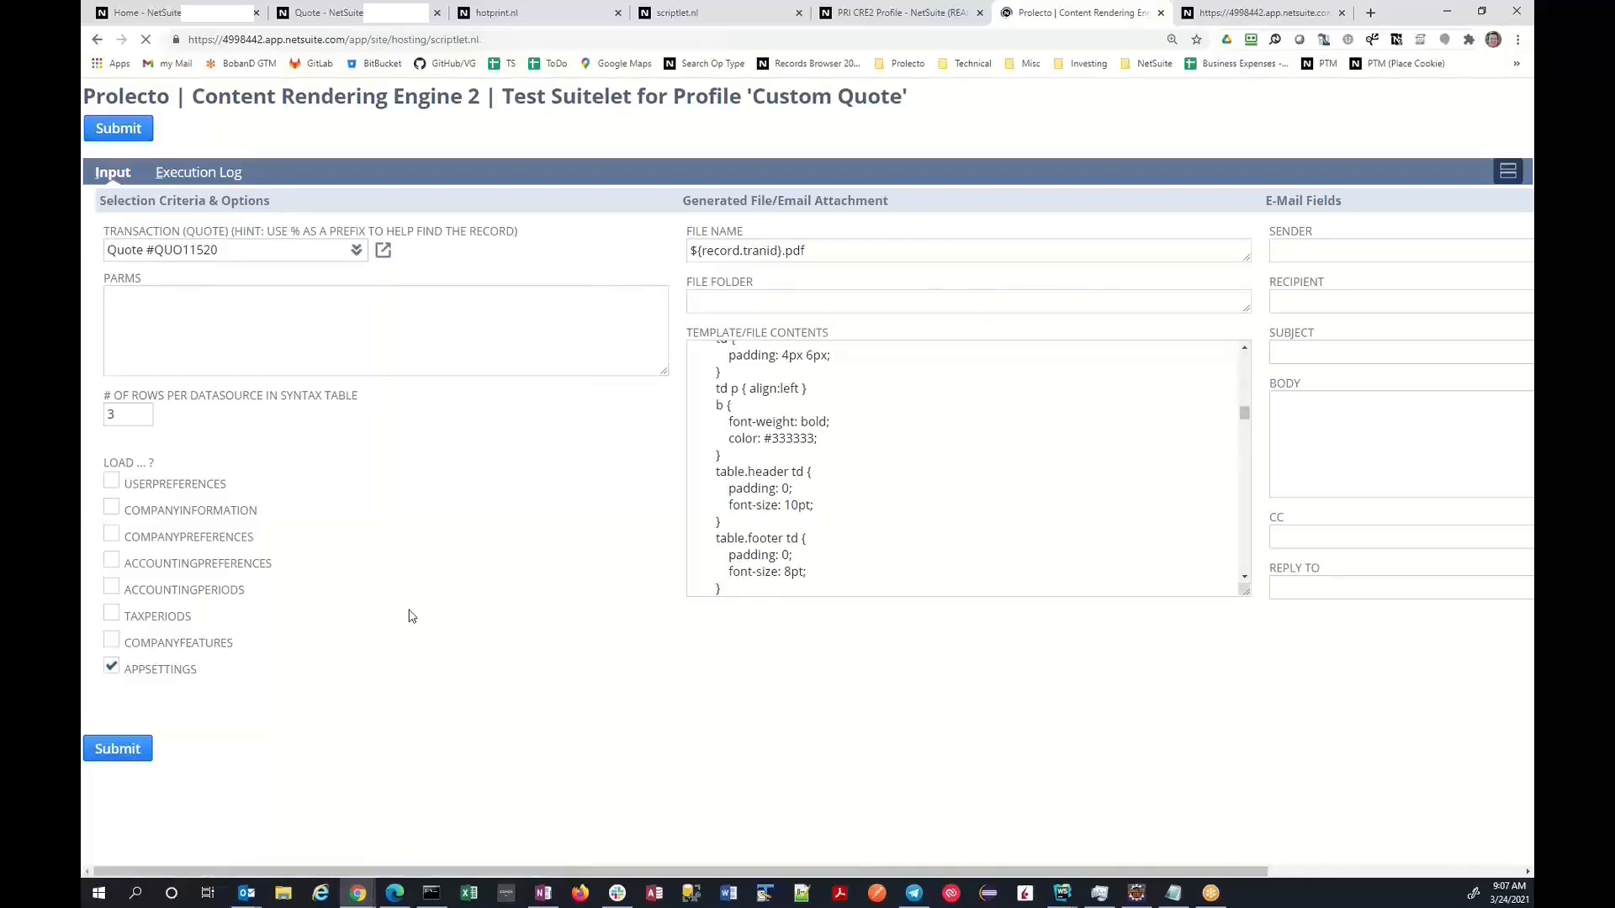
# Submit the QUO11520 test and review the execution log's query and file-name entries
pyautogui.click(118, 128)
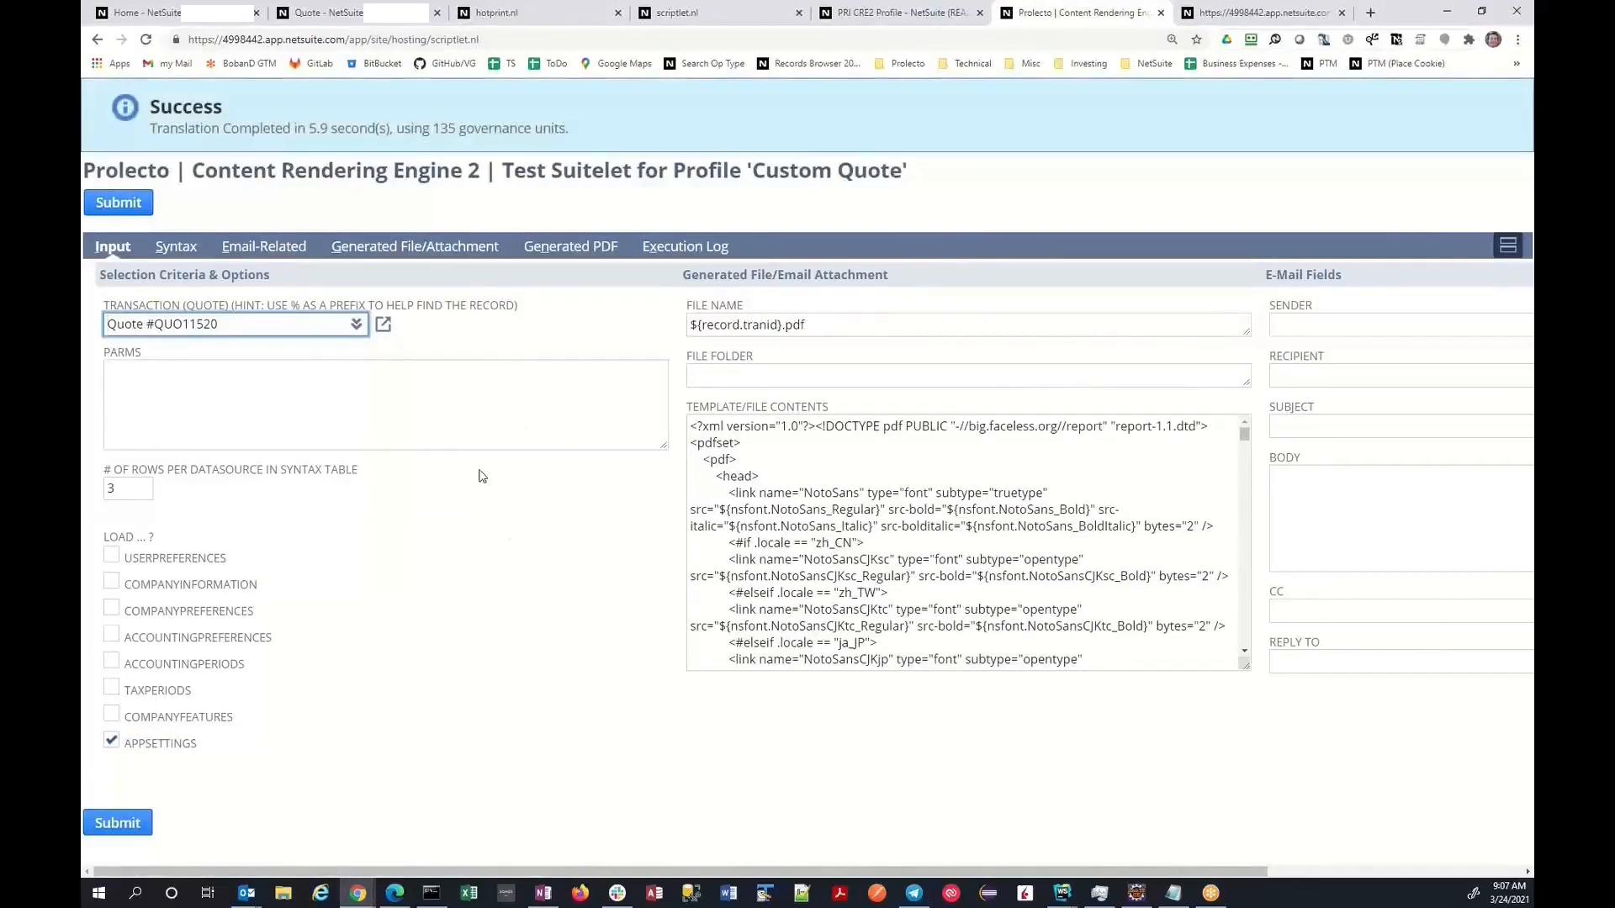
pyautogui.moveTo(684, 247)
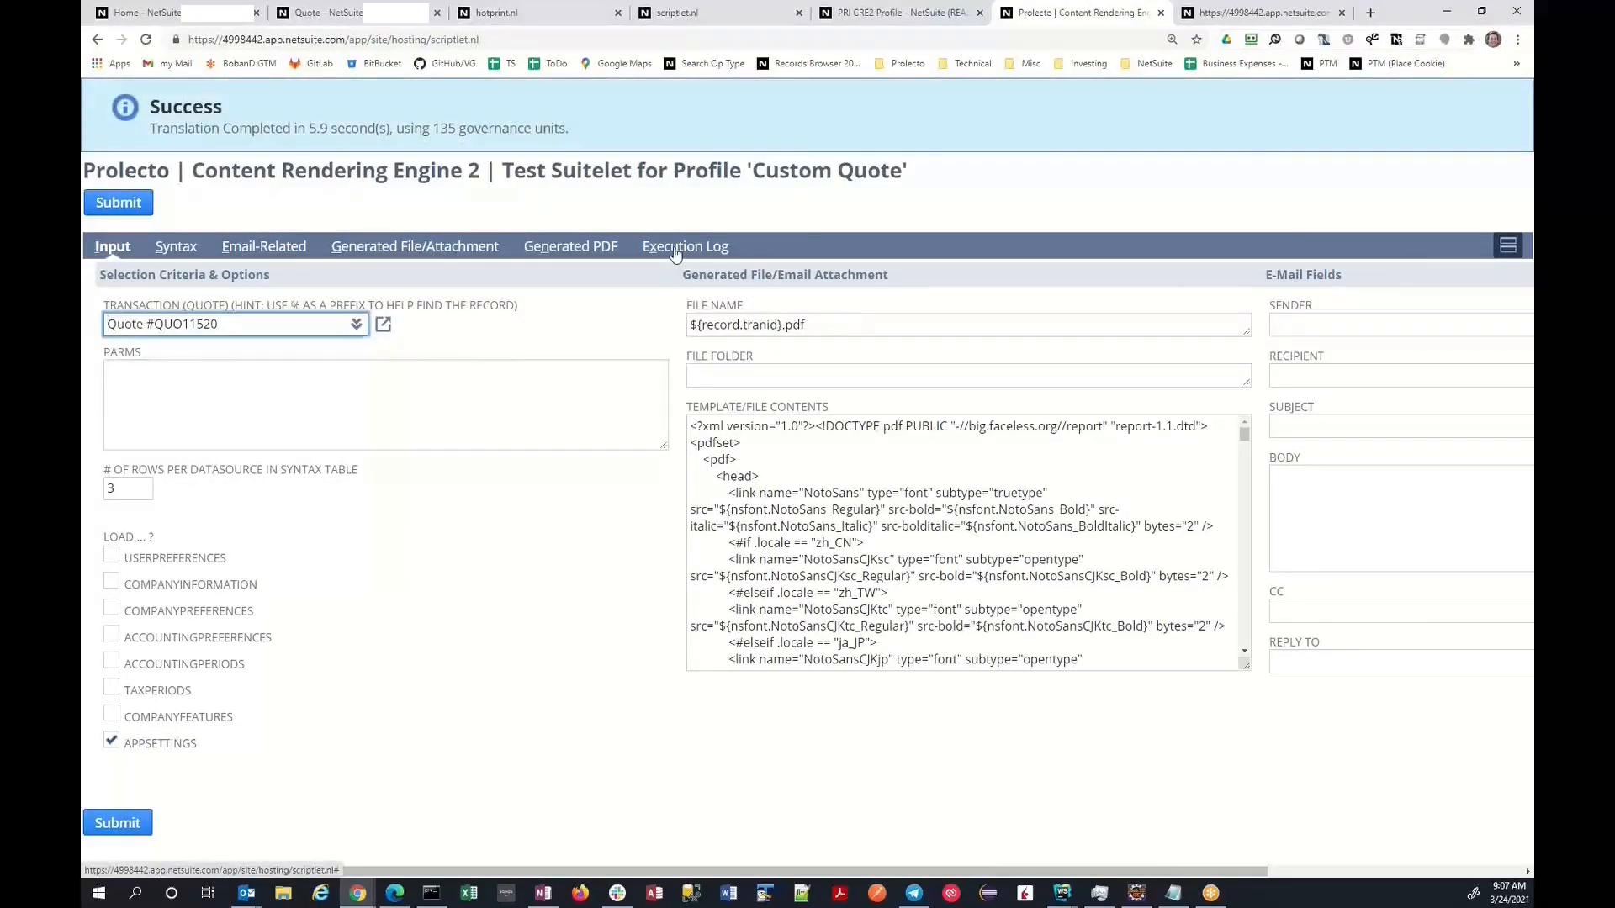
pyautogui.click(685, 246)
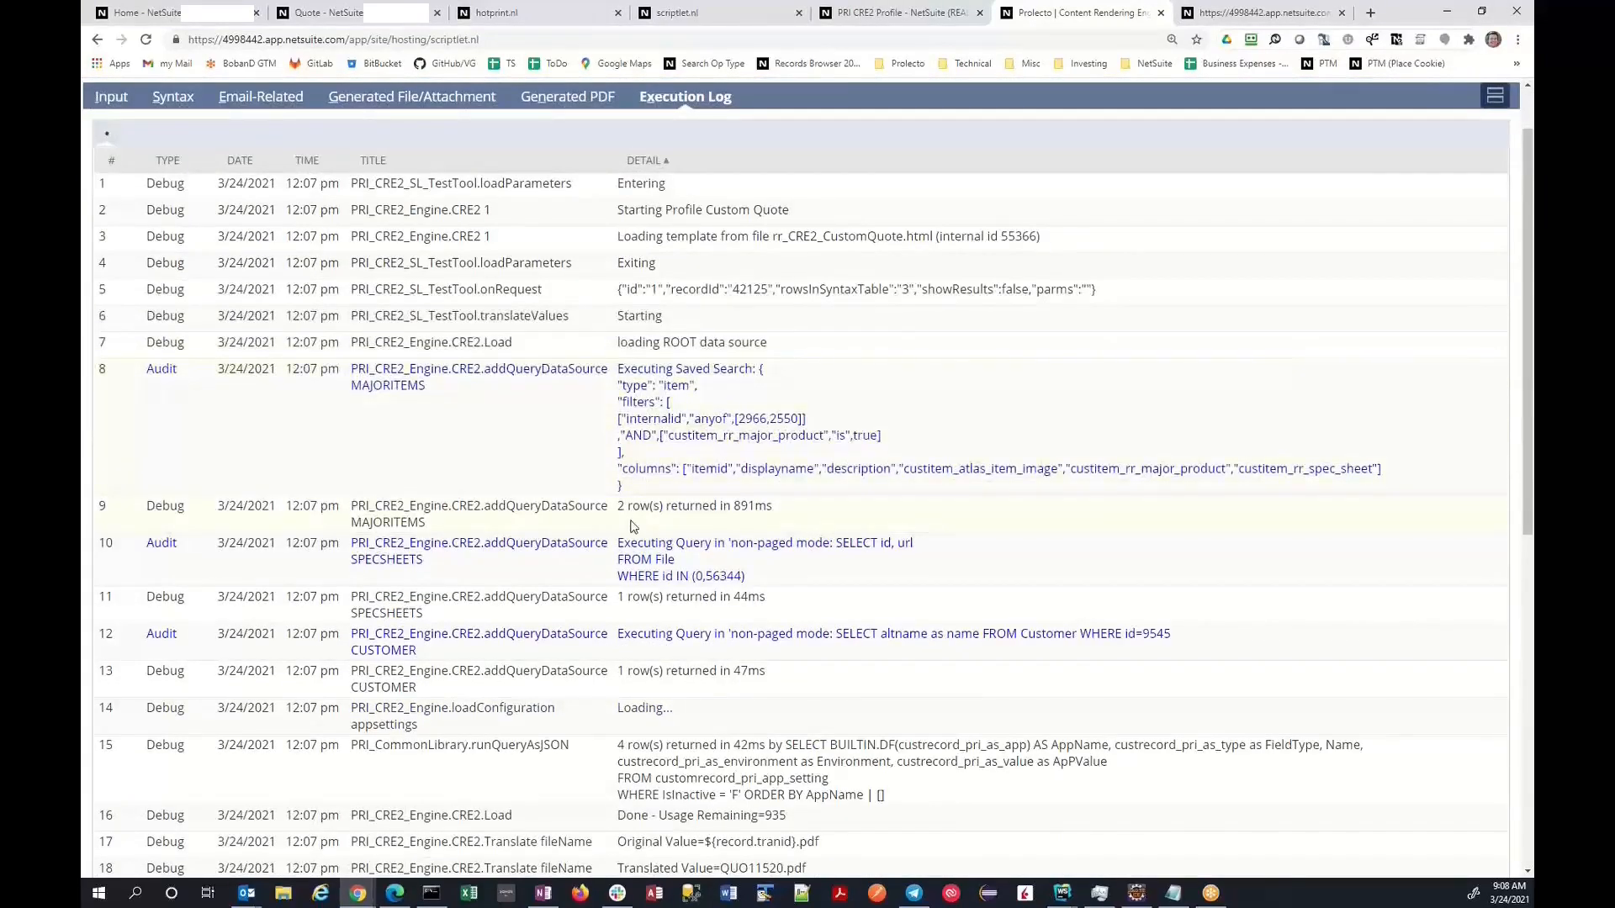
pyautogui.moveTo(603, 433)
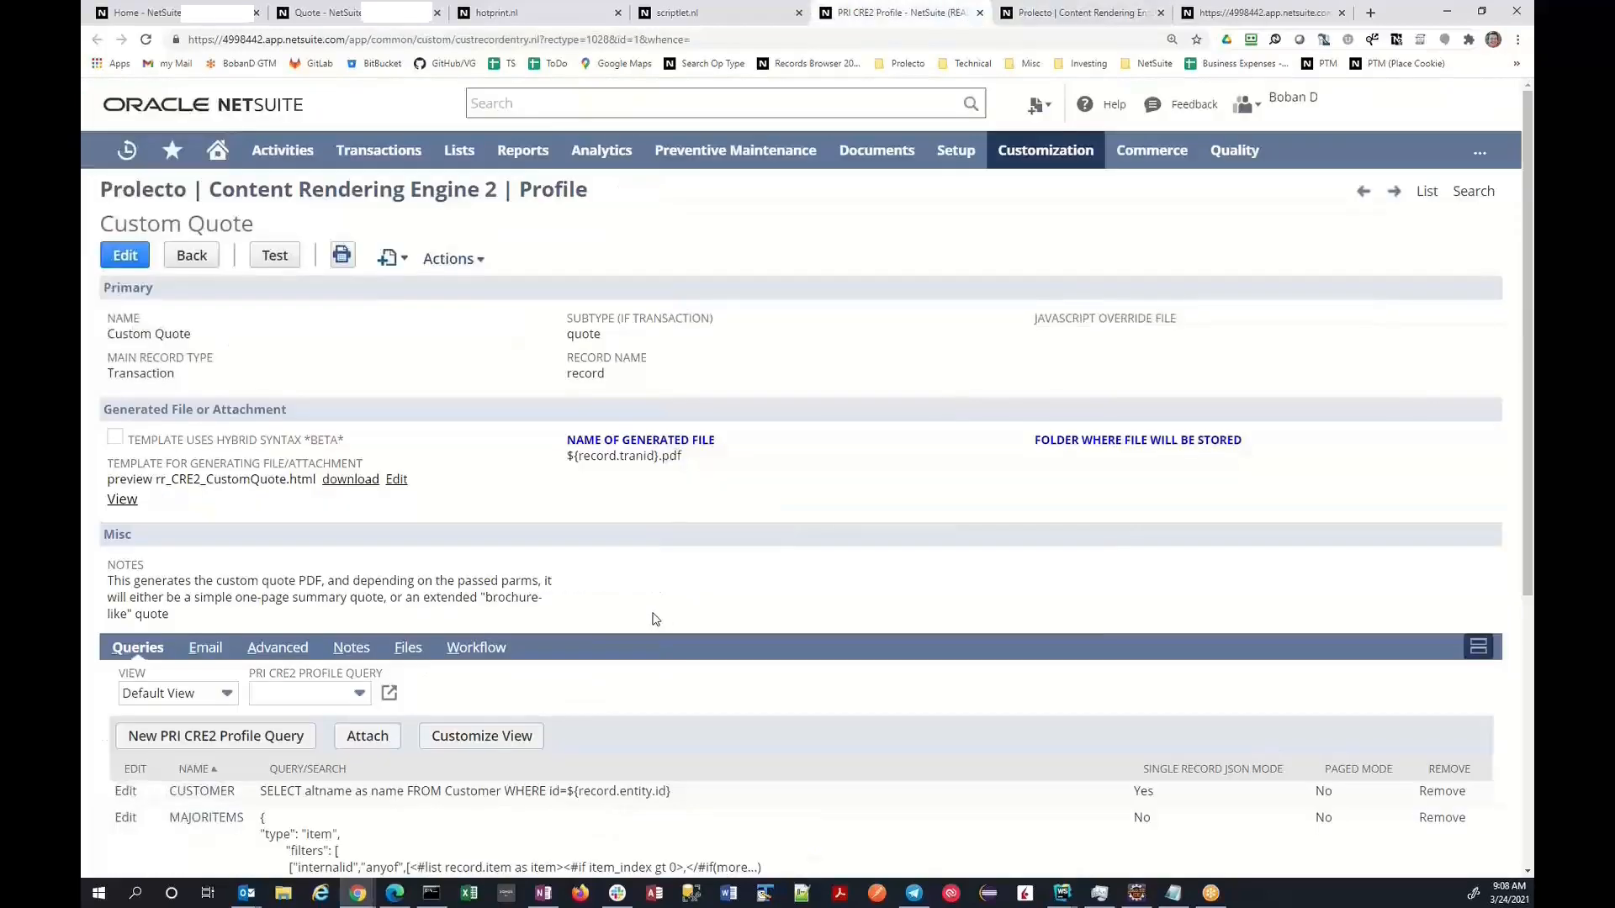
pyautogui.scroll(-3)
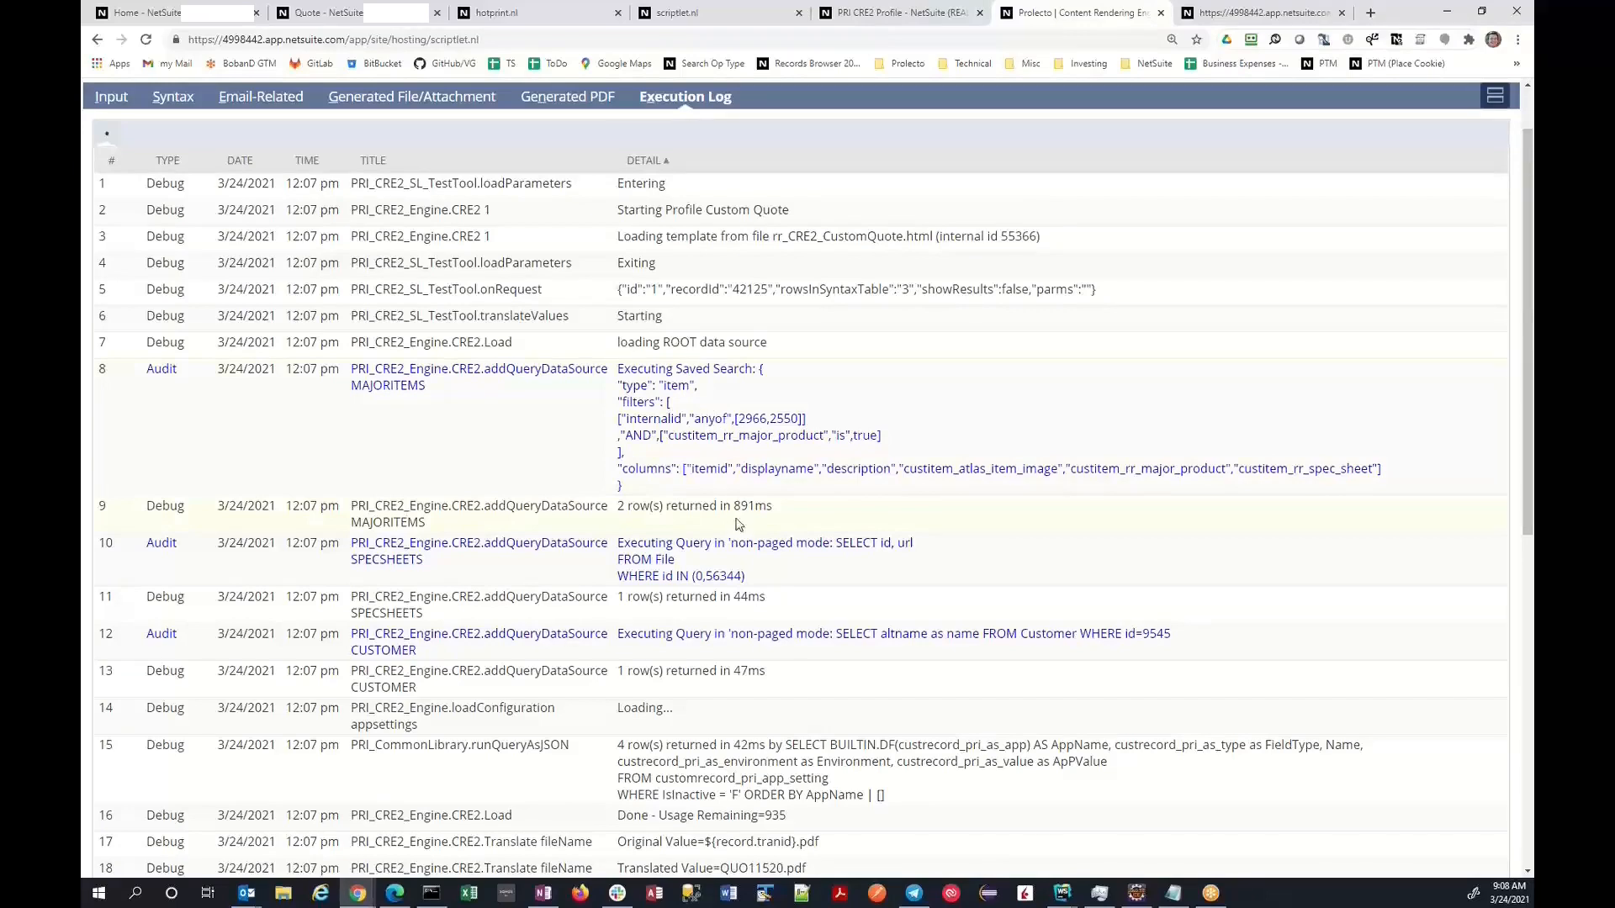
pyautogui.moveTo(806, 553)
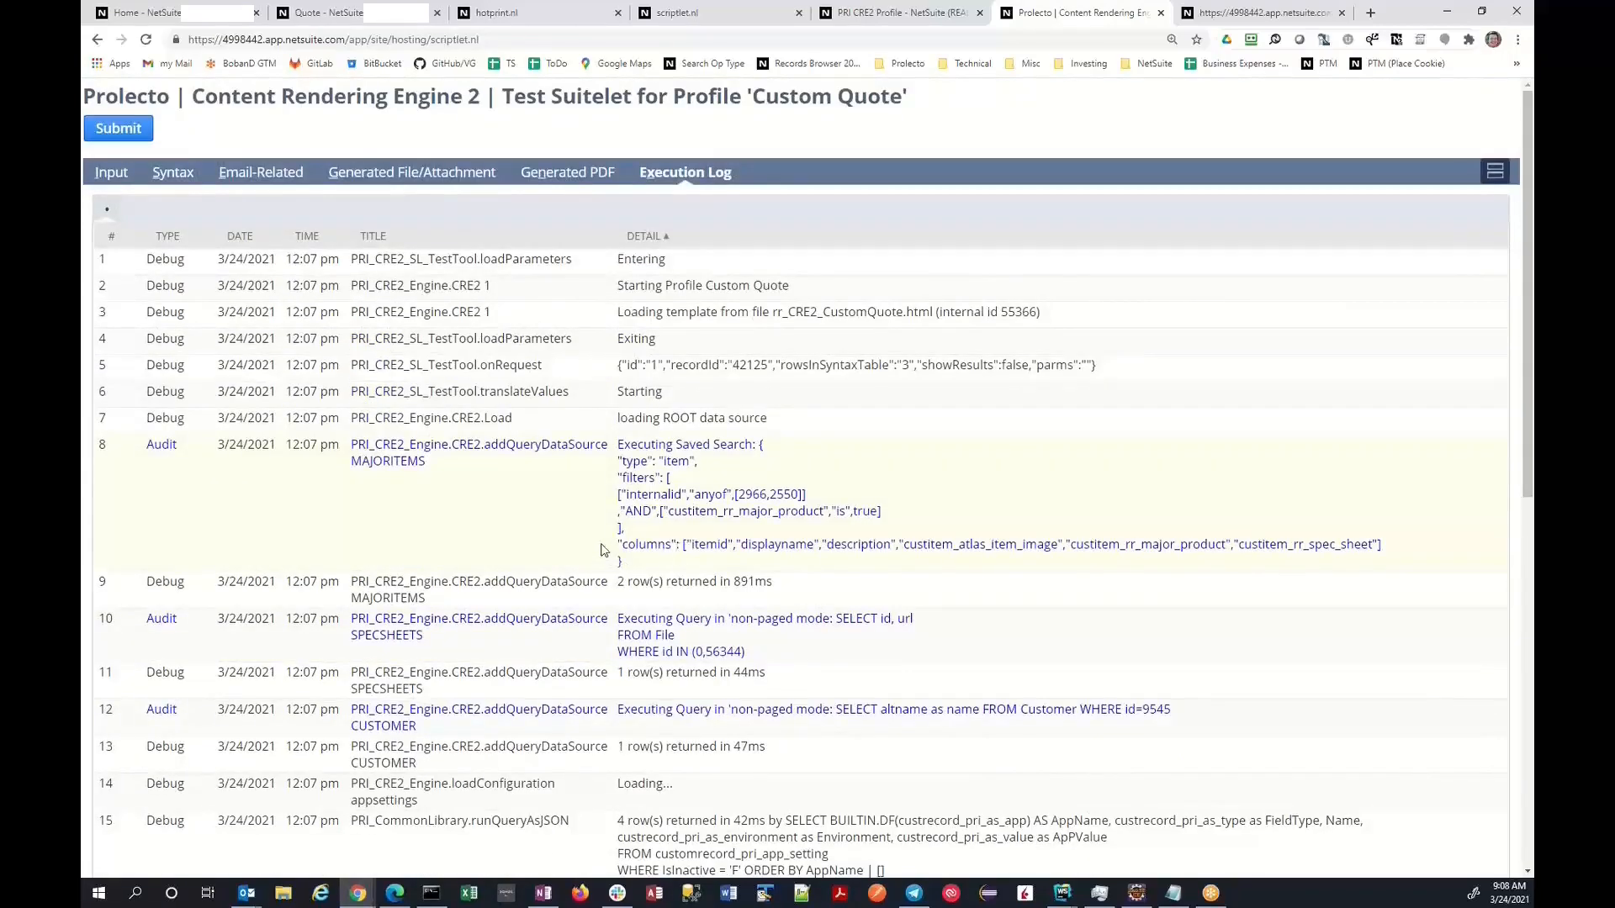
pyautogui.moveTo(568, 171)
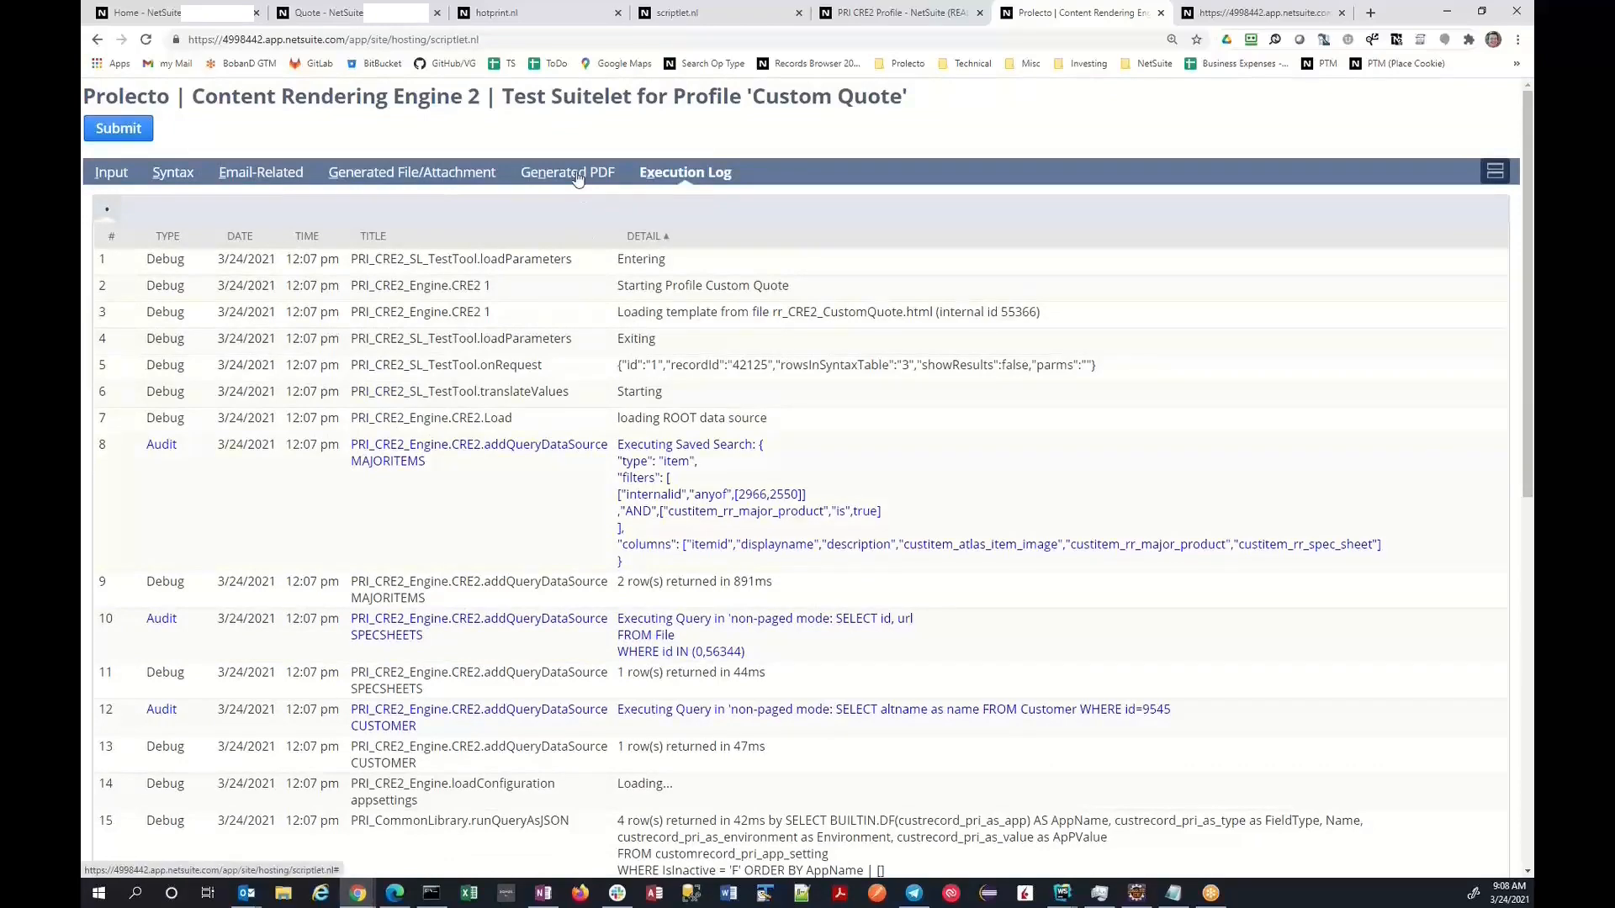
# Preview the generated QUO11520.pdf showing two items totalling $69,000.00
pyautogui.click(569, 171)
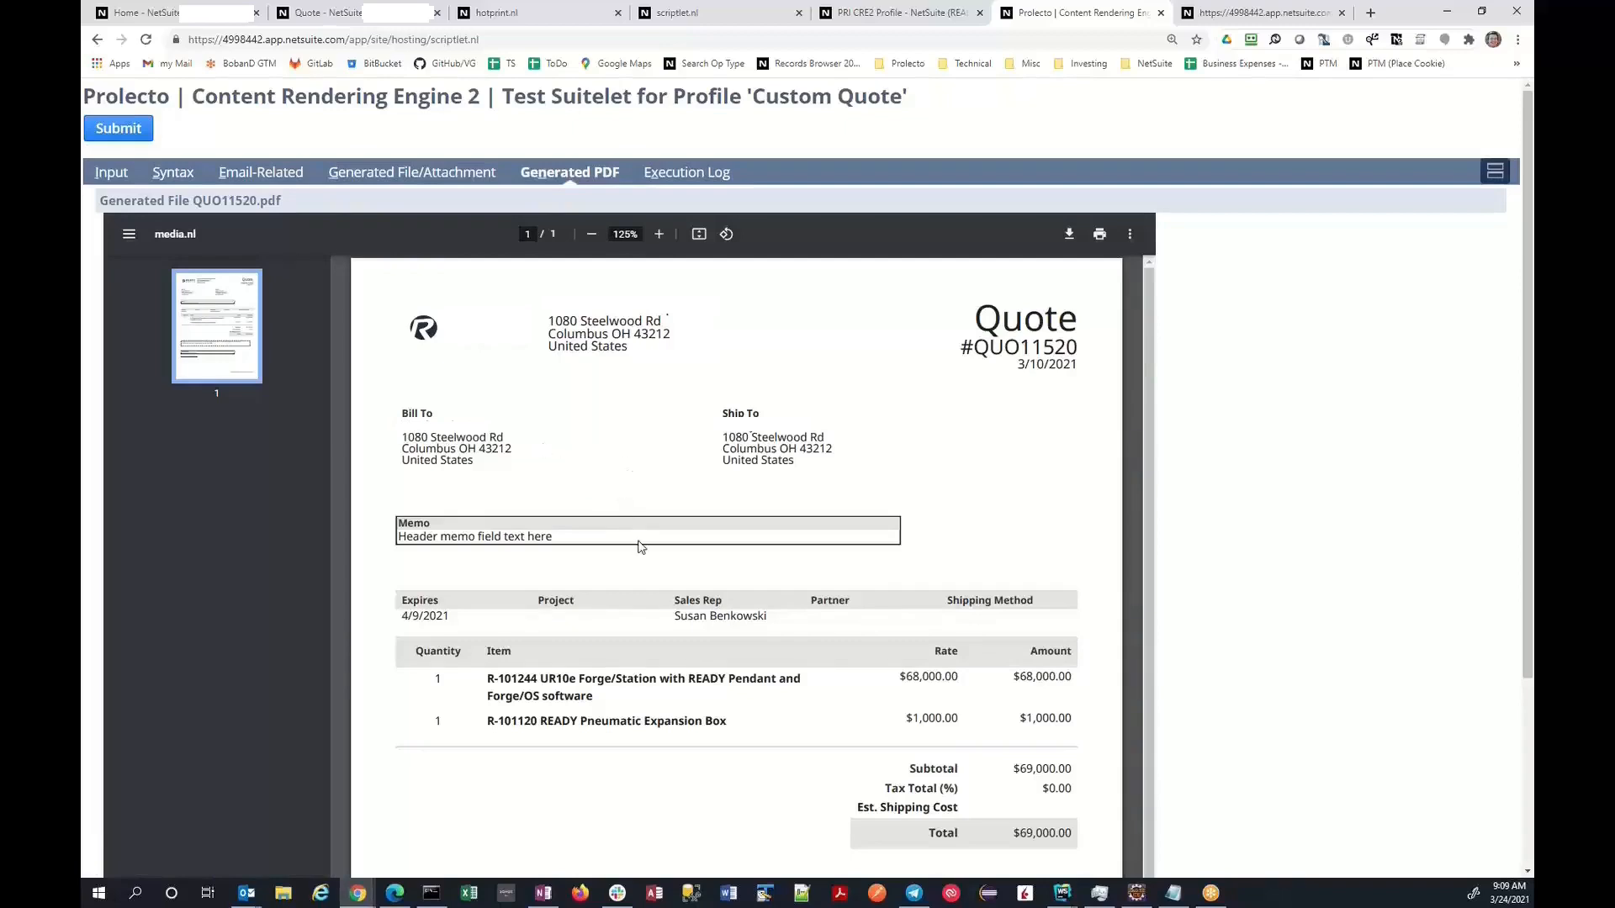
pyautogui.moveTo(489, 183)
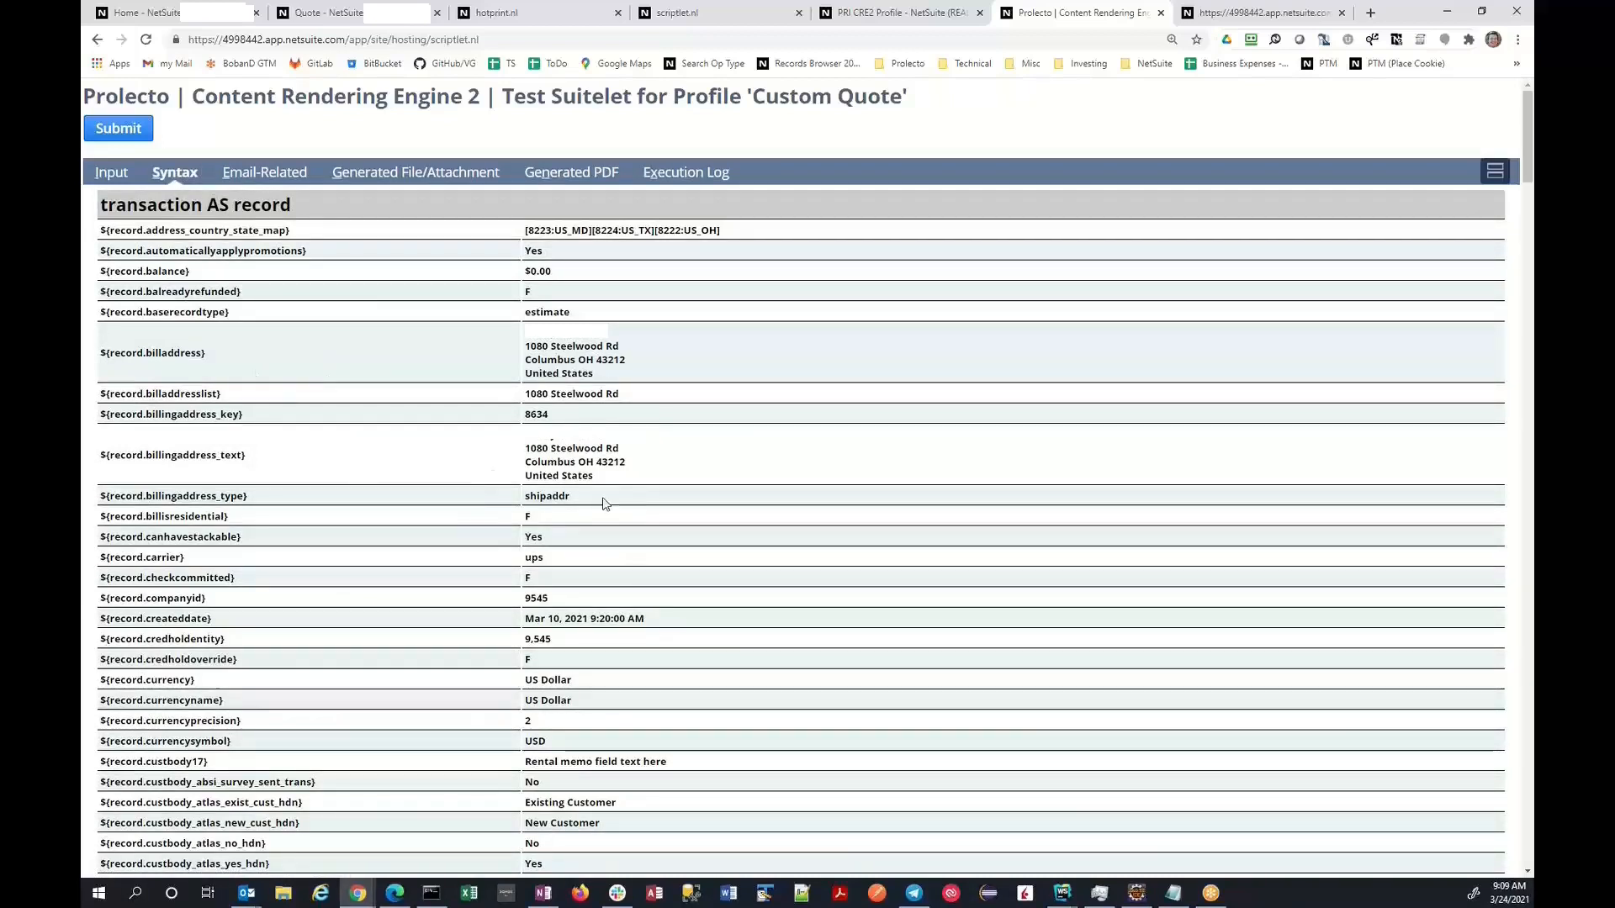
pyautogui.moveTo(909, 79)
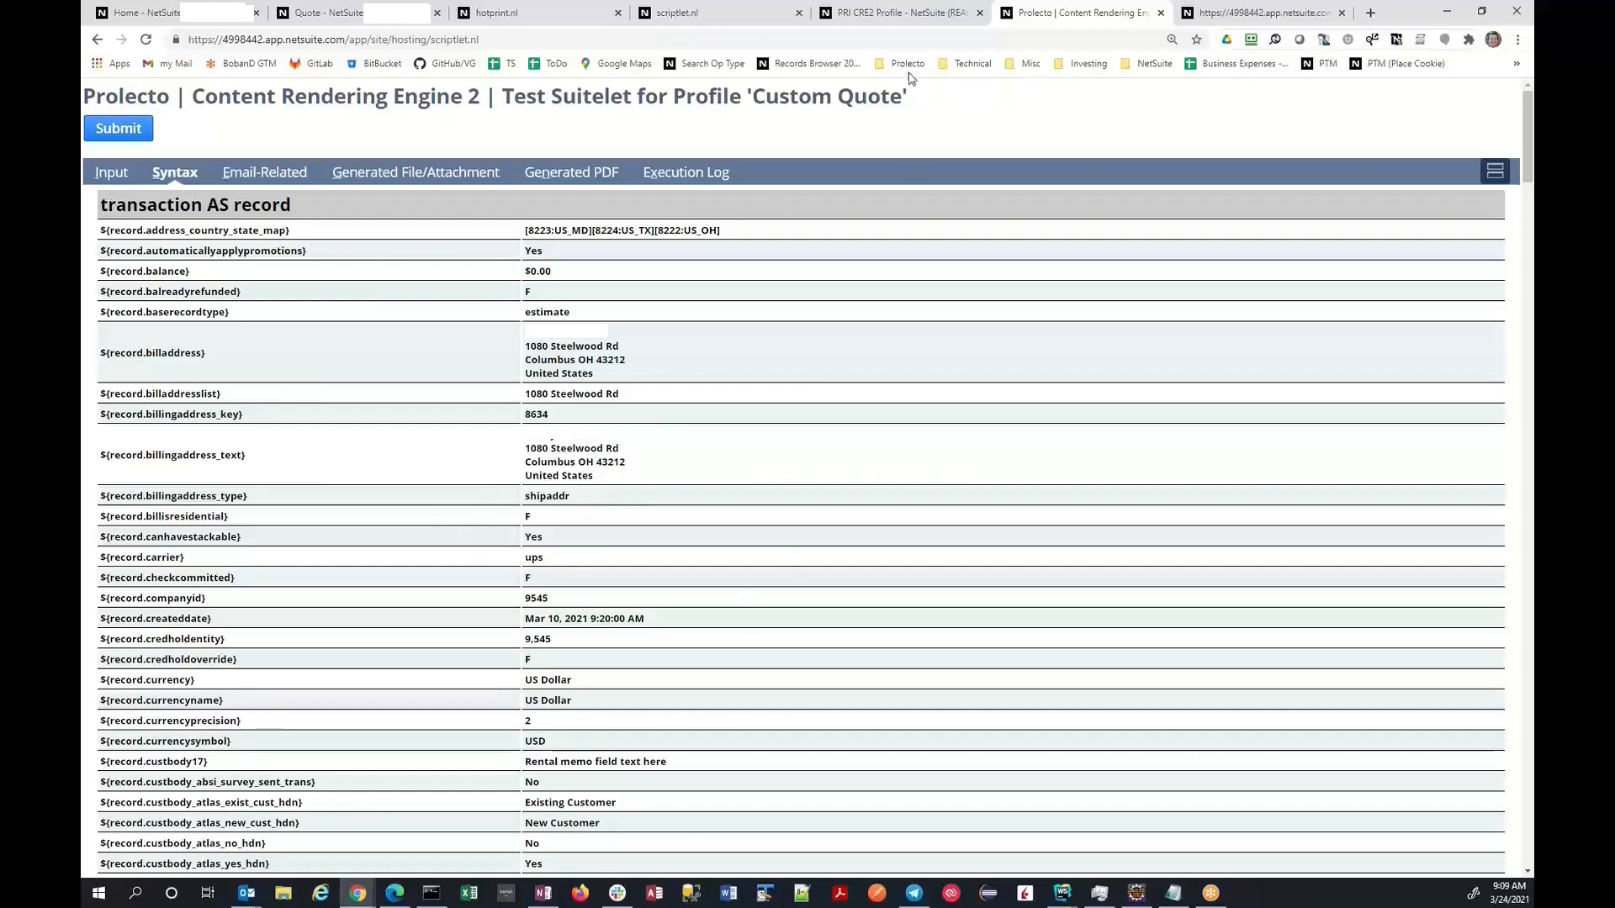
# Scroll through the quote's syntax data tables, then return to the Custom Quote profile
pyautogui.scroll(-3)
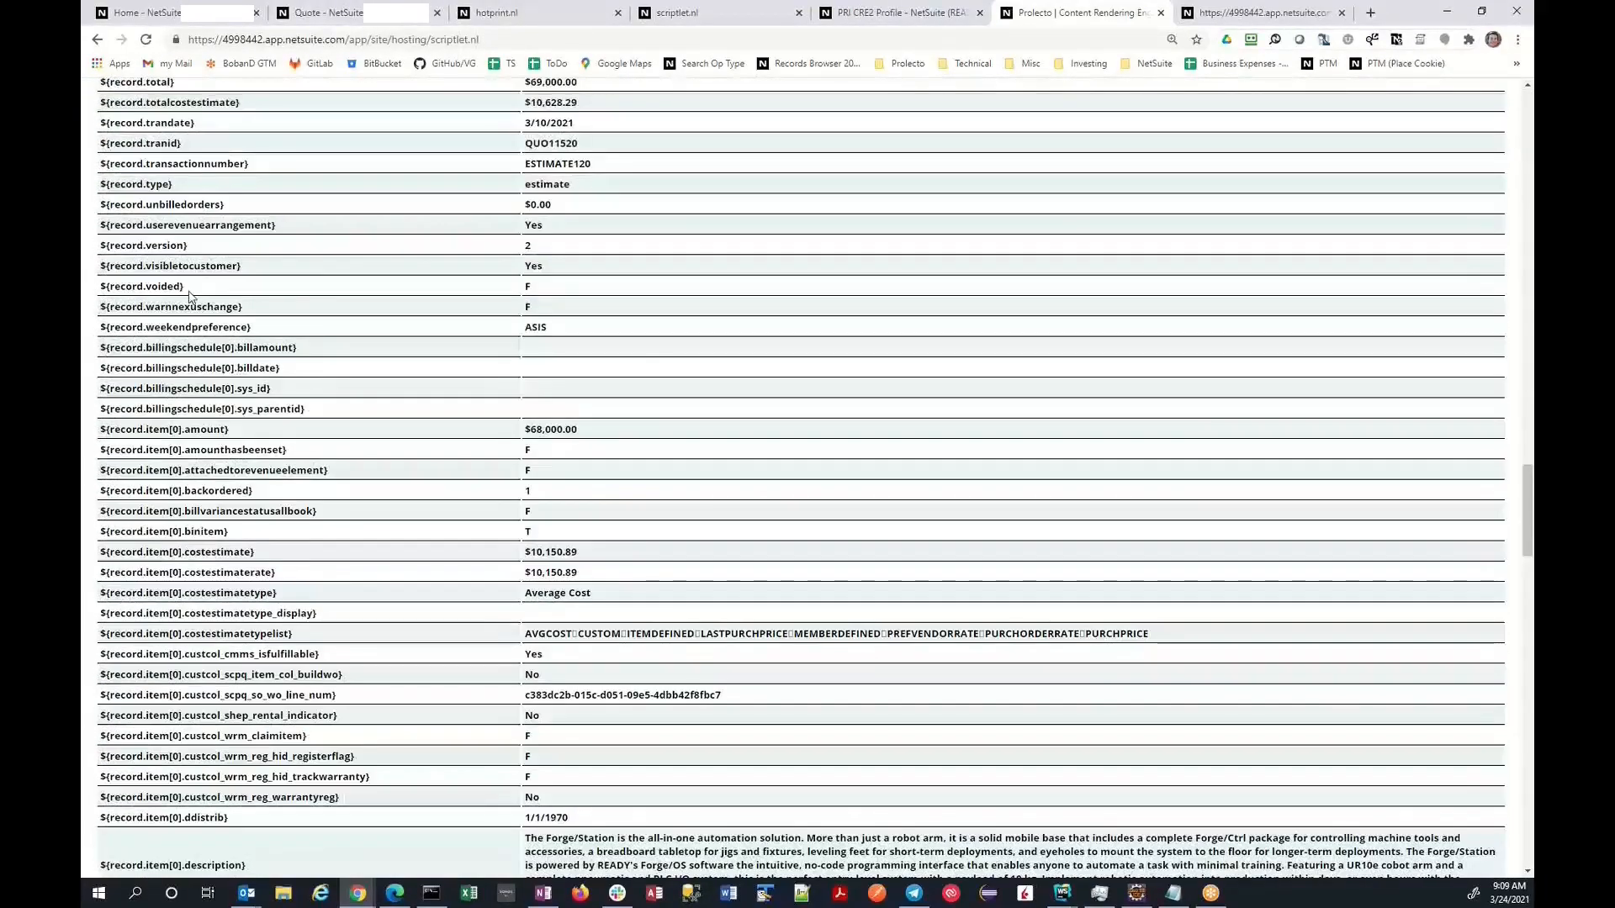
pyautogui.scroll(-3)
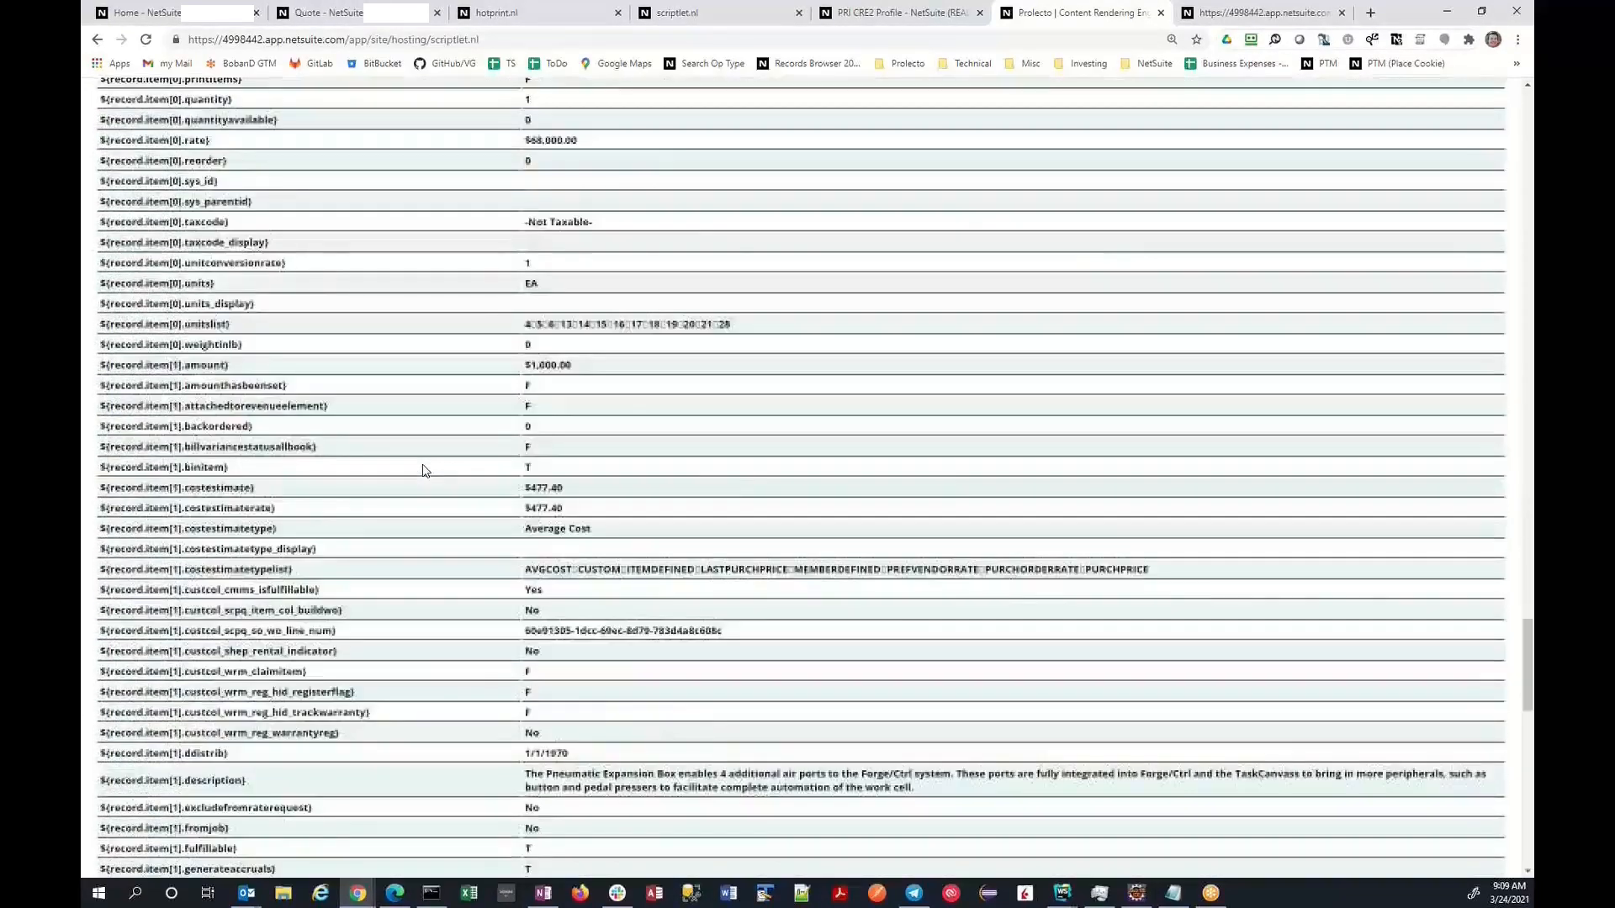
pyautogui.scroll(-3)
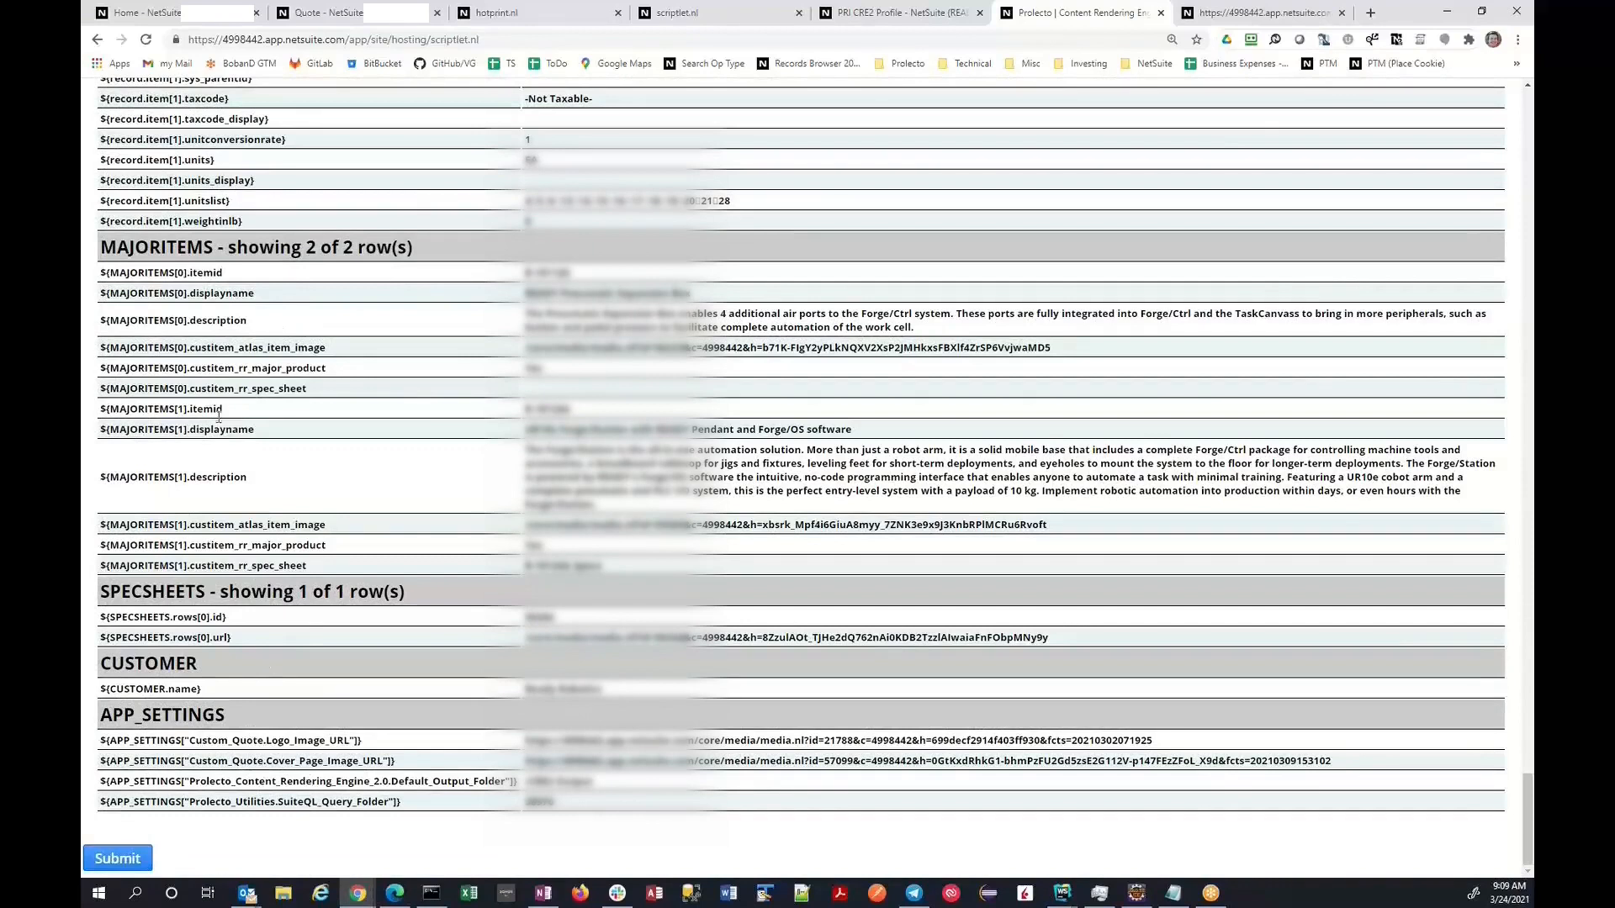
pyautogui.moveTo(275, 463)
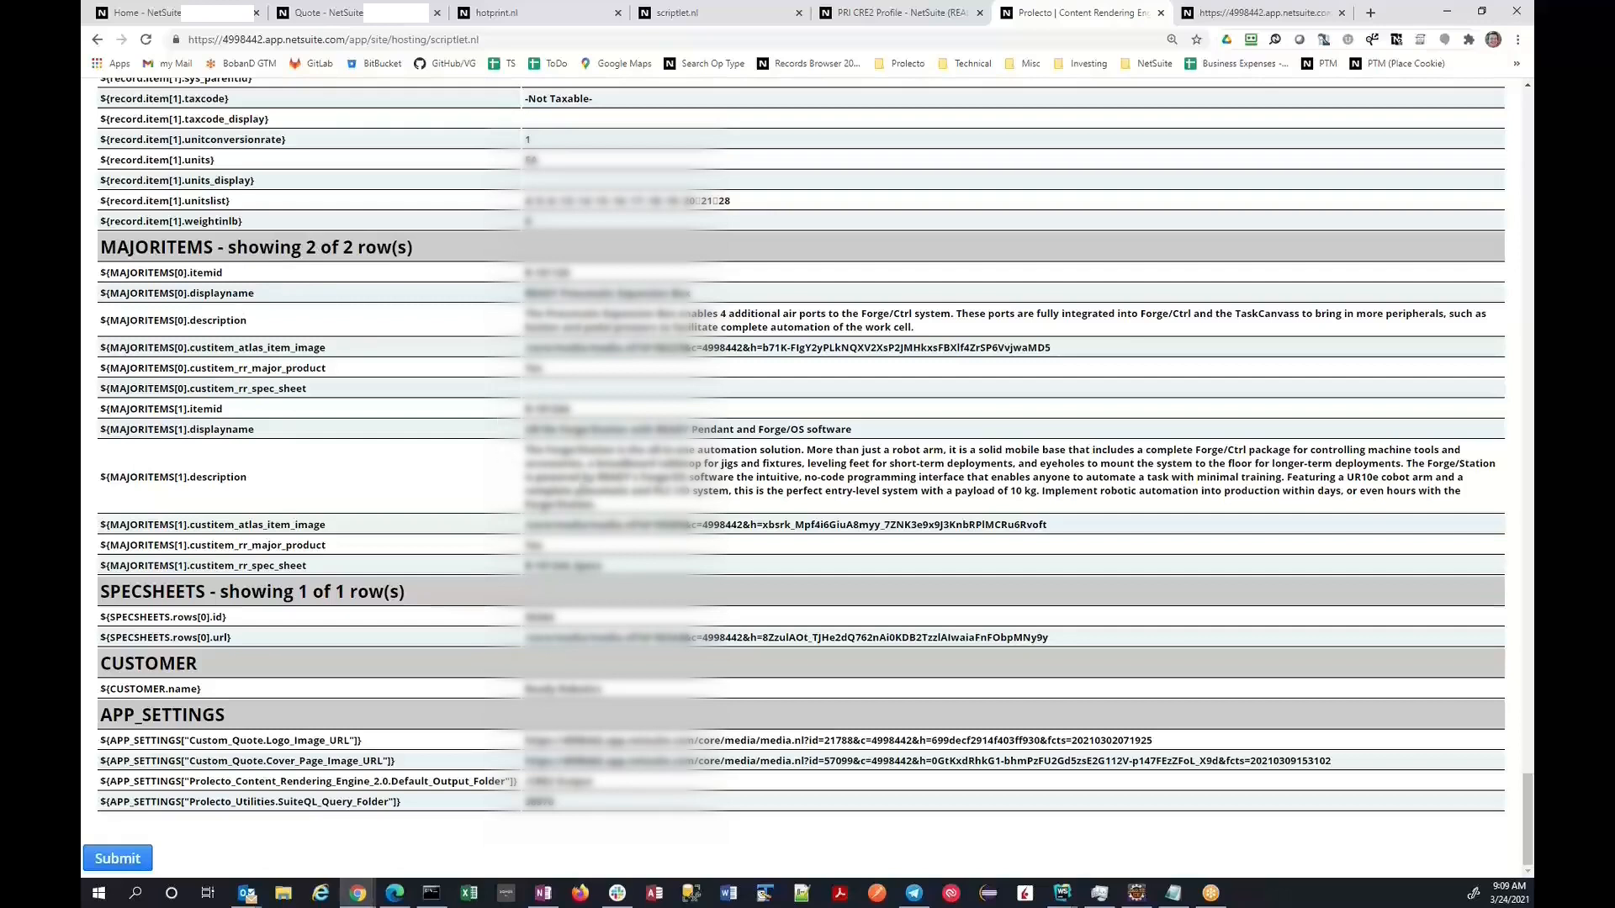
pyautogui.moveTo(402, 638)
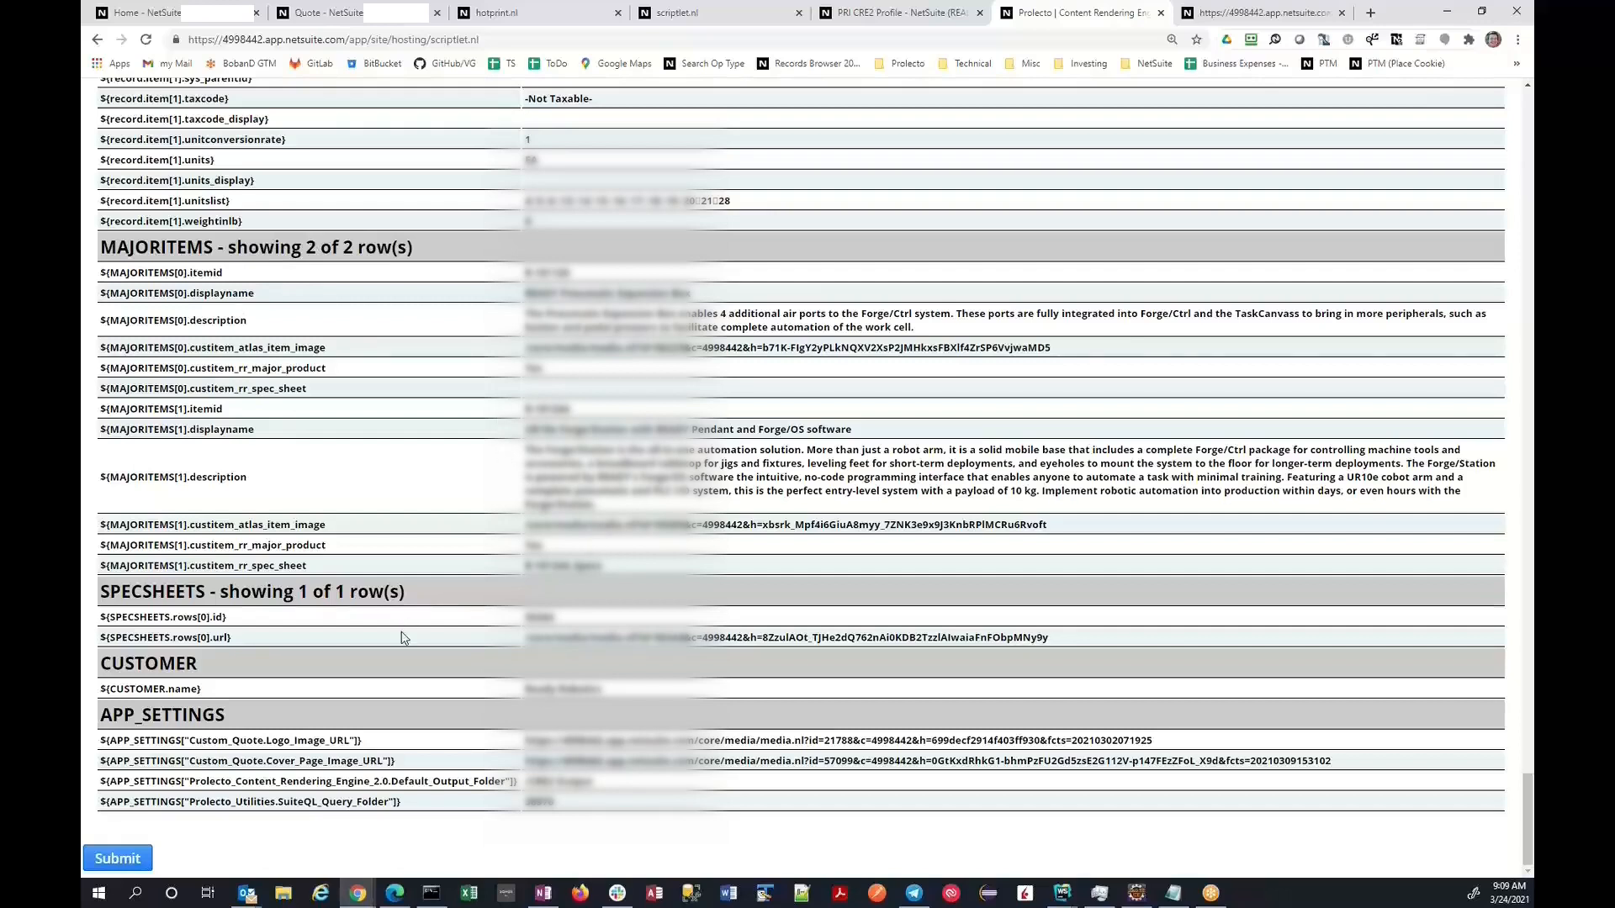
pyautogui.moveTo(402, 650)
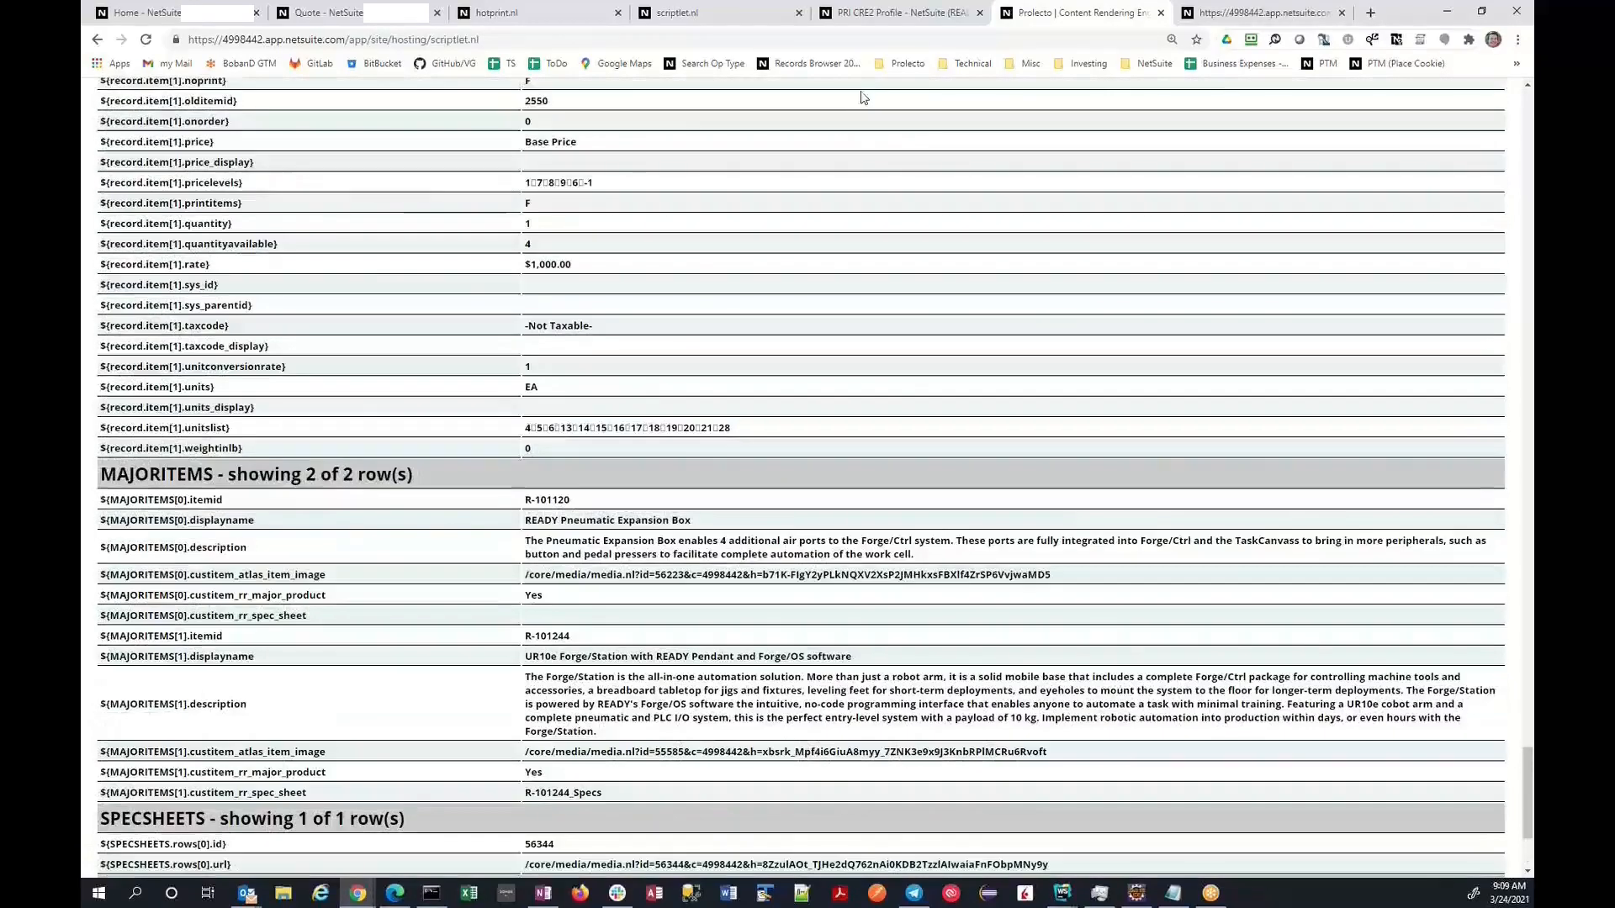
pyautogui.click(899, 13)
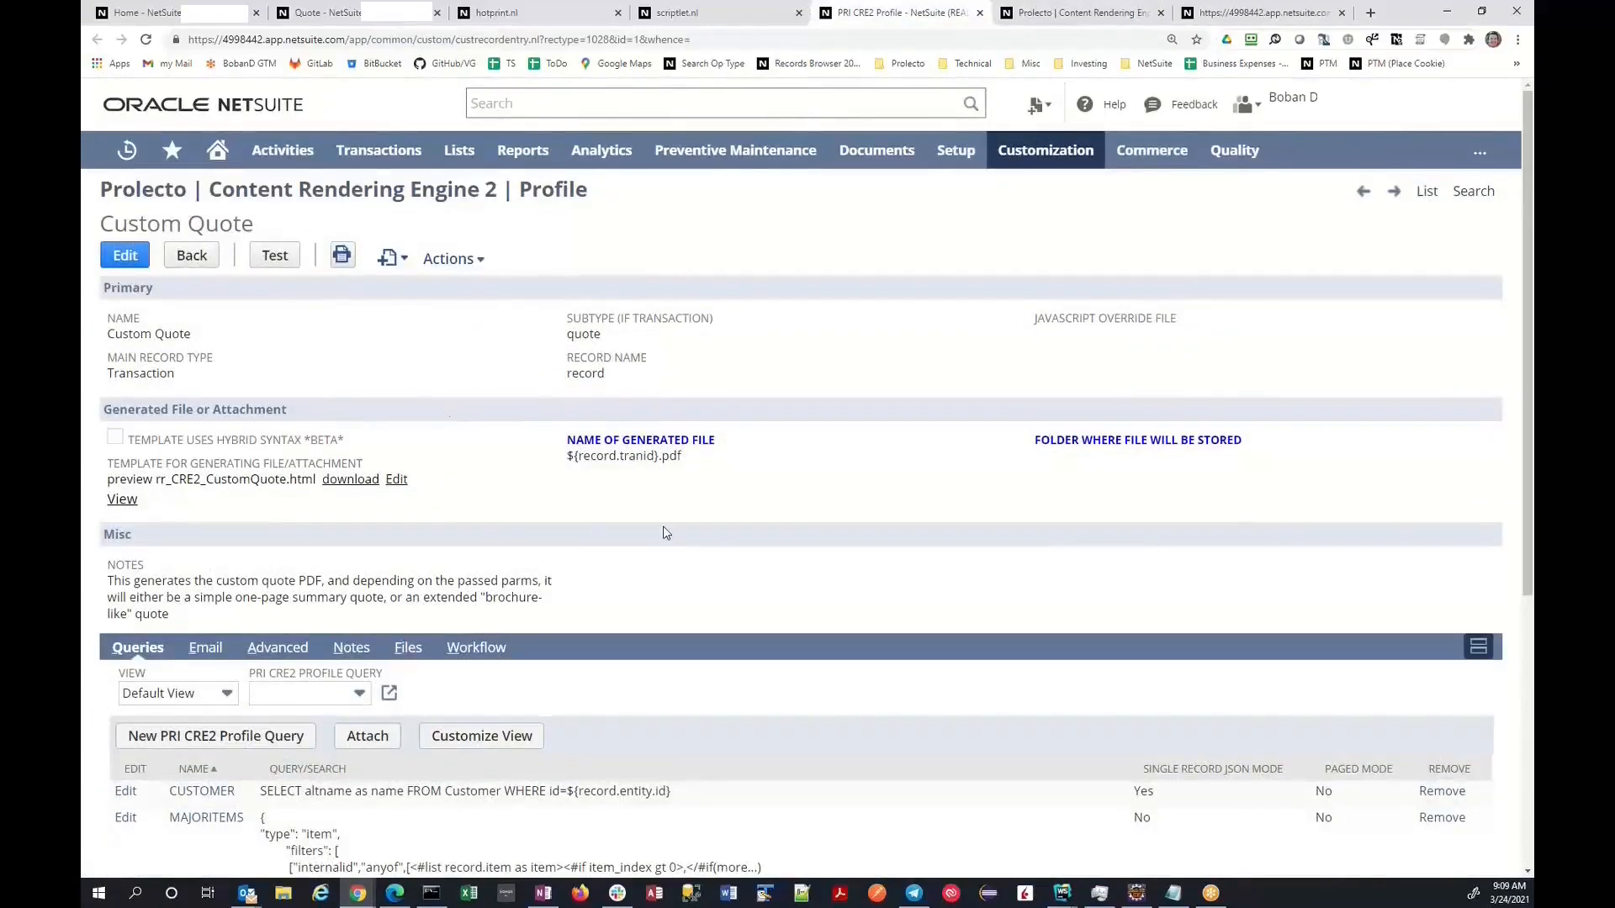
# Scroll the profile's Queries subtab, then revisit the MAJORITEMS and SPECSHEETS data tables
pyautogui.scroll(-3)
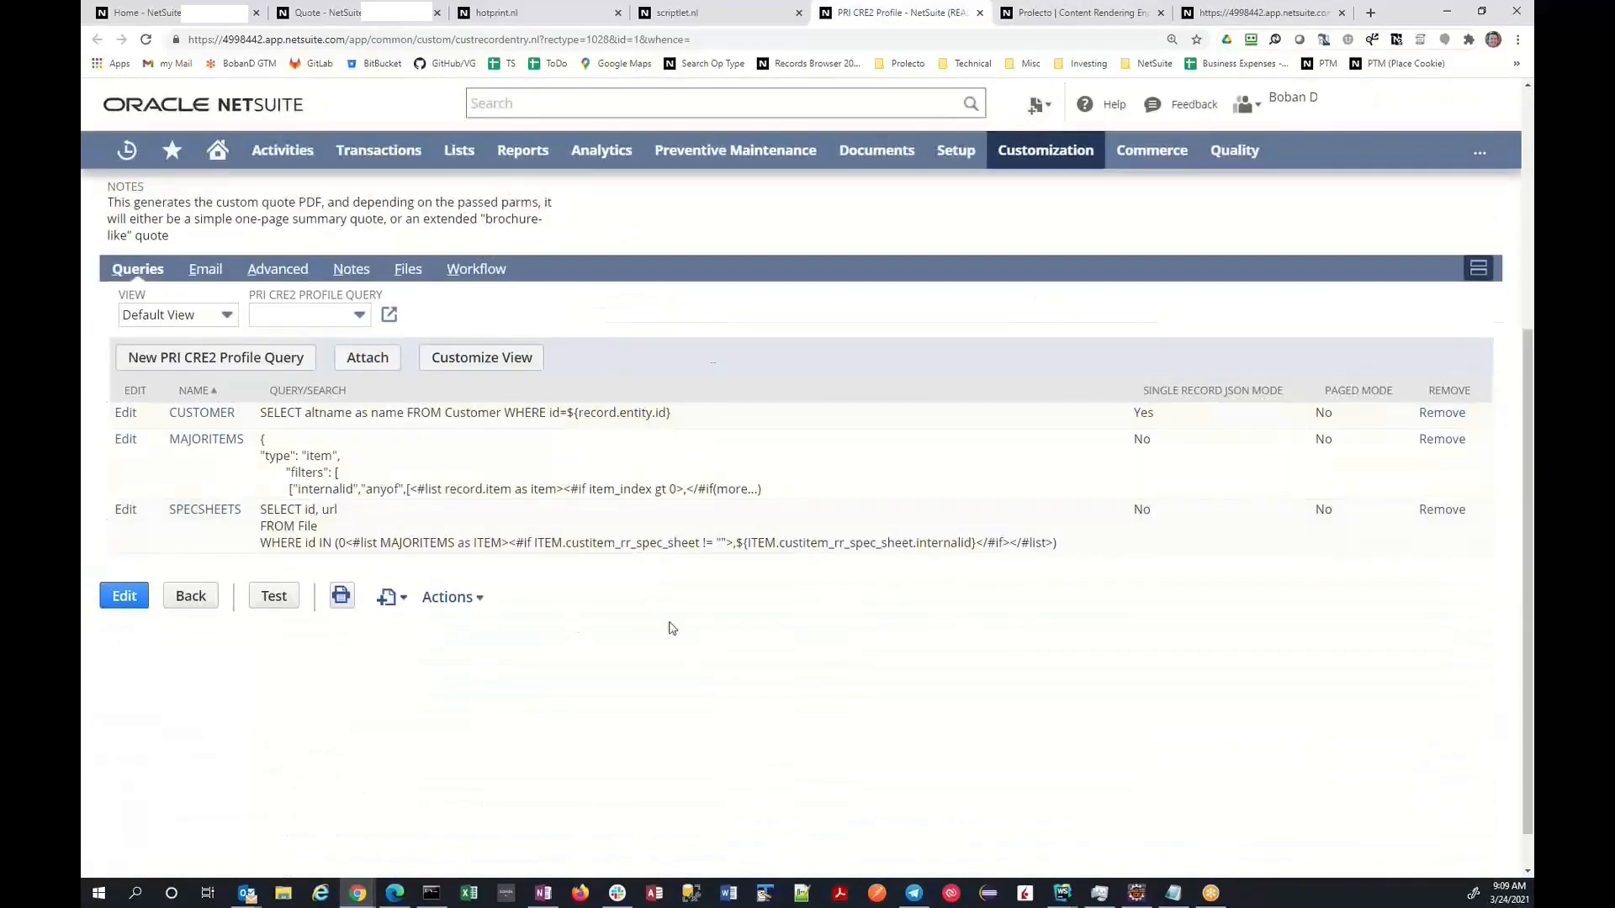
pyautogui.moveTo(752, 667)
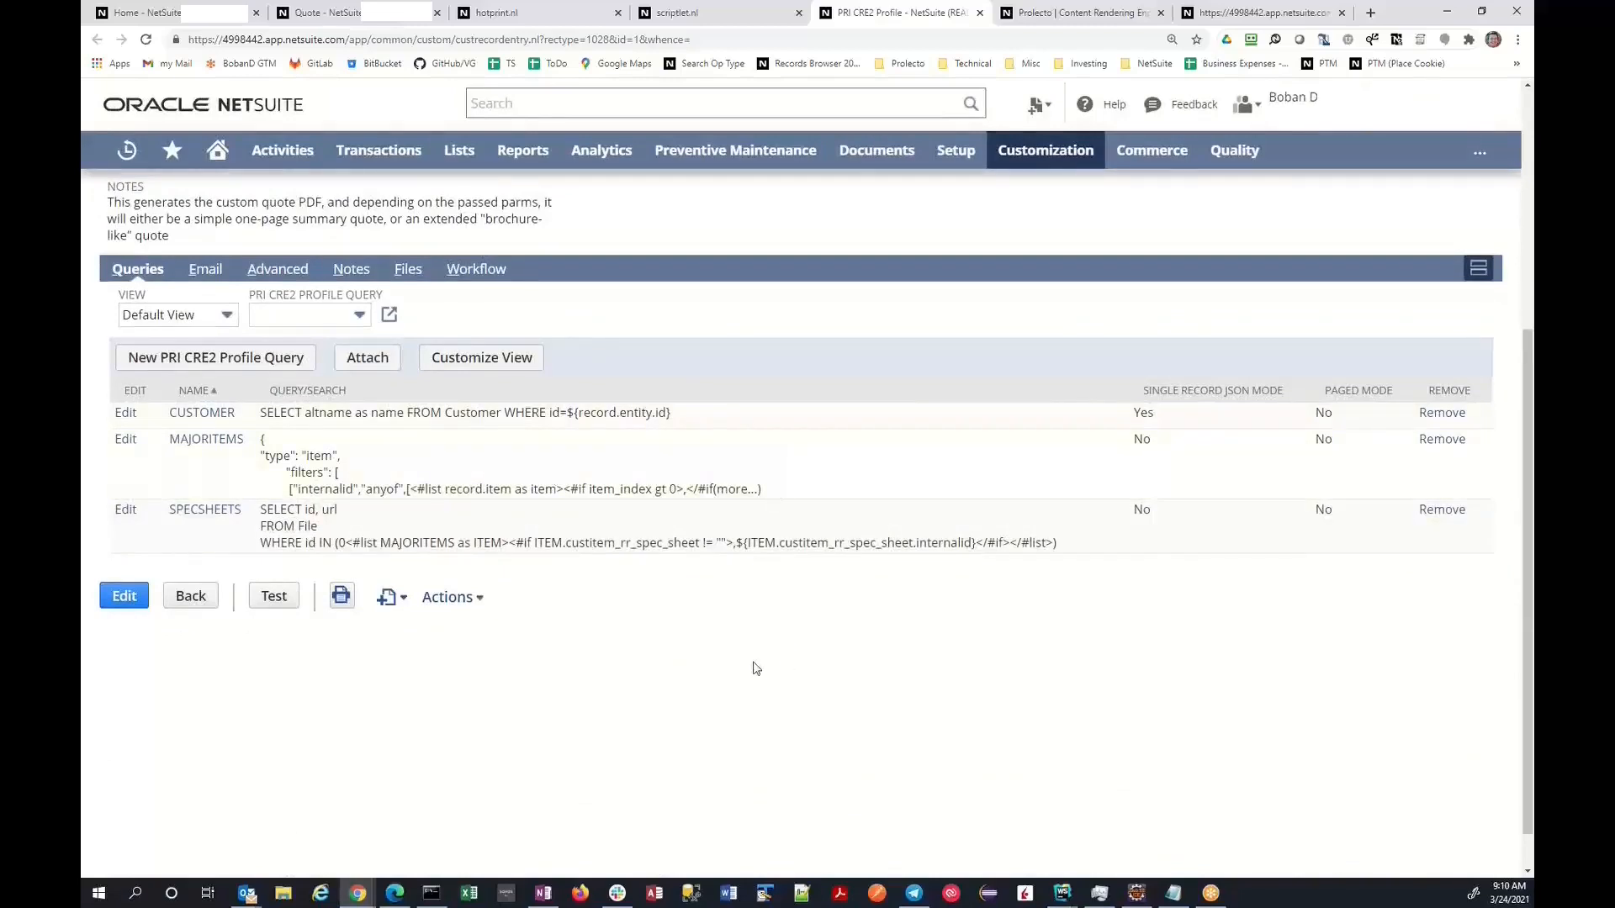
pyautogui.moveTo(824, 743)
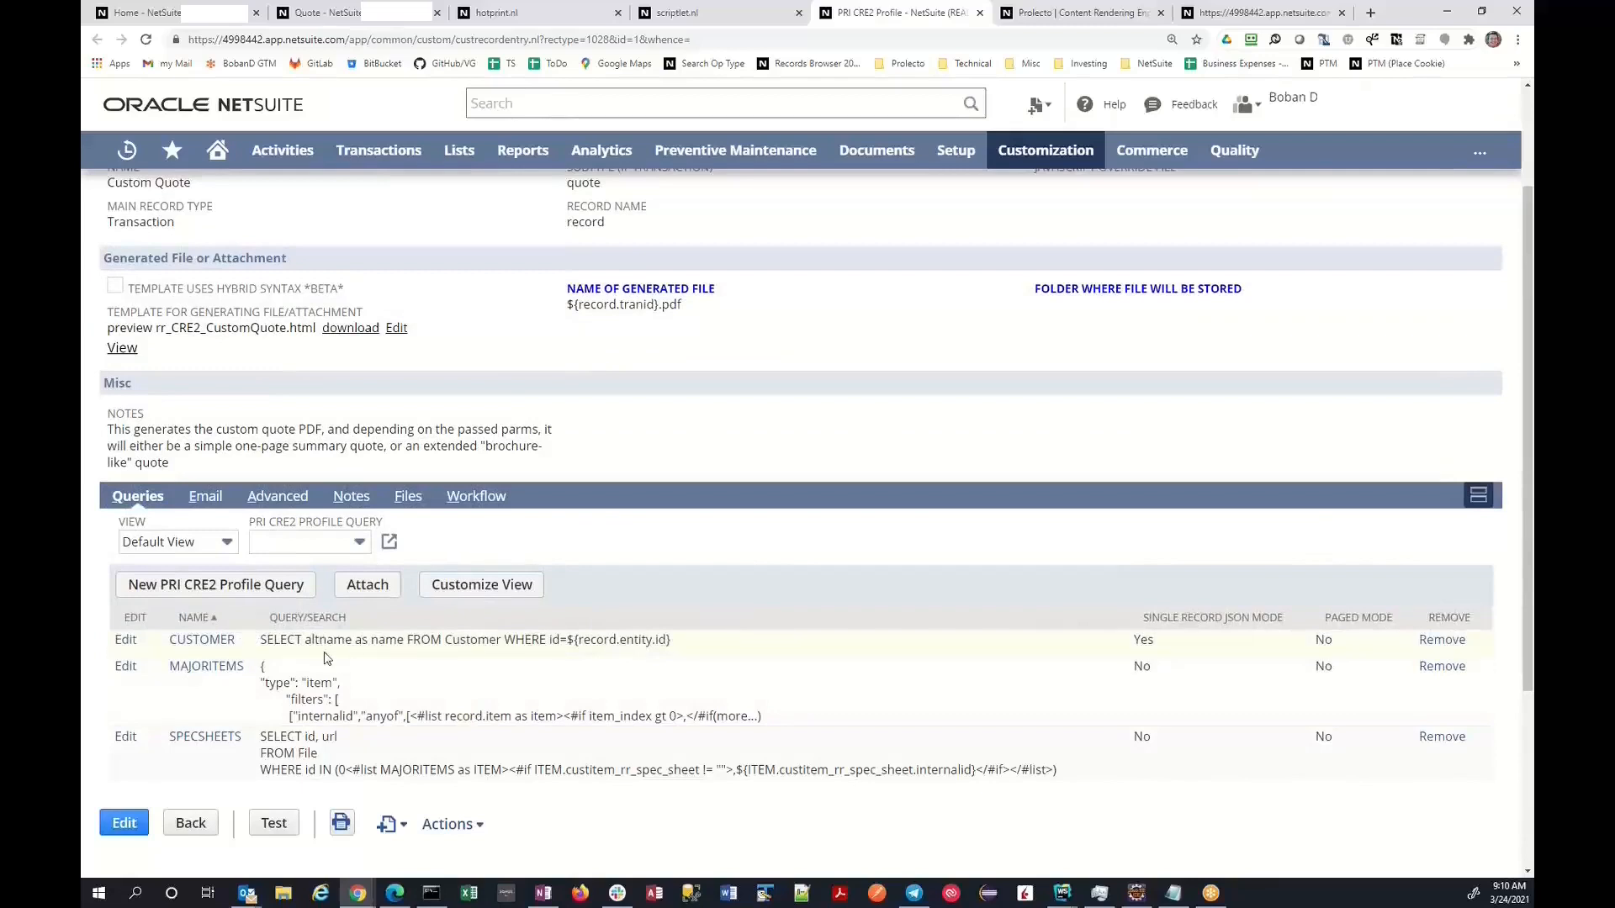
pyautogui.moveTo(384, 648)
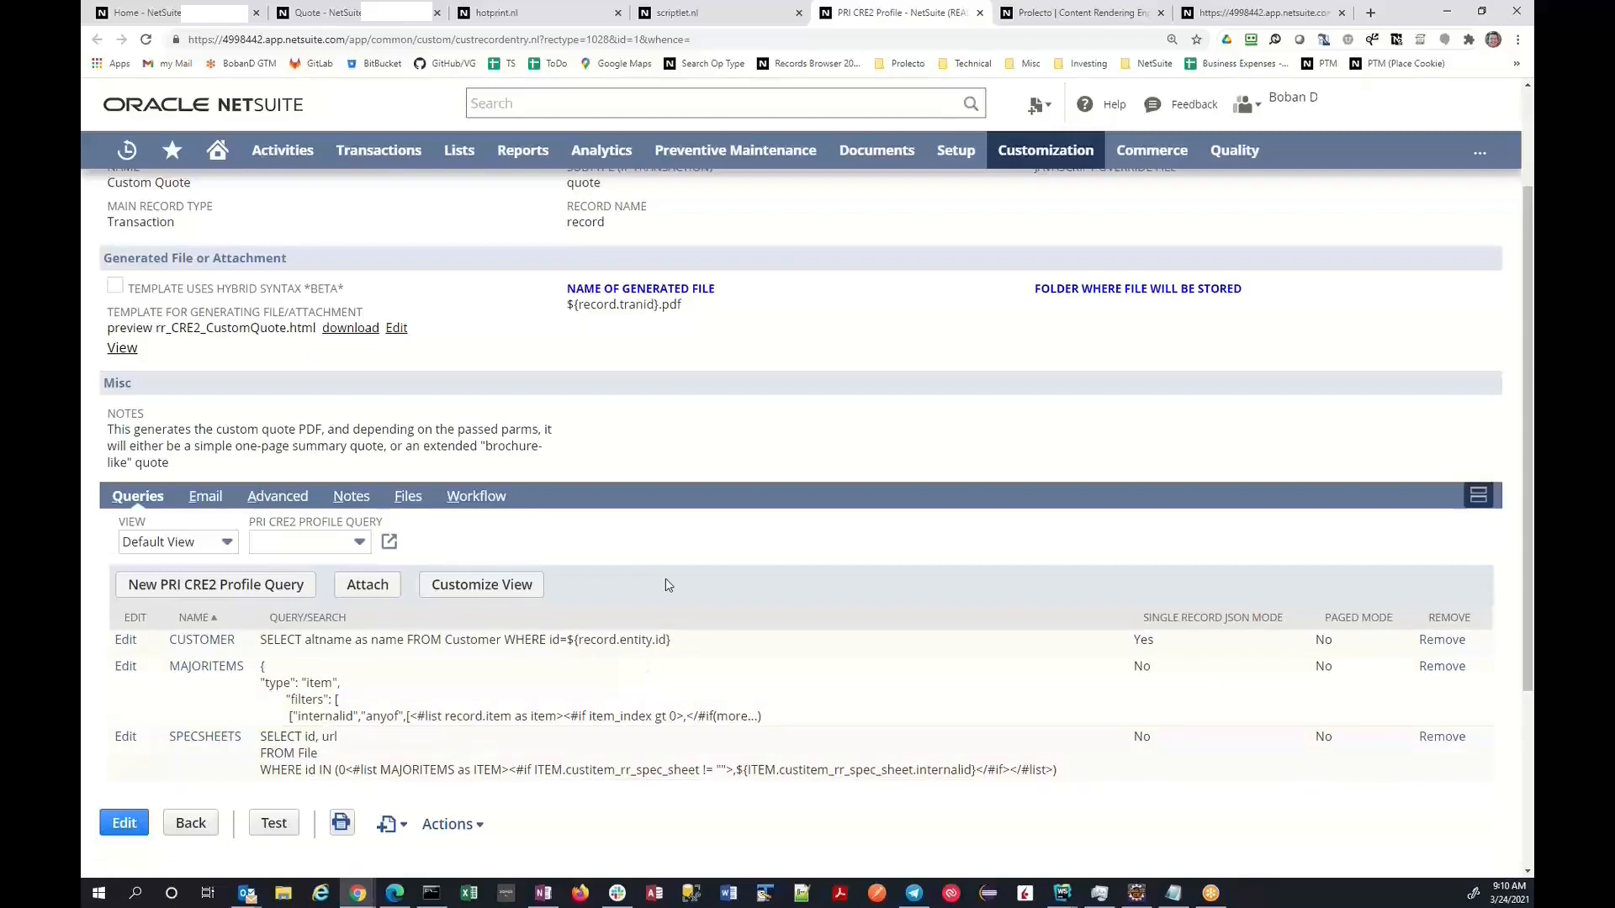
pyautogui.moveTo(690, 610)
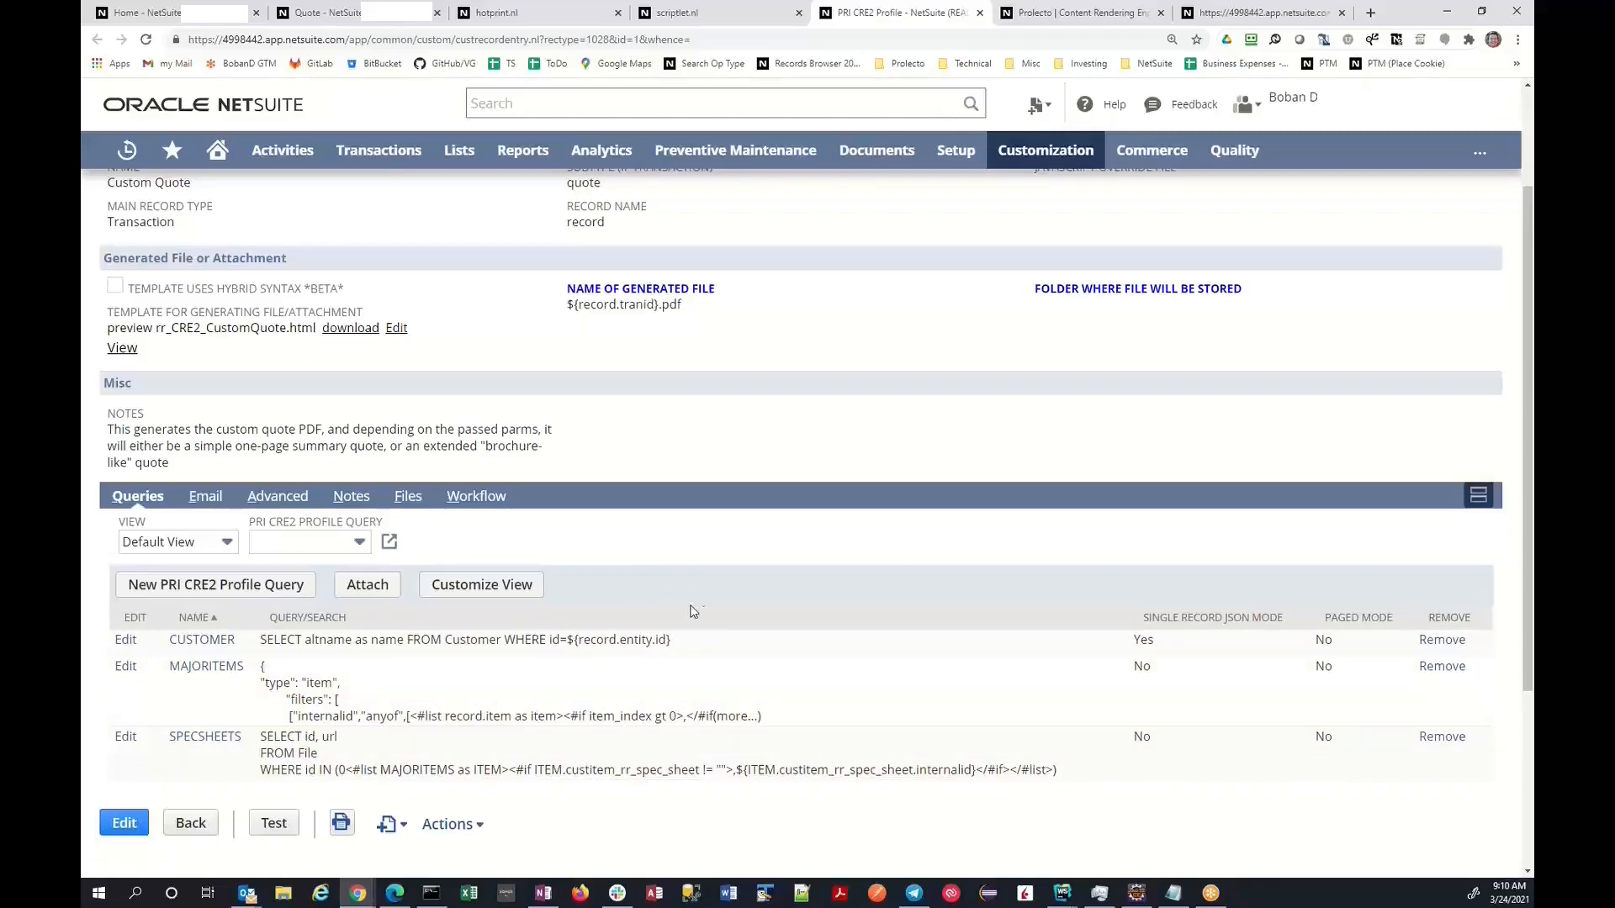
pyautogui.scroll(-3)
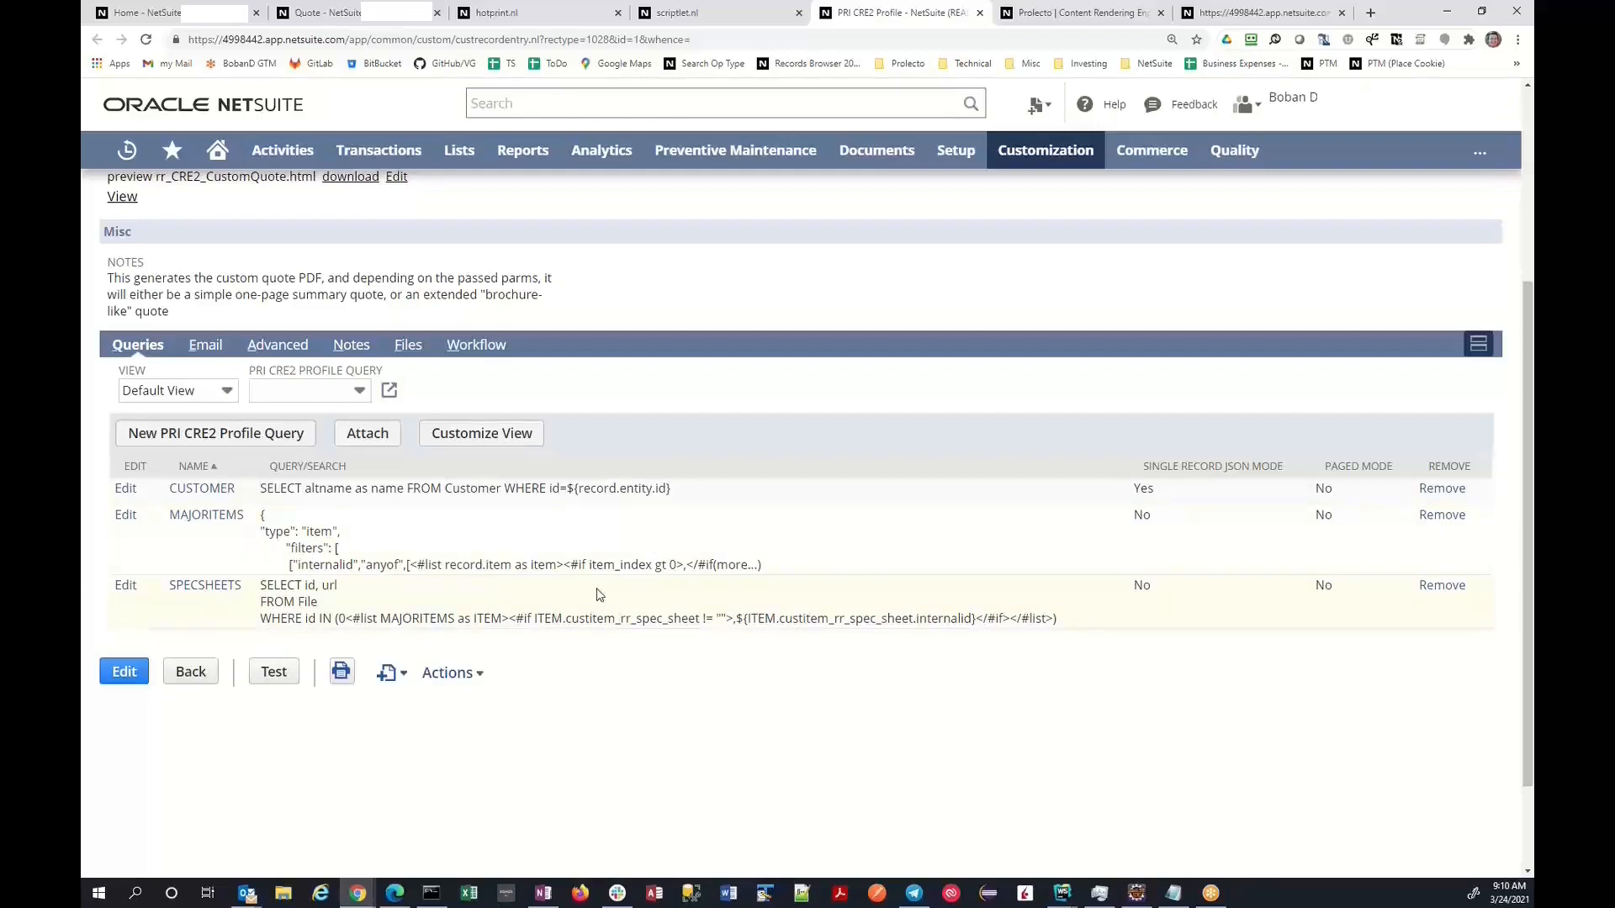
pyautogui.moveTo(699, 786)
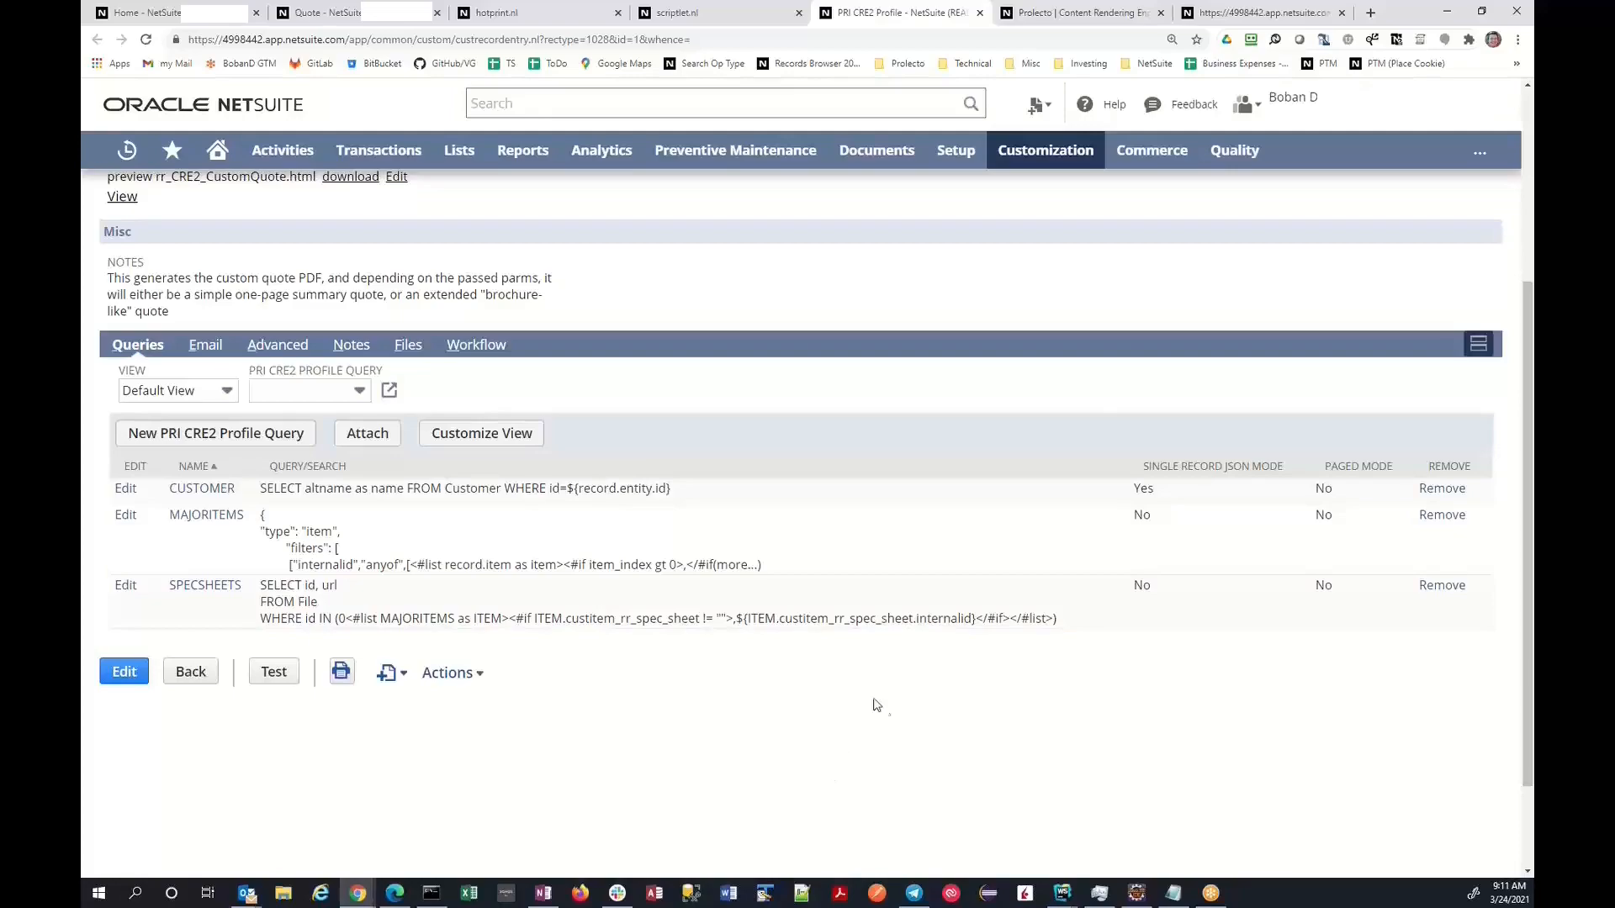
pyautogui.click(1077, 13)
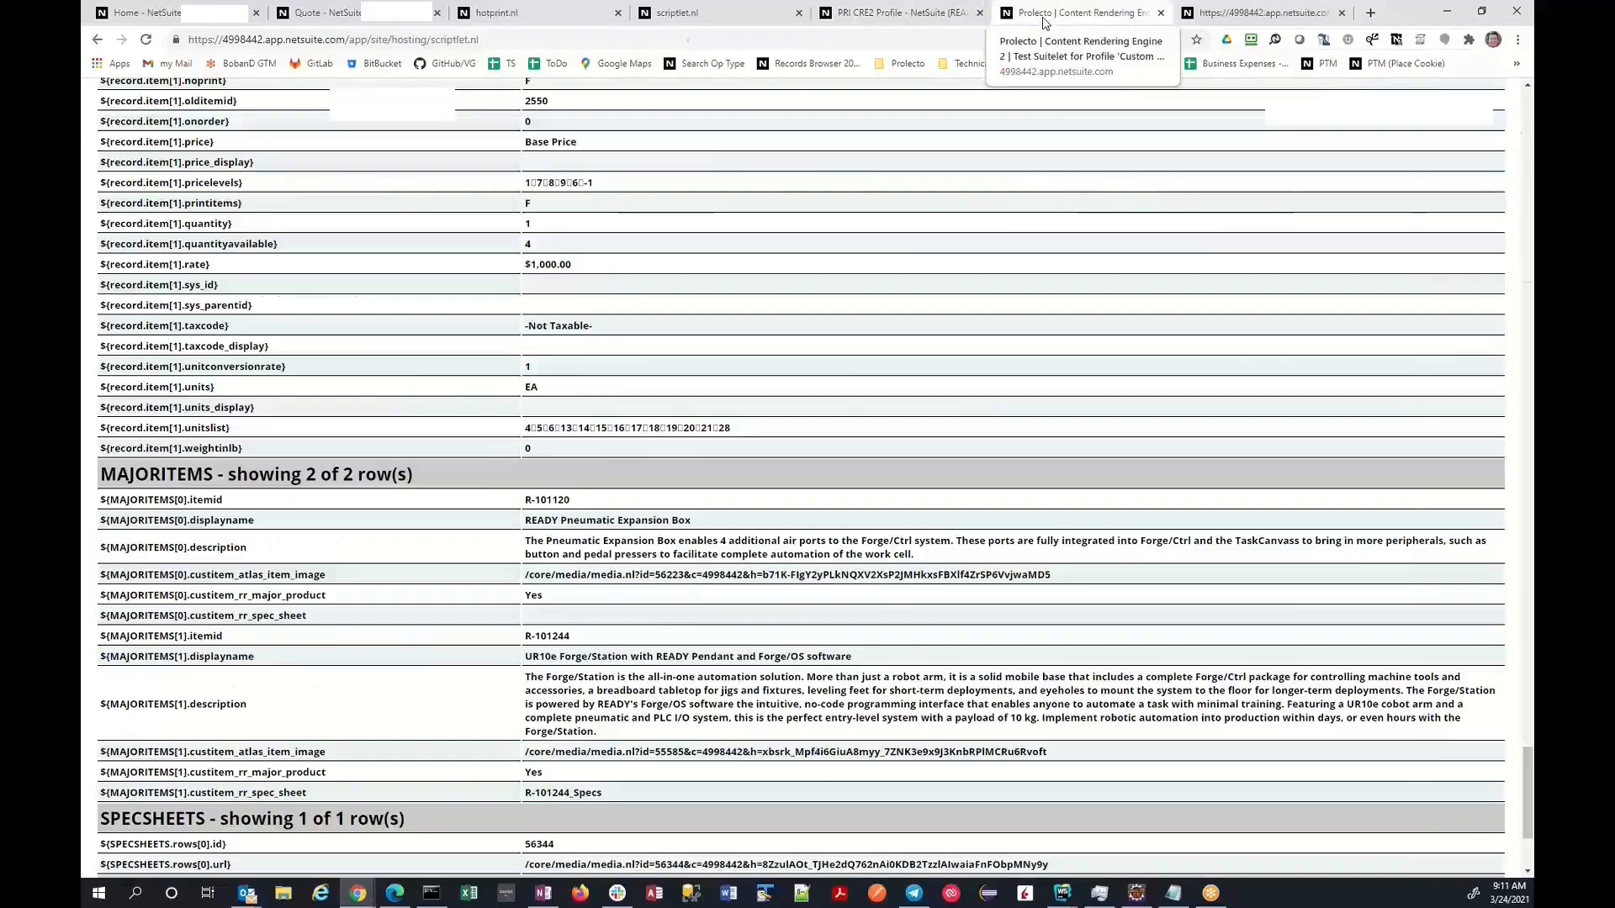